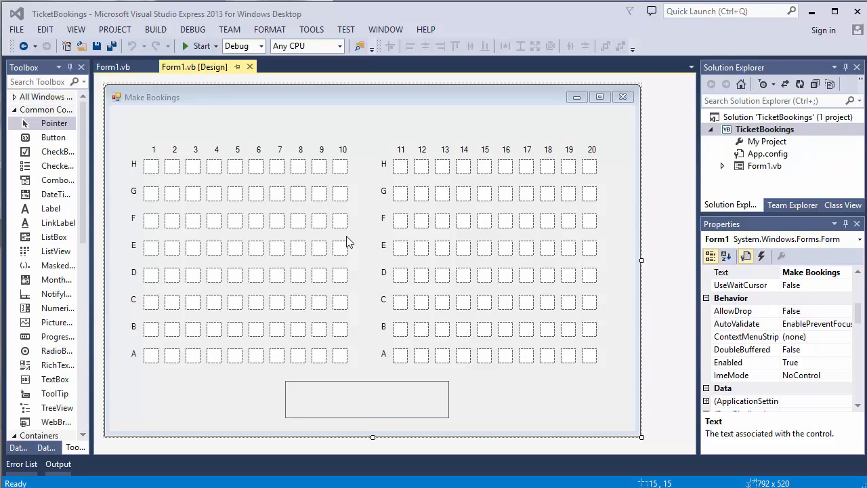
pyautogui.moveTo(291, 246)
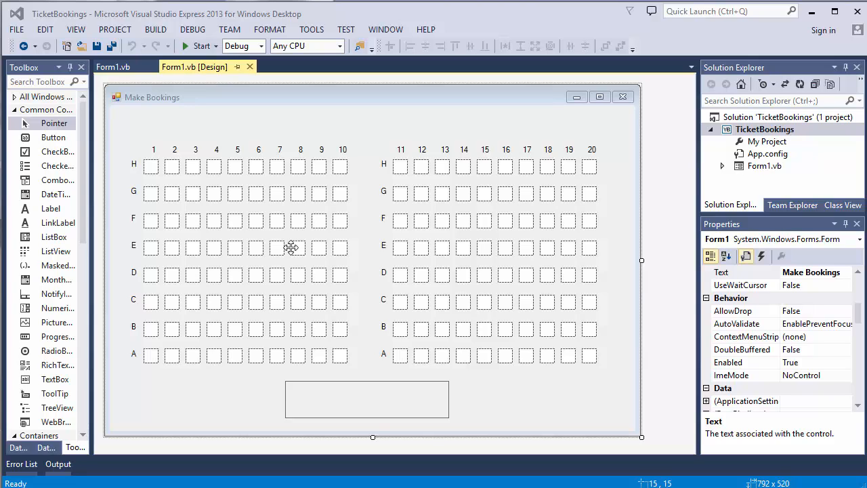
pyautogui.moveTo(290, 246)
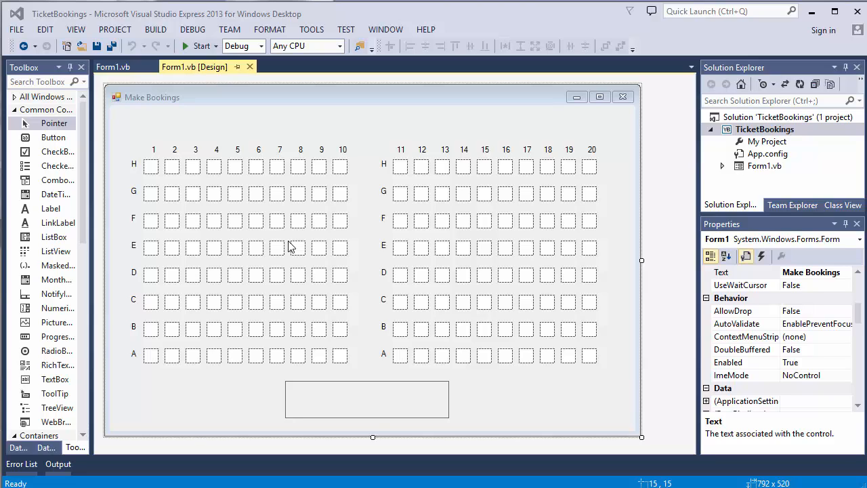
pyautogui.moveTo(276, 247)
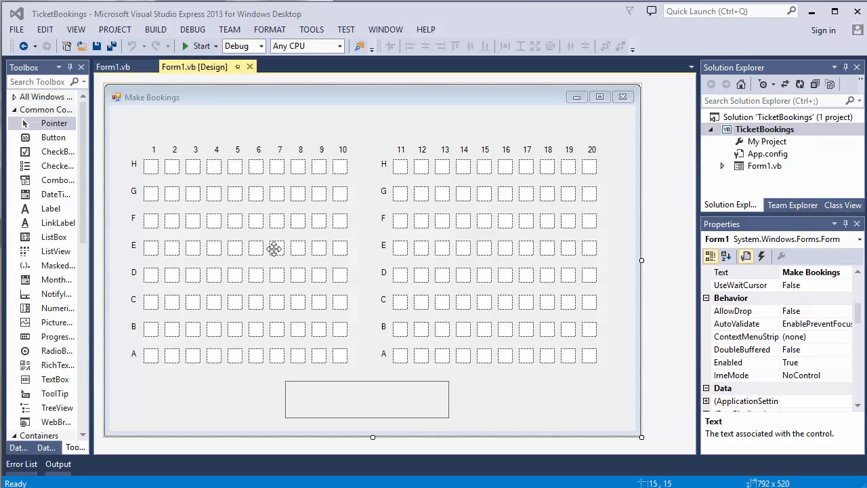
pyautogui.moveTo(247, 263)
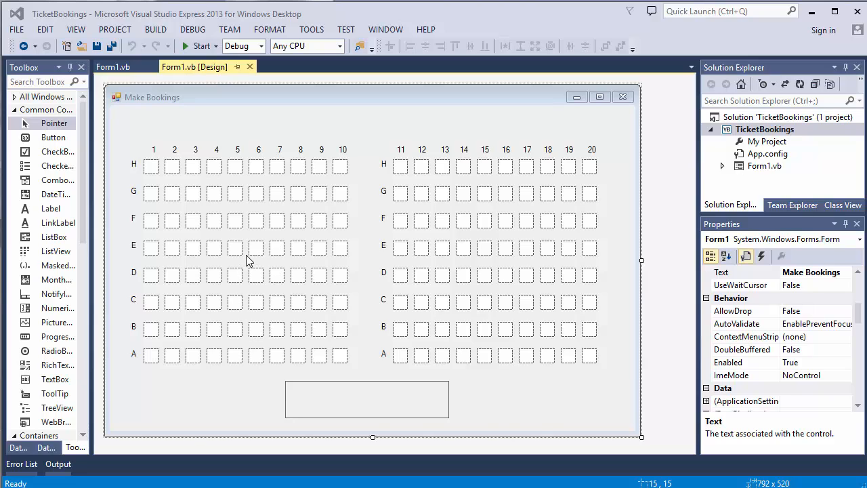
pyautogui.moveTo(247, 260)
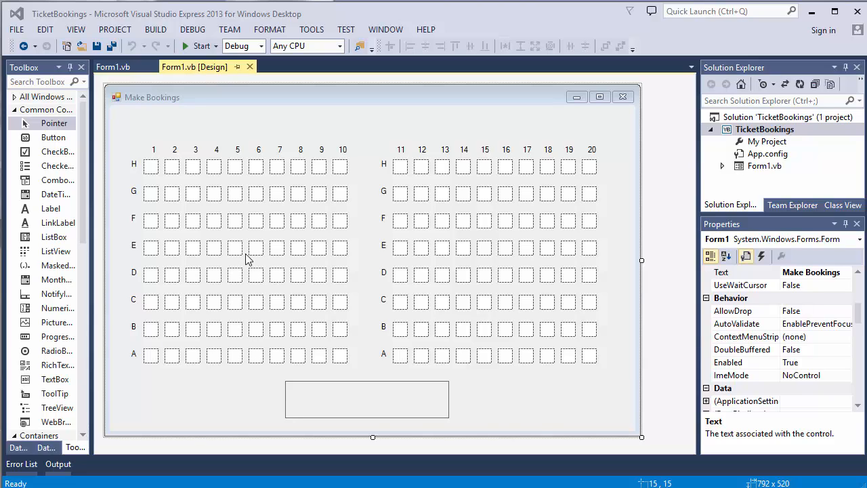
# - Select one seat PictureBox and inspect its Image property setting
pyautogui.click(401, 166)
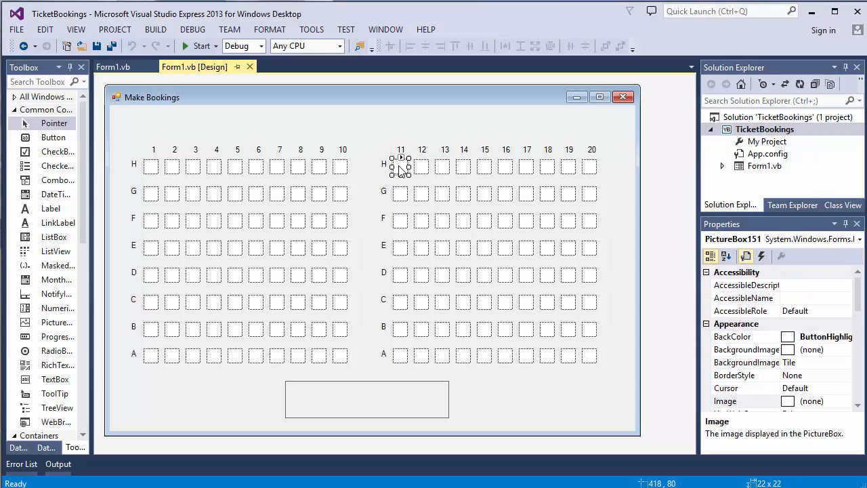
pyautogui.click(725, 401)
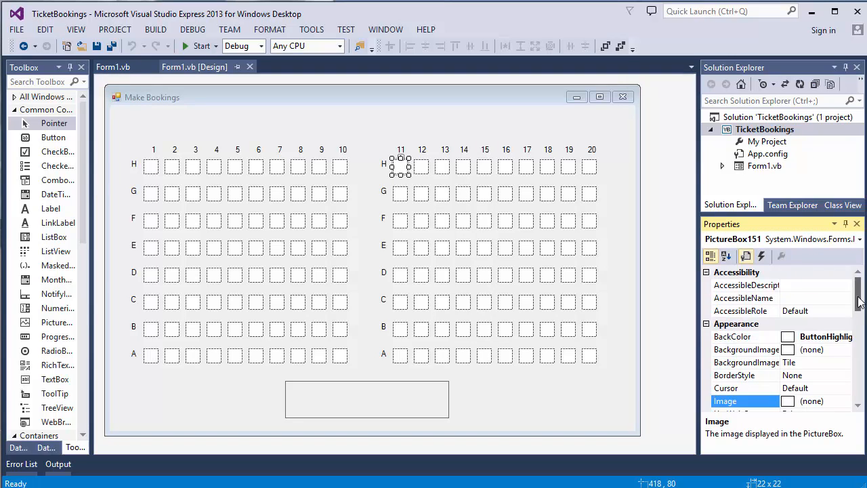
pyautogui.scroll(-3)
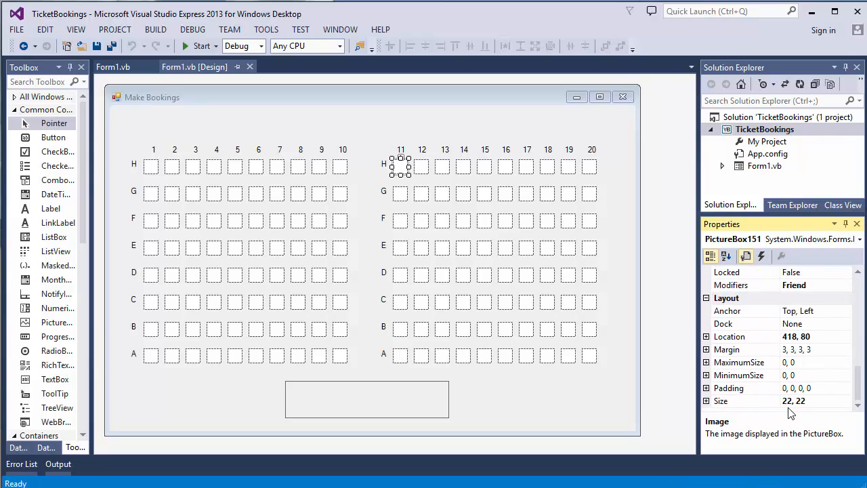
pyautogui.moveTo(382, 157)
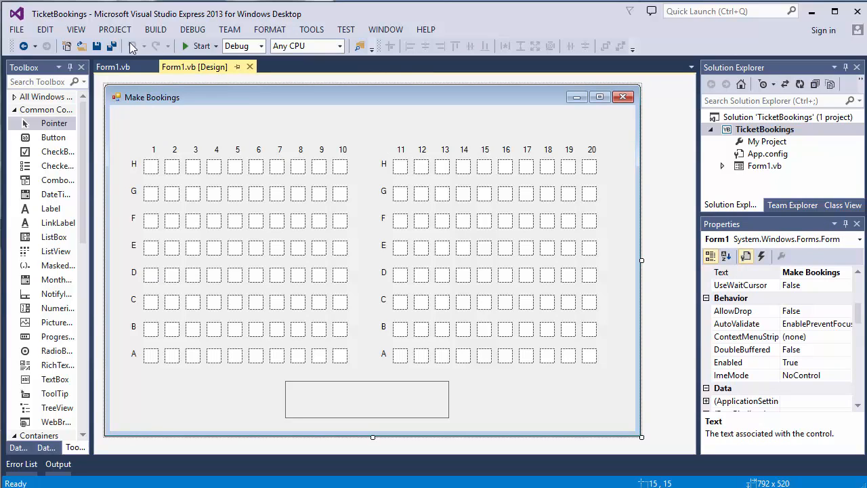
# - Bring up TicketBookings Properties from the PROJECT menu on the Resources page
pyautogui.click(113, 30)
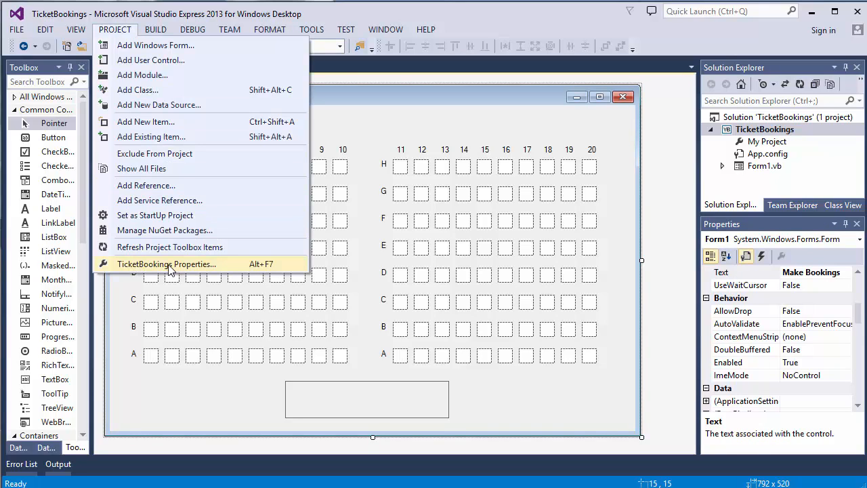
pyautogui.moveTo(157, 271)
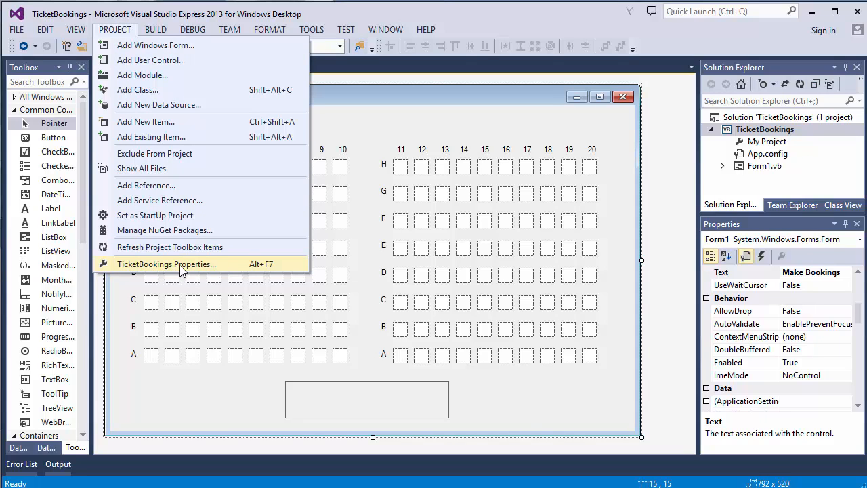
pyautogui.click(167, 263)
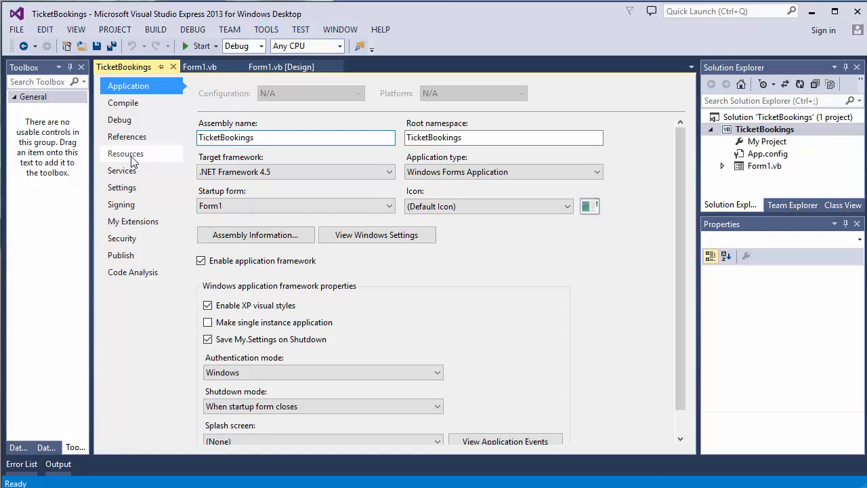
pyautogui.click(125, 153)
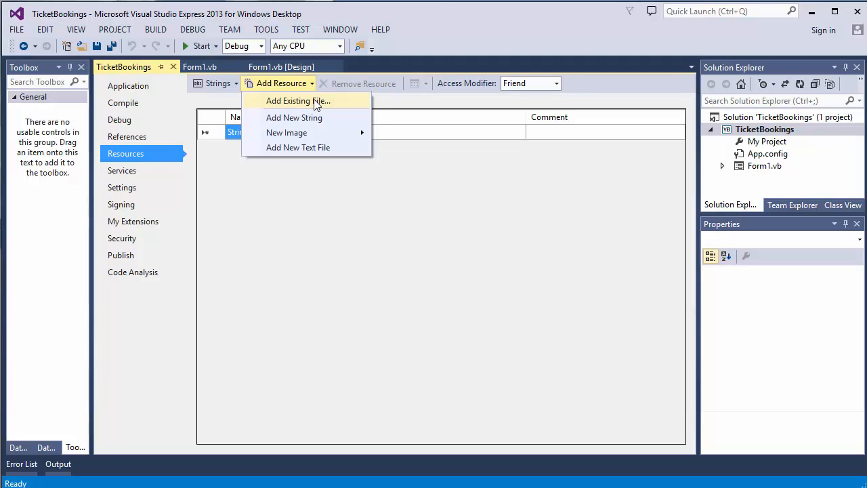
pyautogui.moveTo(310, 132)
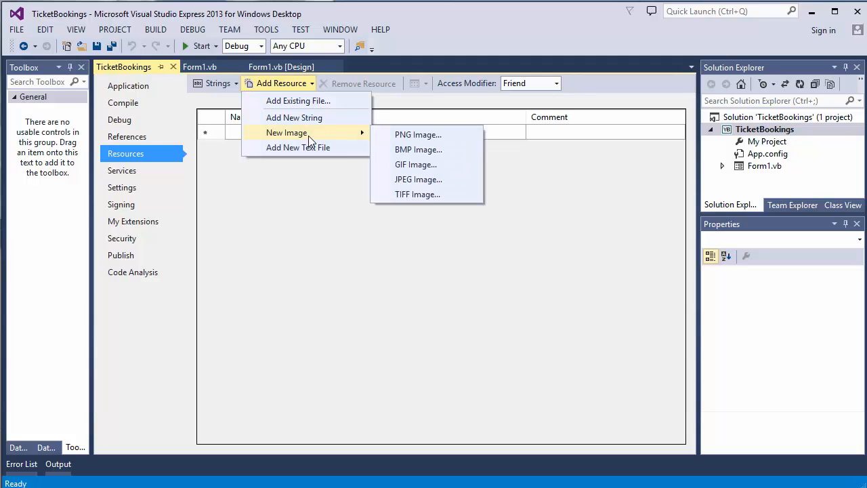
pyautogui.moveTo(307, 133)
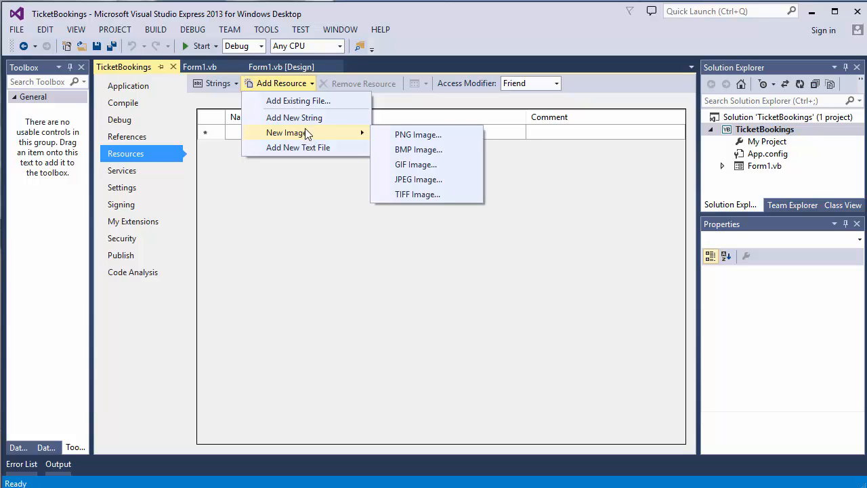
pyautogui.moveTo(298, 106)
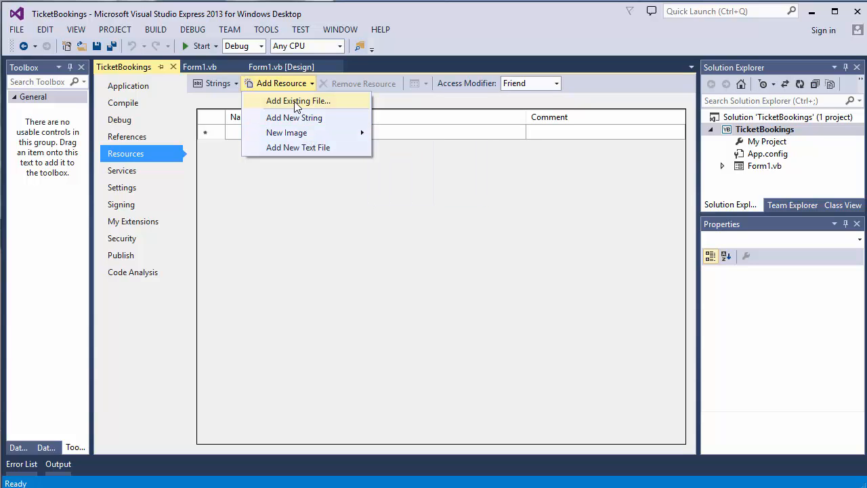
# - Add available.bmp, booked.bmp and provisional.bmp from the TicketBookings folder as existing-file resources
pyautogui.click(298, 100)
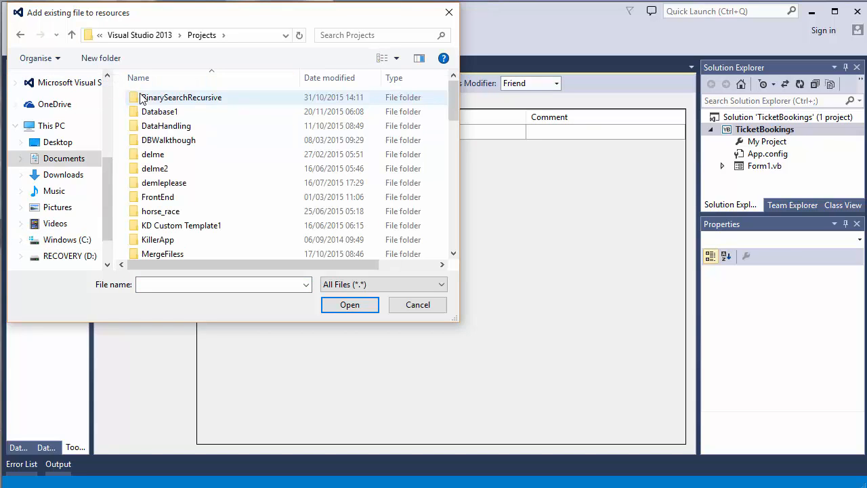
pyautogui.scroll(-3)
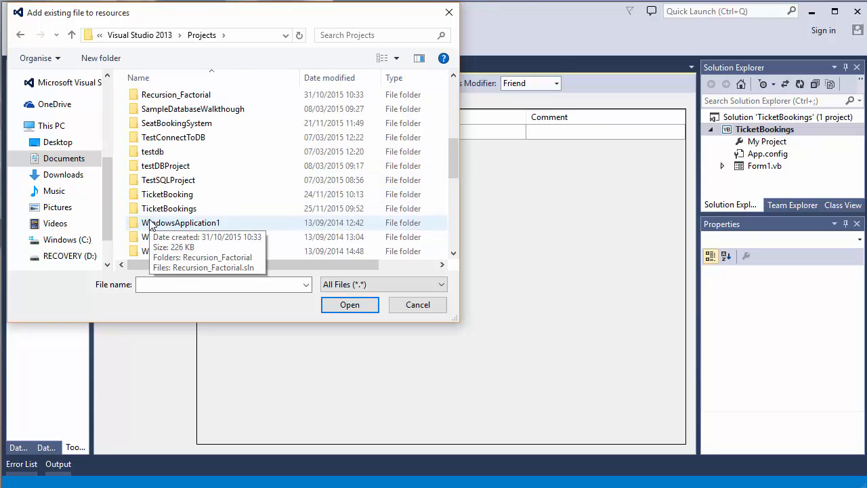
pyautogui.doubleClick(168, 208)
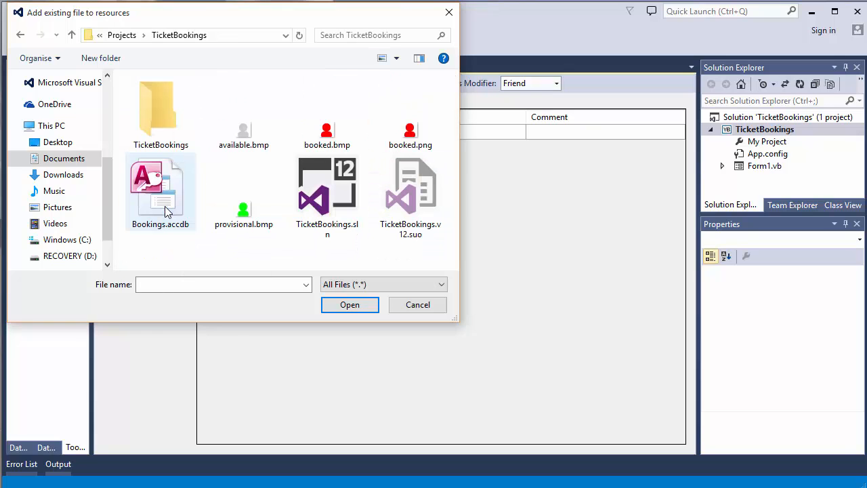
pyautogui.click(244, 129)
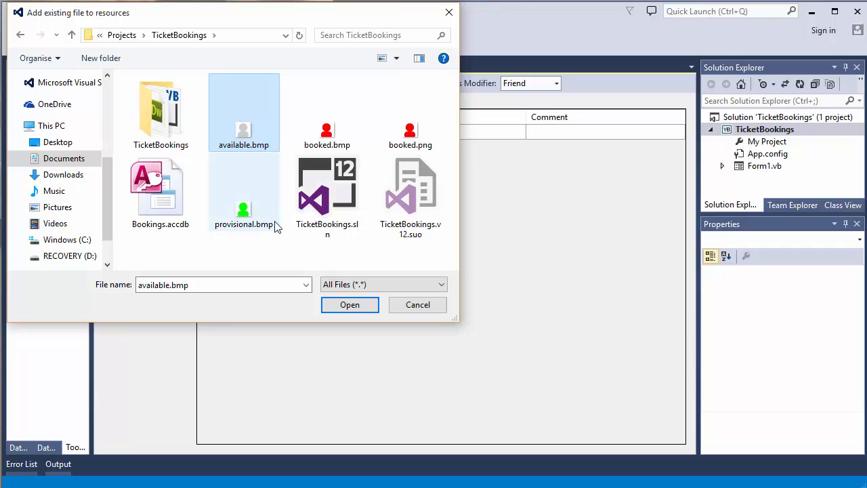
pyautogui.click(350, 304)
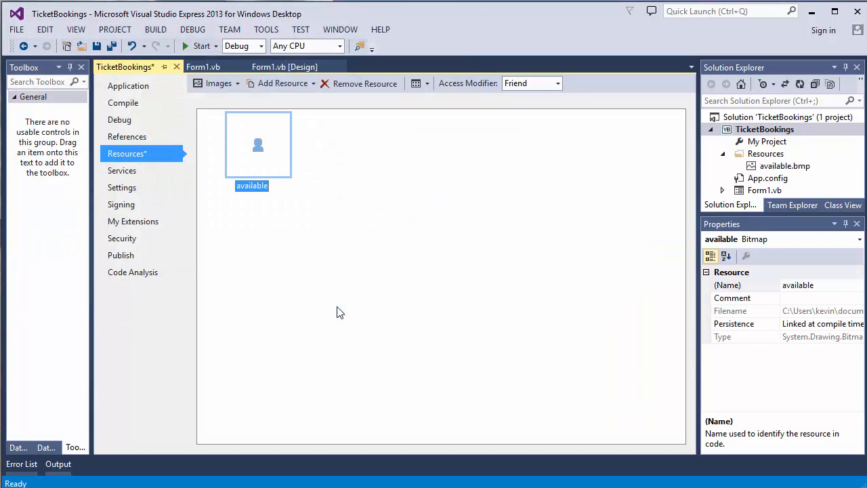
pyautogui.moveTo(314, 105)
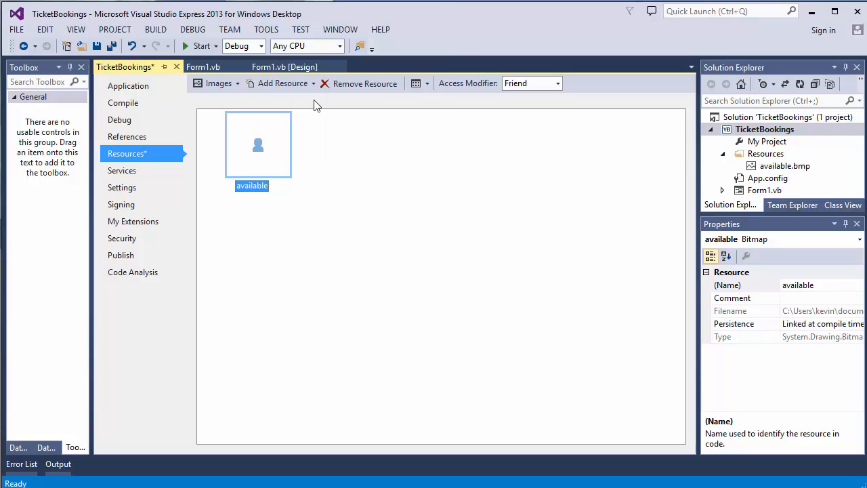
pyautogui.click(284, 84)
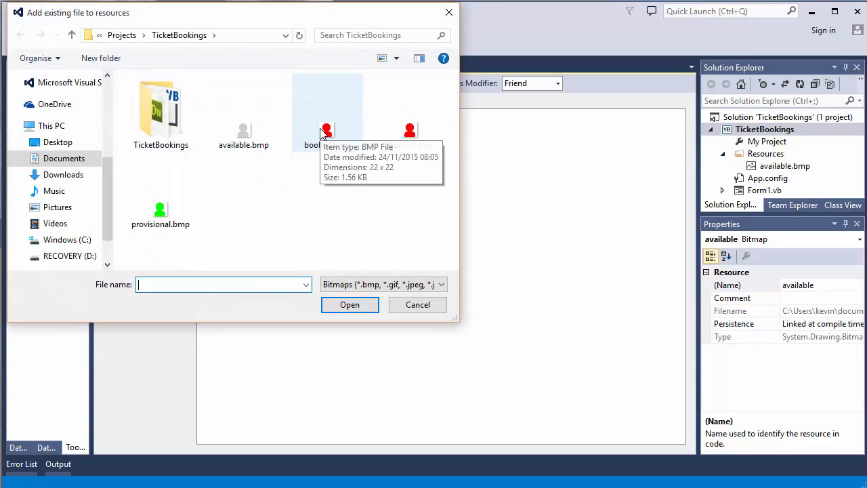
pyautogui.click(328, 111)
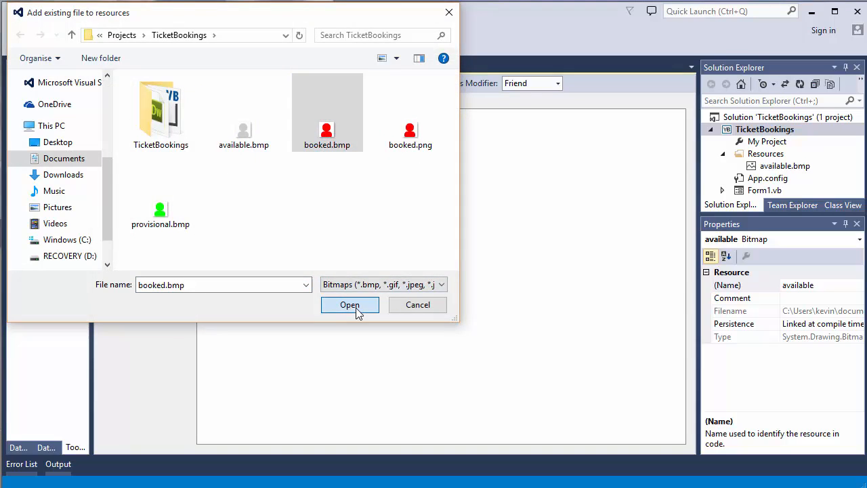
pyautogui.click(350, 304)
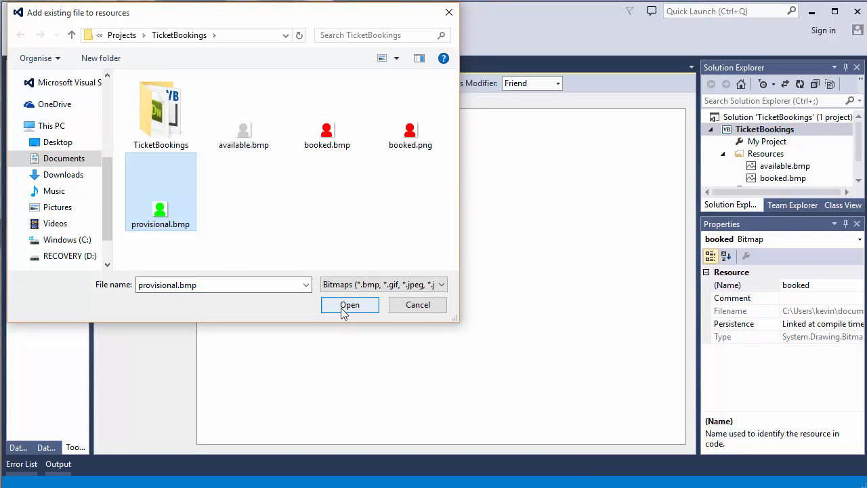
pyautogui.click(350, 304)
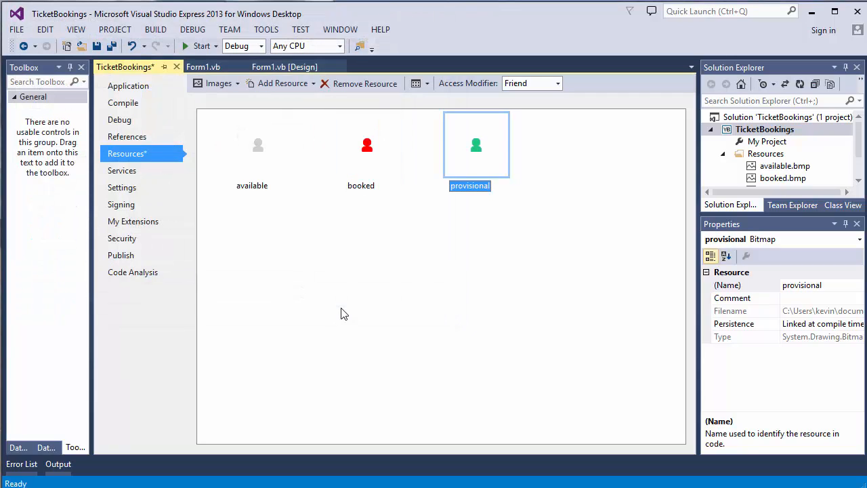
pyautogui.moveTo(342, 296)
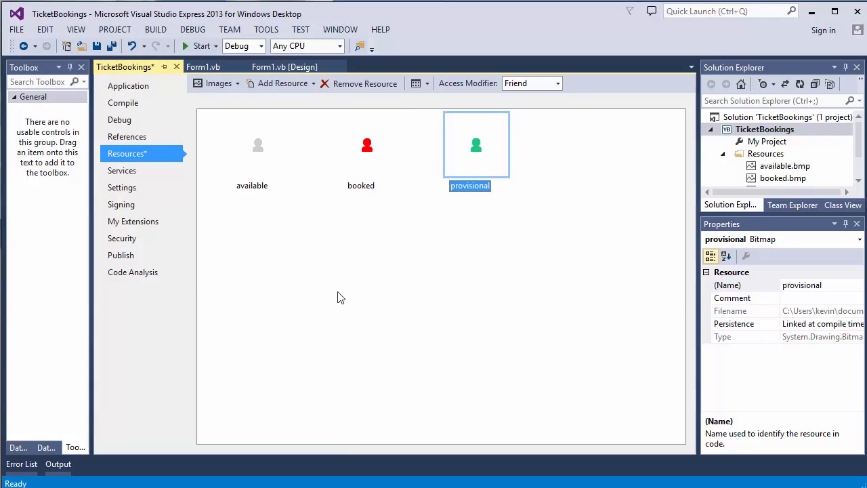
pyautogui.moveTo(332, 285)
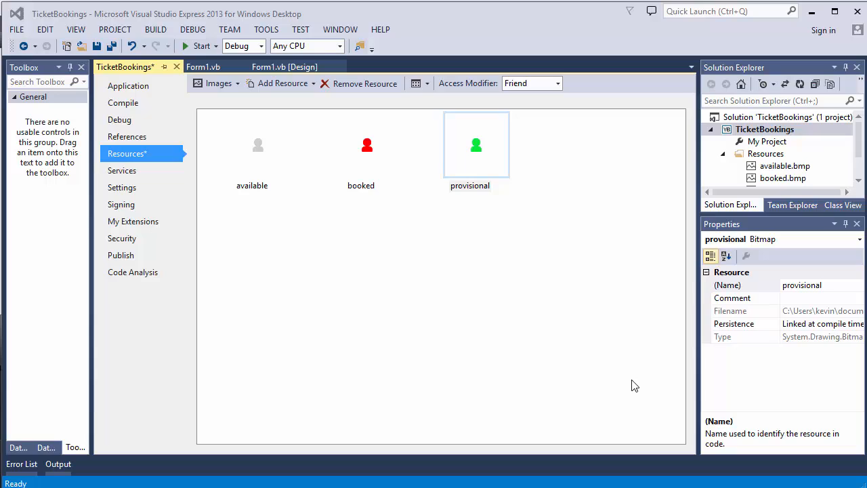
pyautogui.moveTo(629, 376)
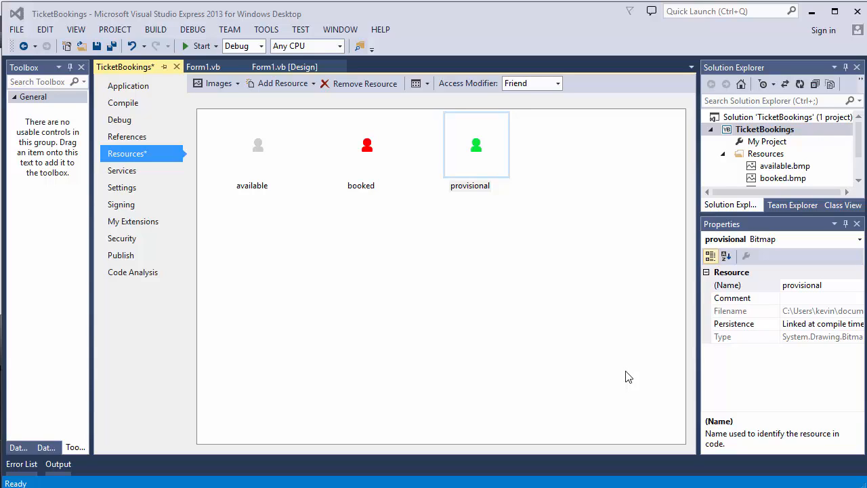
pyautogui.moveTo(285, 66)
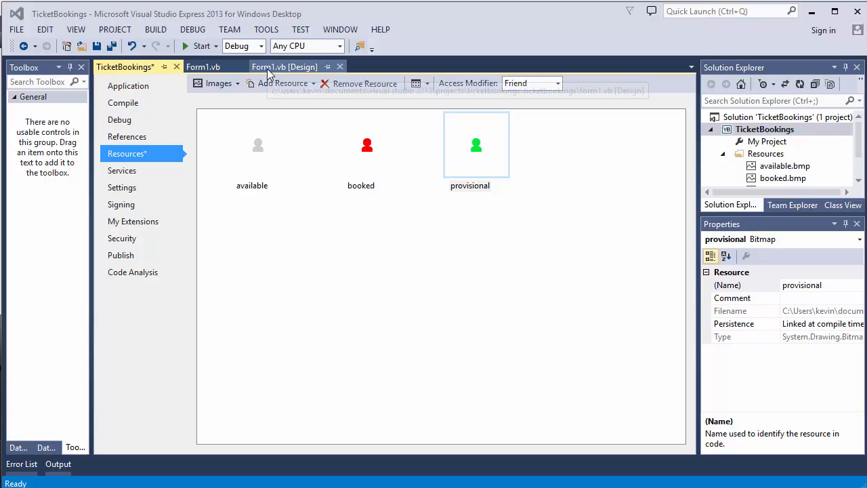
# - Return to the Form1.vb [Design] view showing the Make Bookings seat grid
pyautogui.click(284, 67)
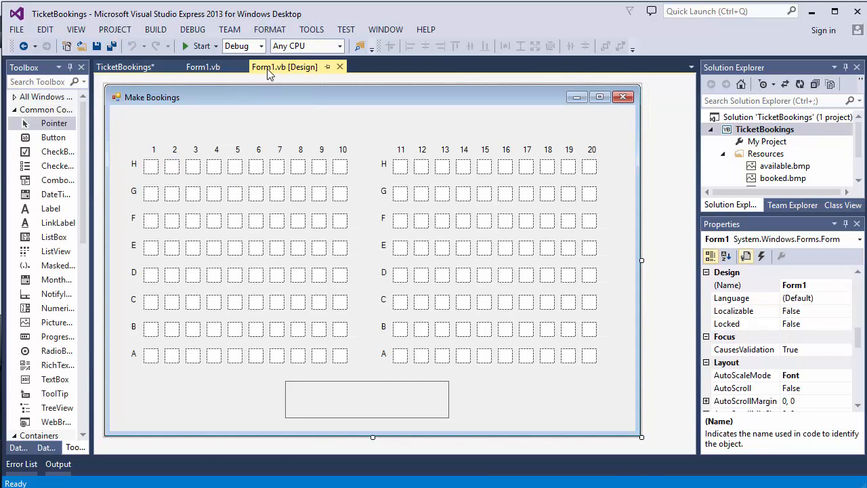
pyautogui.moveTo(173, 165)
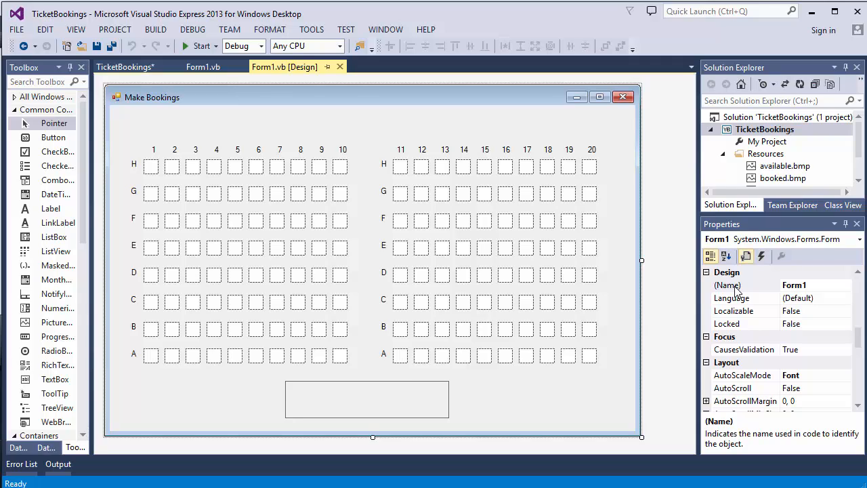
pyautogui.click(203, 67)
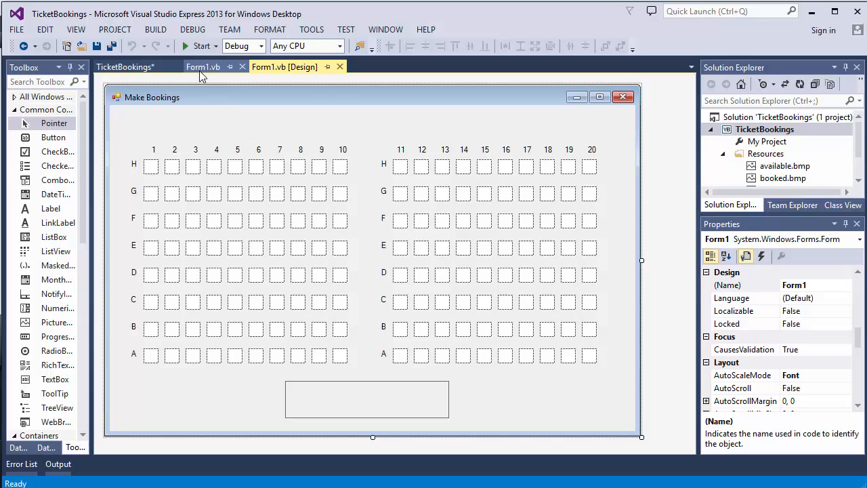
# - In Form1.vb code, choose (Form1 Events) and Load to create an empty Form1_Load handler
pyautogui.click(203, 66)
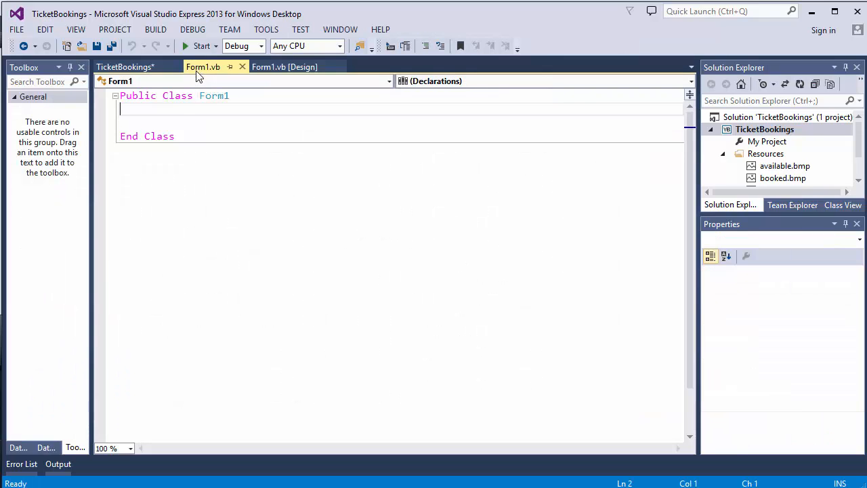
pyautogui.click(388, 81)
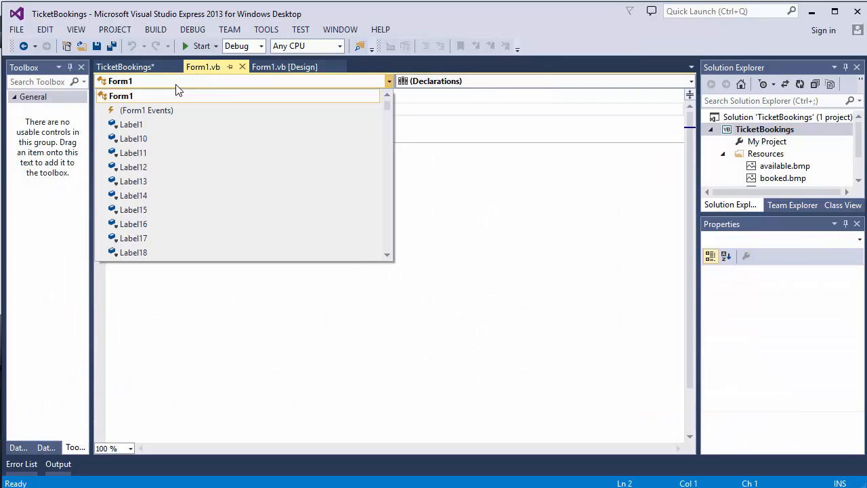
pyautogui.click(146, 110)
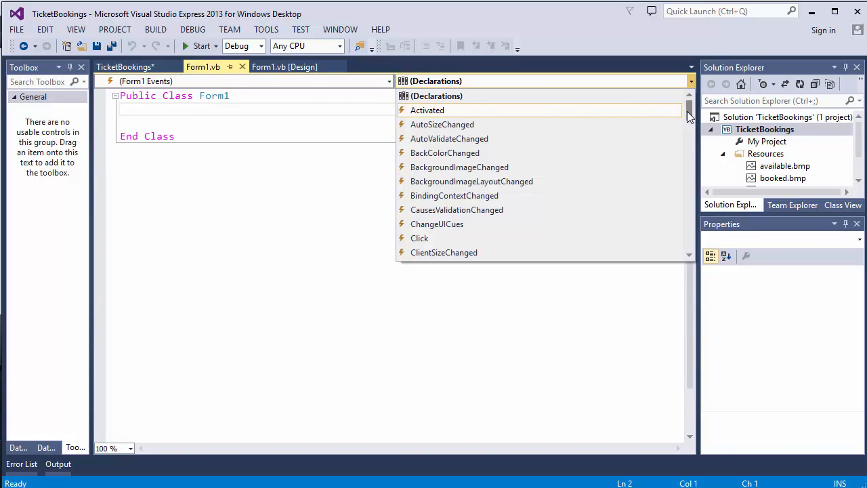
pyautogui.scroll(-3)
pyautogui.write('Dim c as')
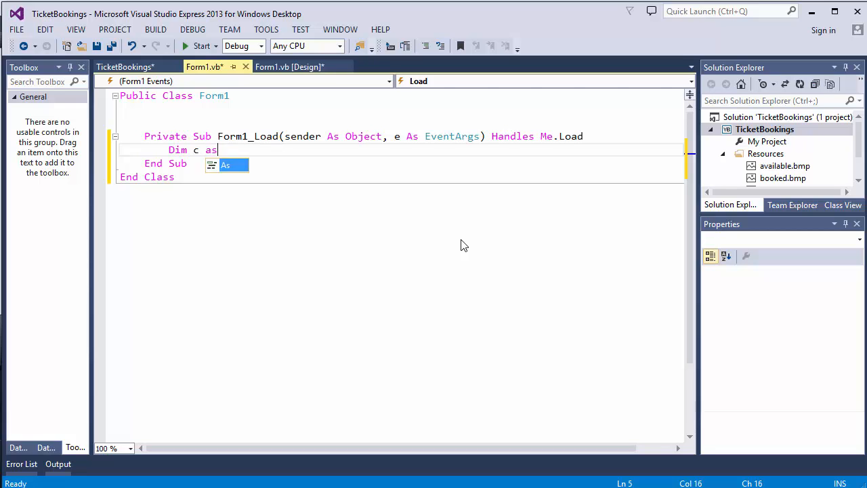
# - Write Dim c As Control, For Each c In Me.Controls, and MsgBox(c.Name) inside the loop
pyautogui.write('control')
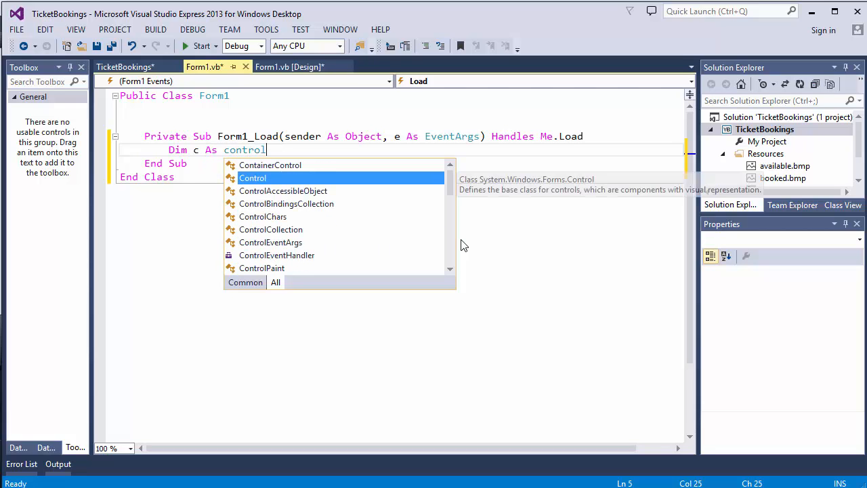
pyautogui.press('Tab')
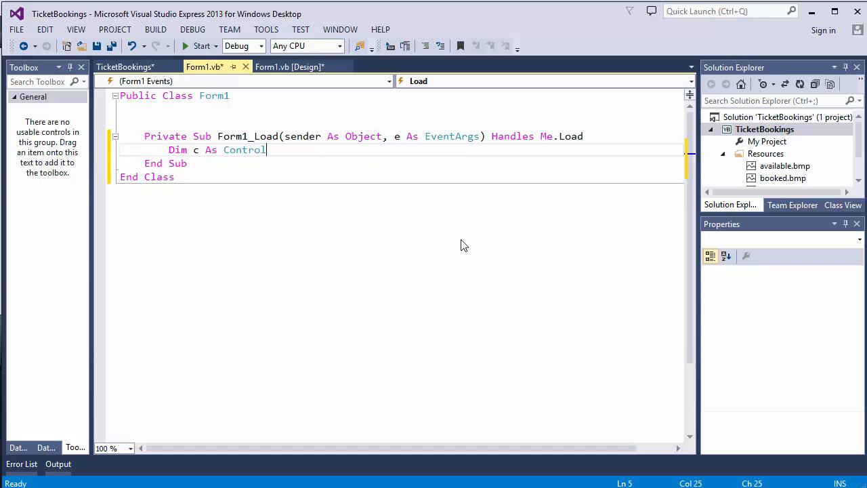
pyautogui.press('enter')
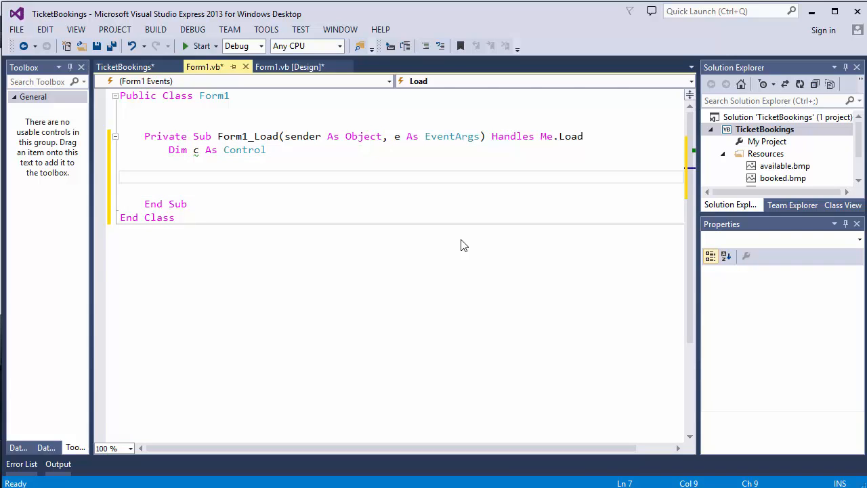
pyautogui.write('For Each c In Me.Controls')
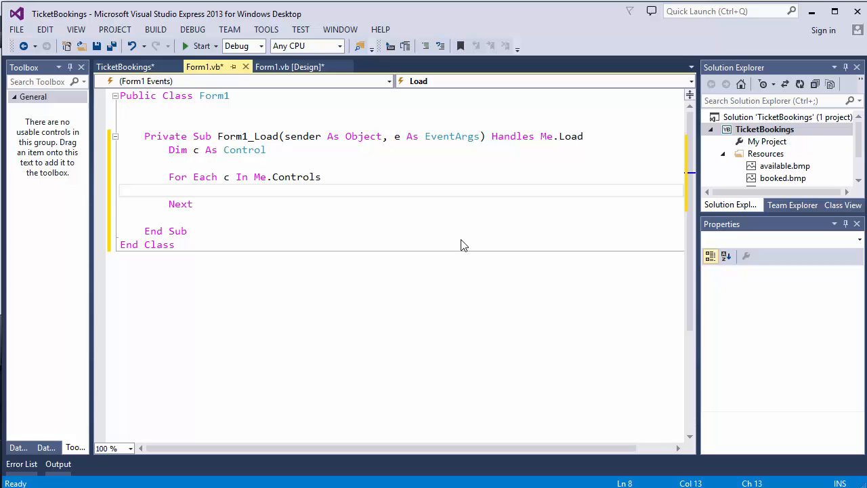
pyautogui.write('MsgBox')
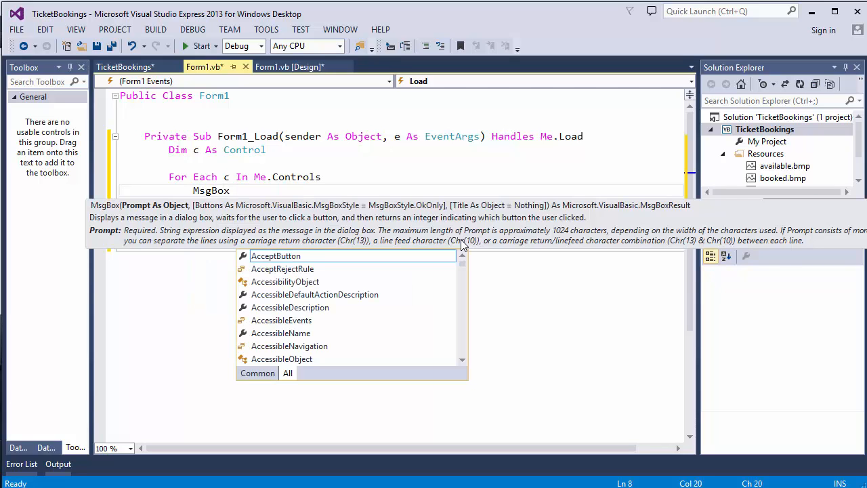
pyautogui.write('c.name)')
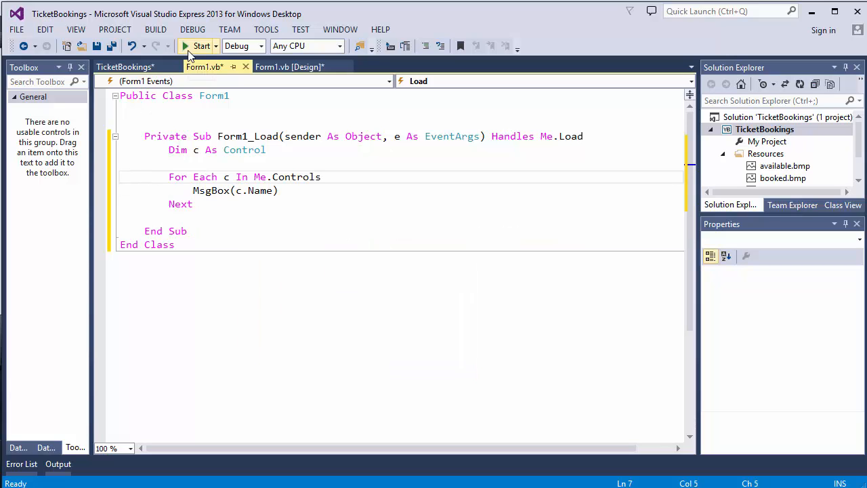
pyautogui.click(201, 46)
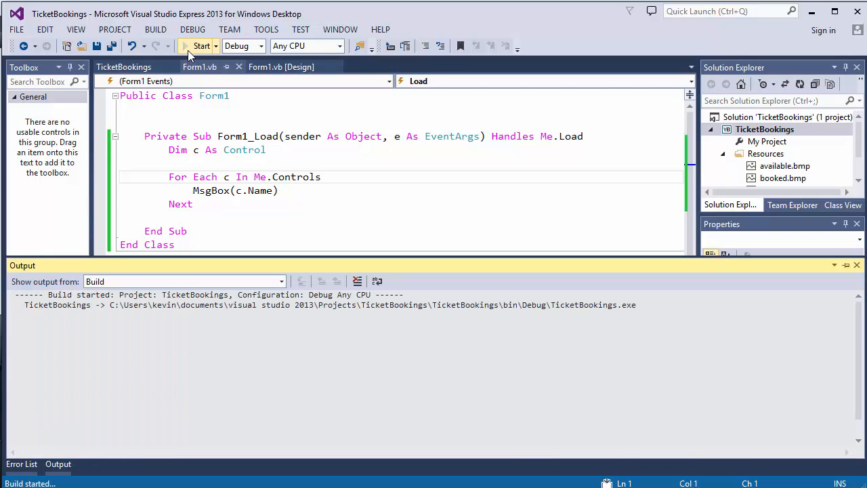
pyautogui.click(200, 46)
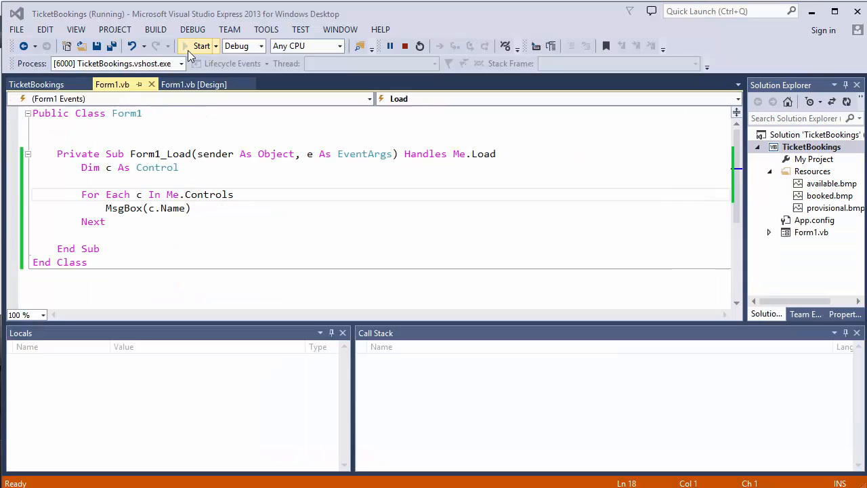
pyautogui.click(200, 46)
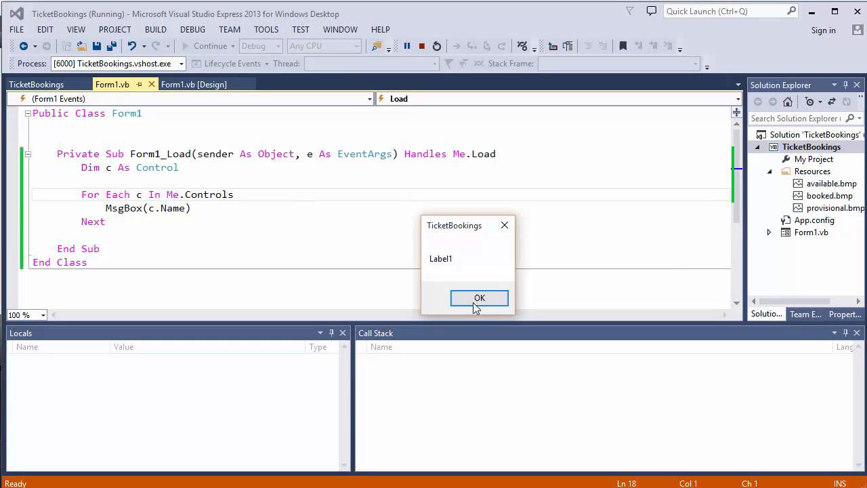
pyautogui.click(480, 298)
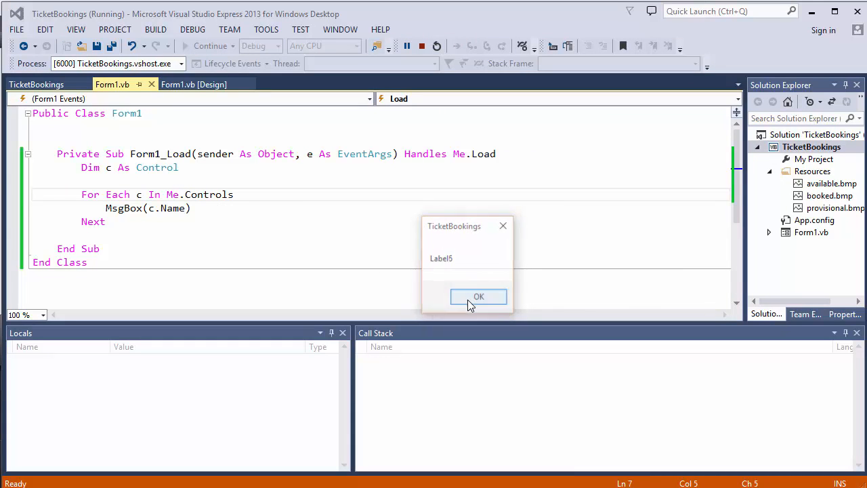
pyautogui.click(478, 297)
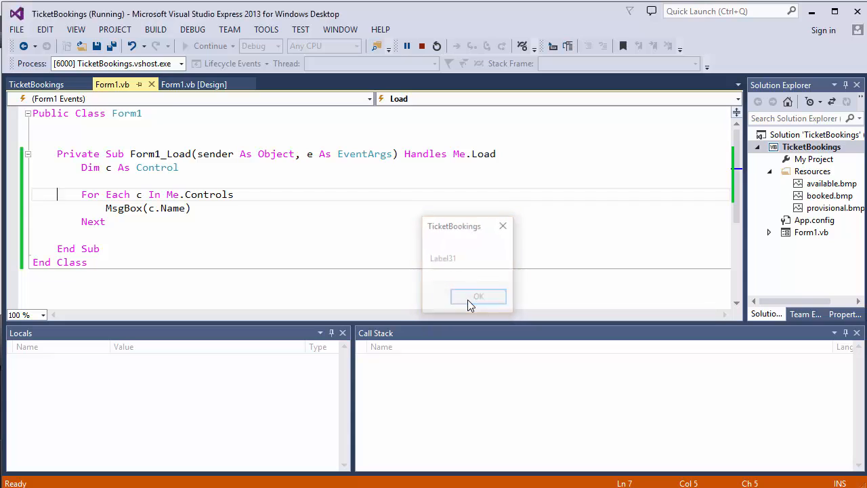
pyautogui.click(478, 297)
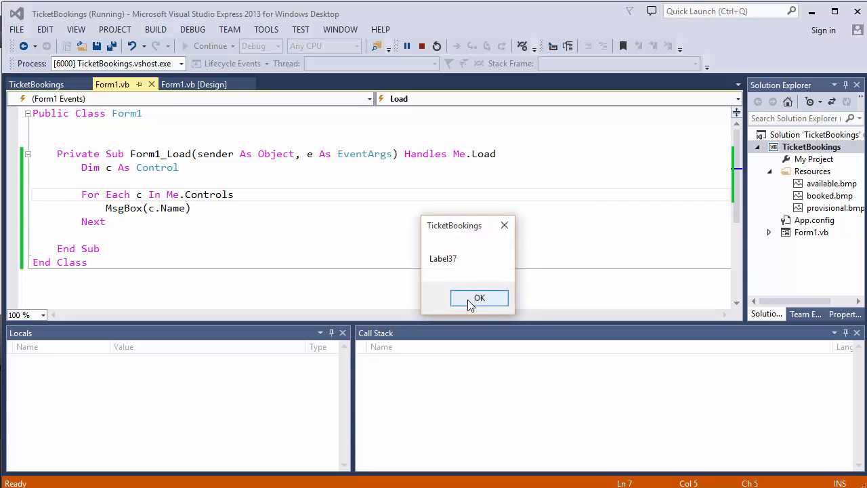
pyautogui.click(480, 298)
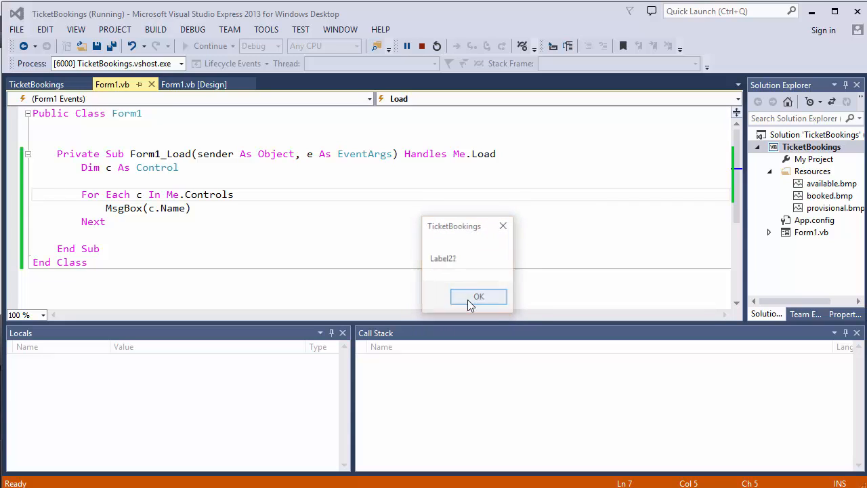
pyautogui.click(478, 298)
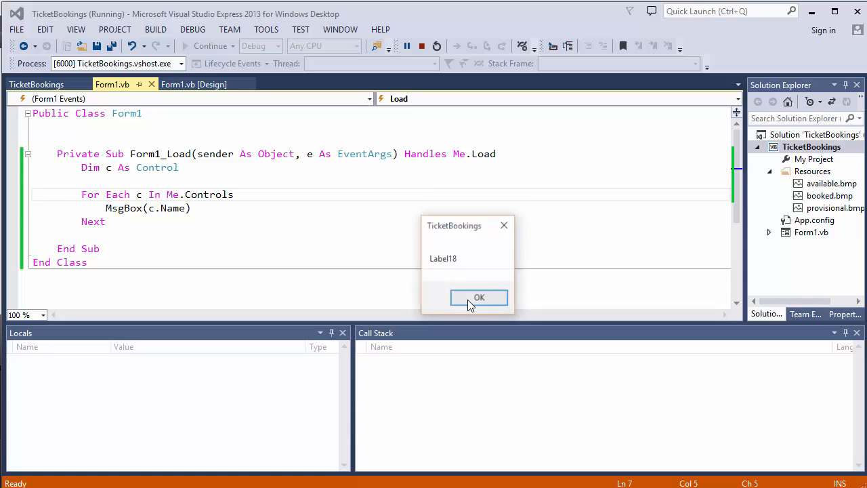
pyautogui.click(480, 298)
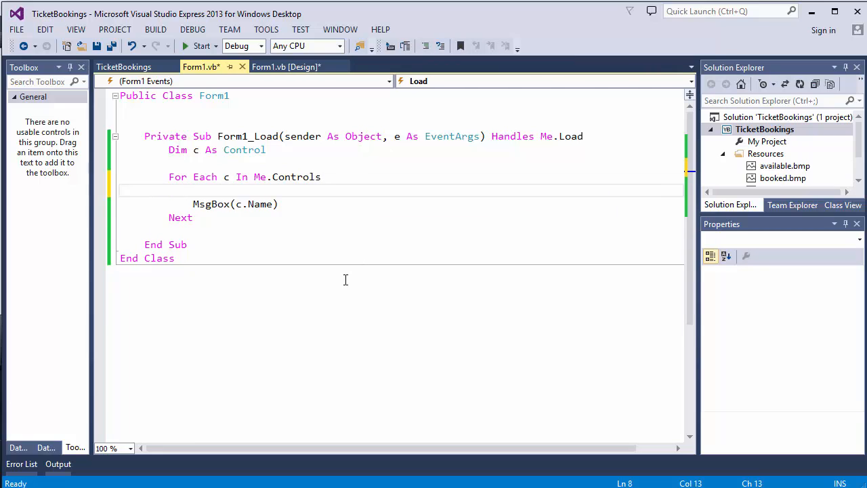
# - Wrap the MsgBox in If TypeOf (c) Is PictureBox Then ... End If
pyautogui.write('If')
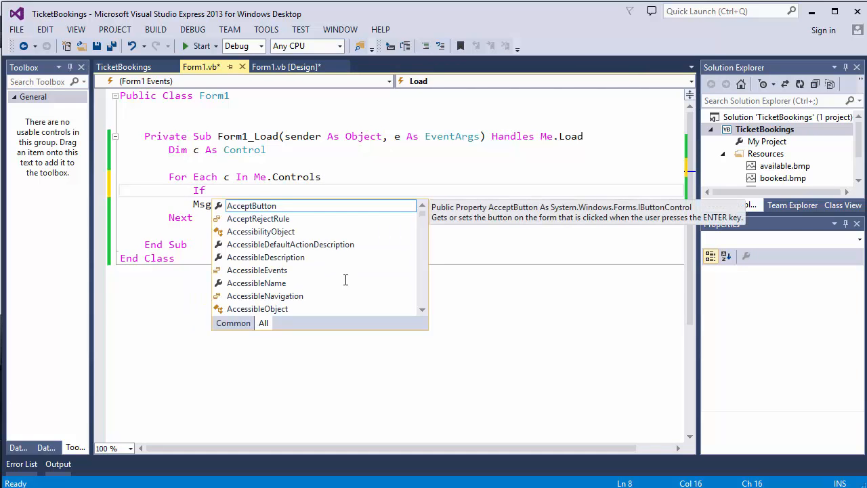
pyautogui.write('type')
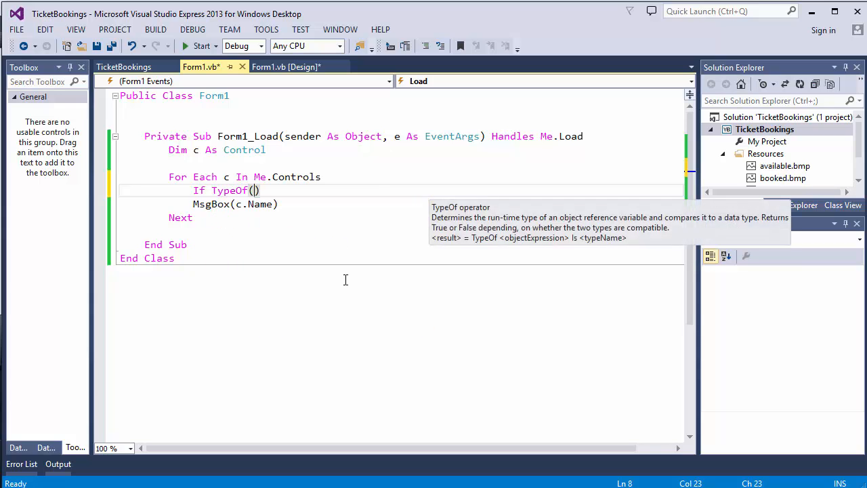
pyautogui.write('c')
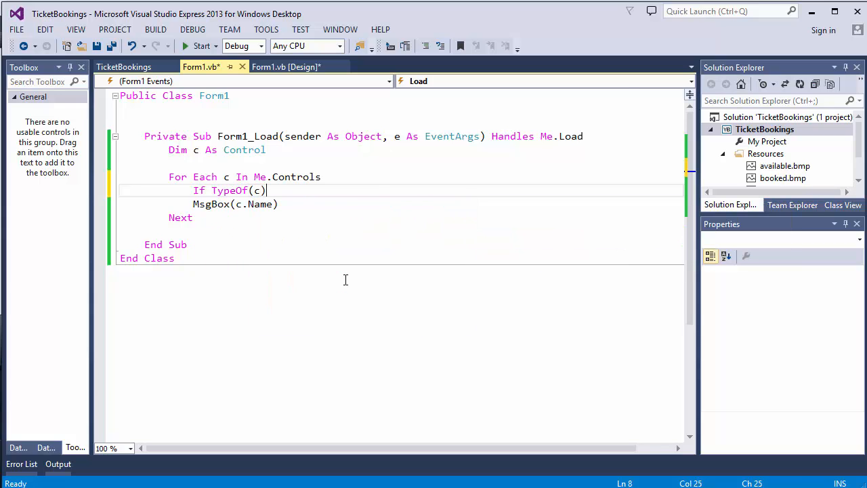
pyautogui.write('is PictureBox Then')
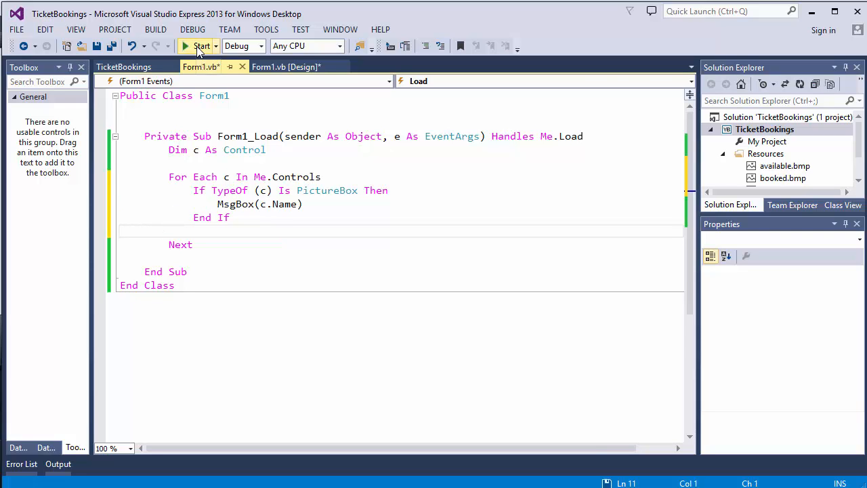
pyautogui.click(196, 46)
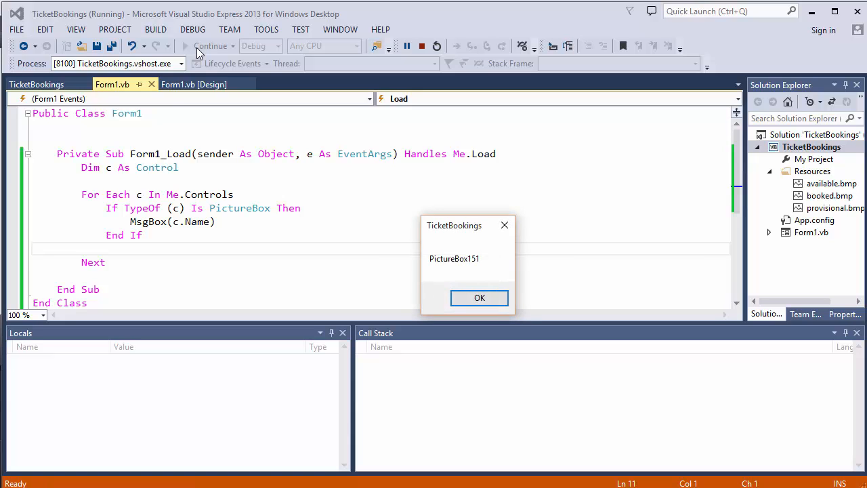
pyautogui.click(480, 298)
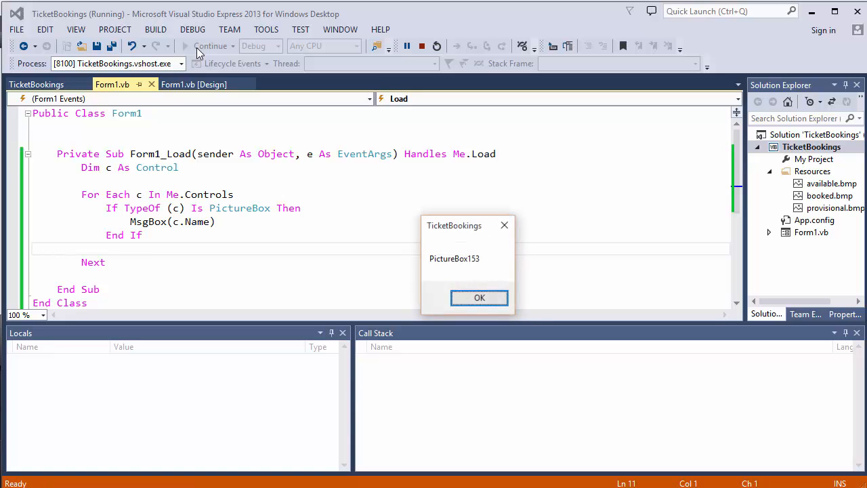
pyautogui.click(480, 298)
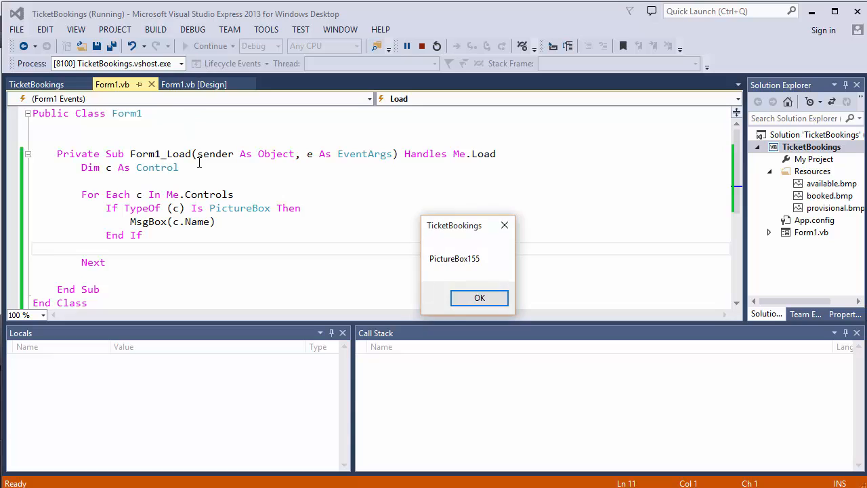
pyautogui.click(480, 298)
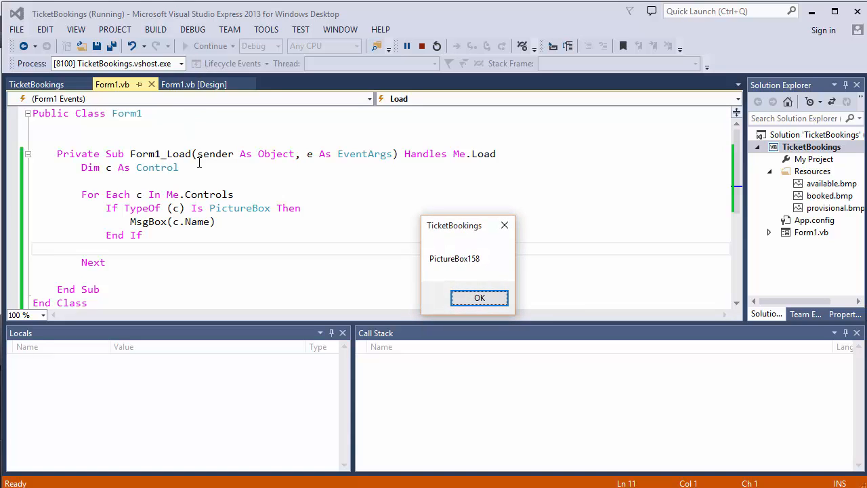
pyautogui.click(479, 298)
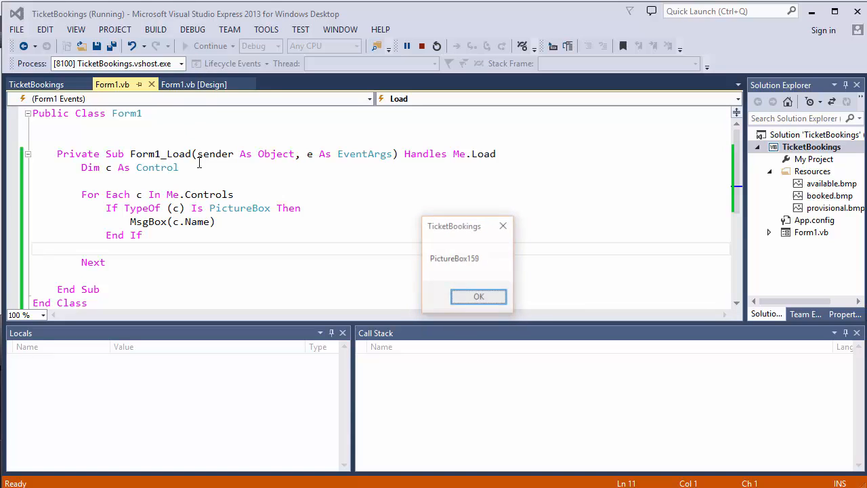
pyautogui.click(479, 297)
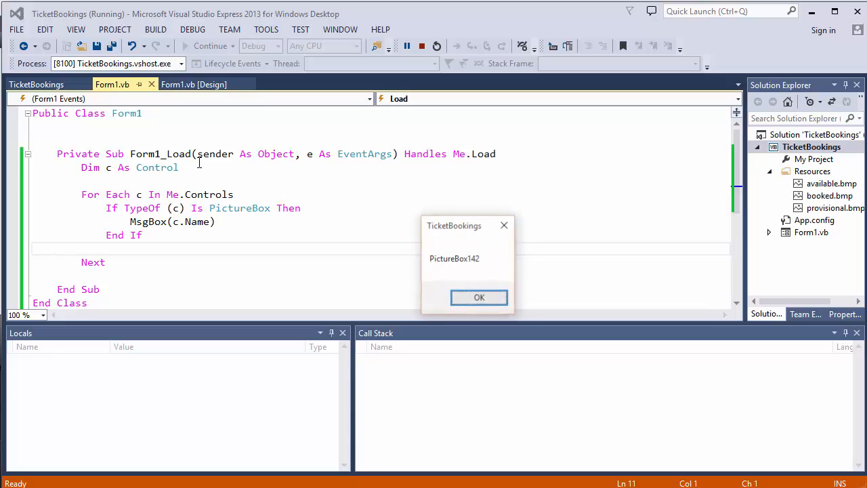
pyautogui.click(480, 298)
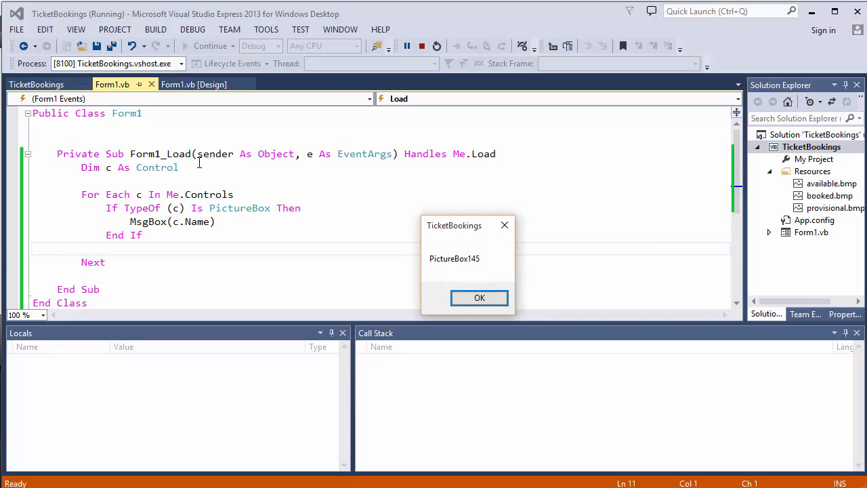
pyautogui.click(480, 298)
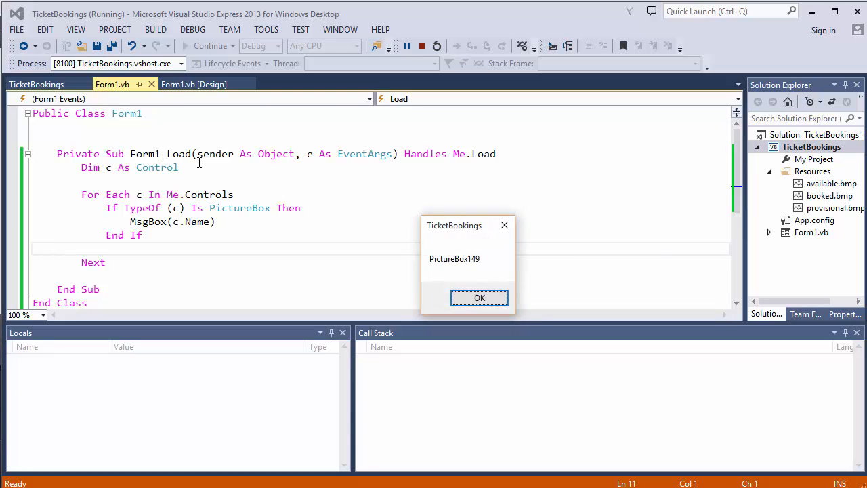
pyautogui.click(480, 299)
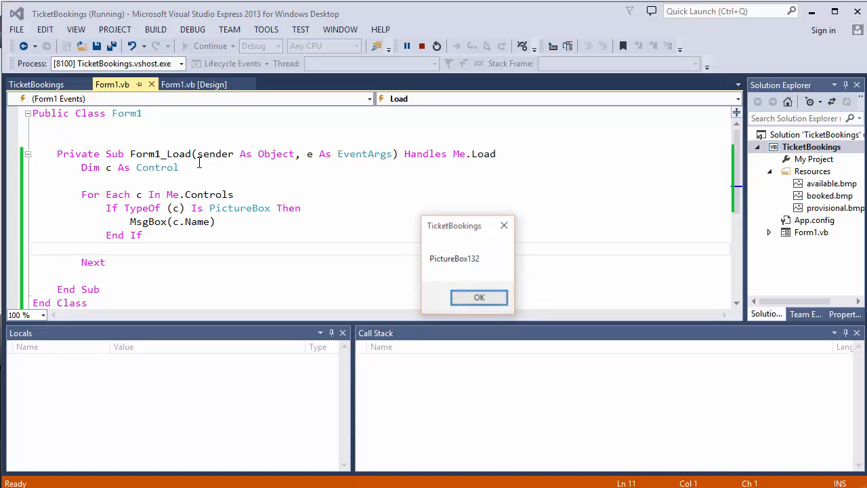
pyautogui.click(480, 298)
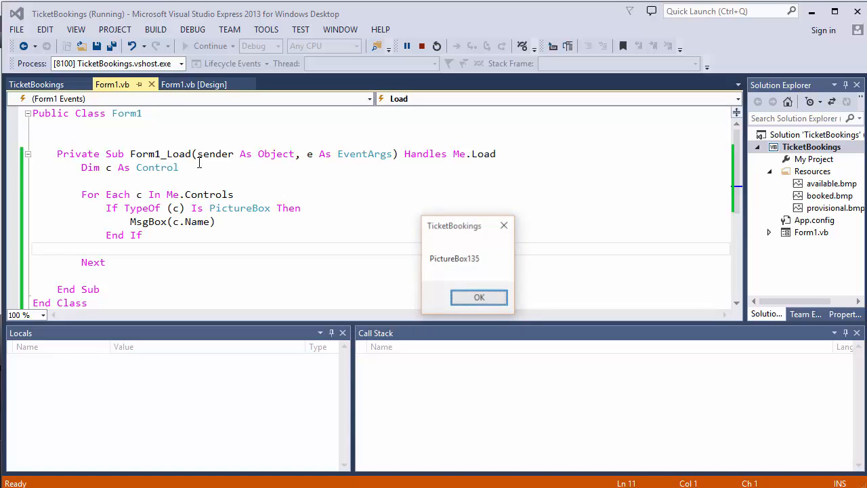
pyautogui.click(480, 298)
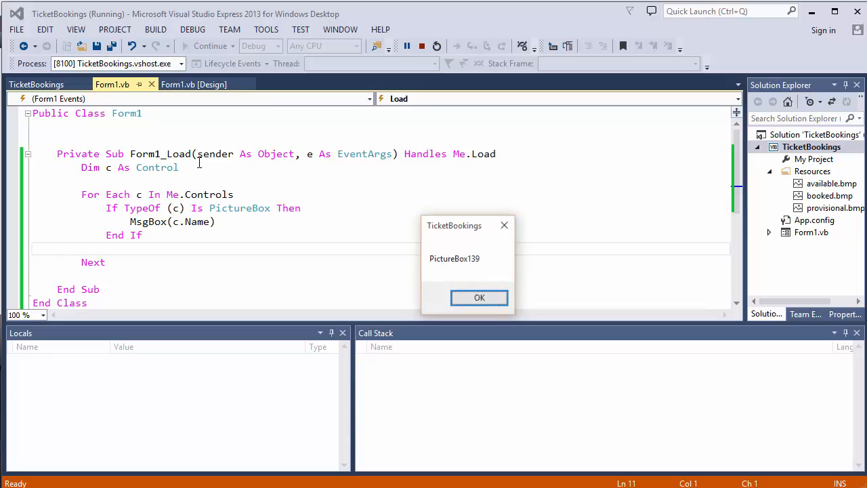
pyautogui.click(480, 298)
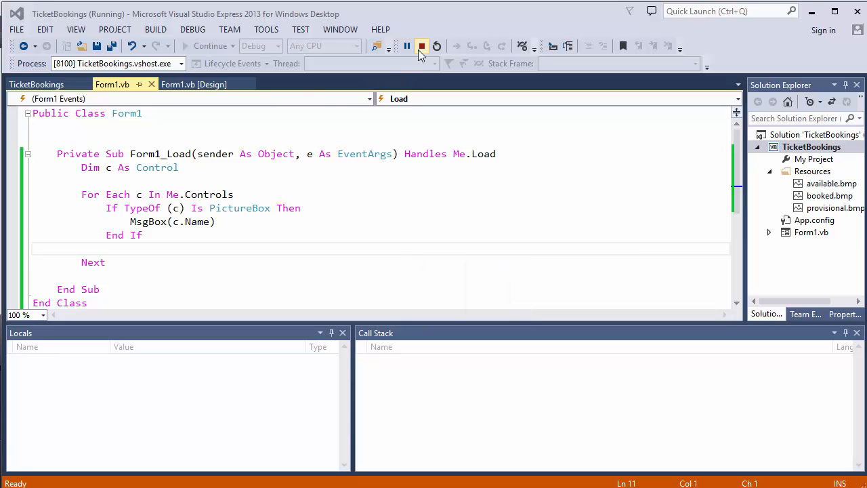
pyautogui.click(421, 47)
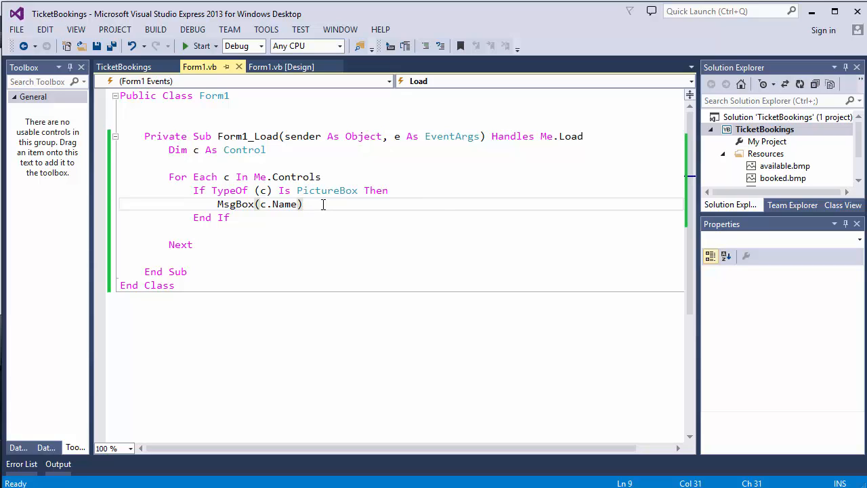
# - Replace the MsgBox line with CType(c, PictureBox).Image = My.Resources.available
pyautogui.tripleClick(260, 203)
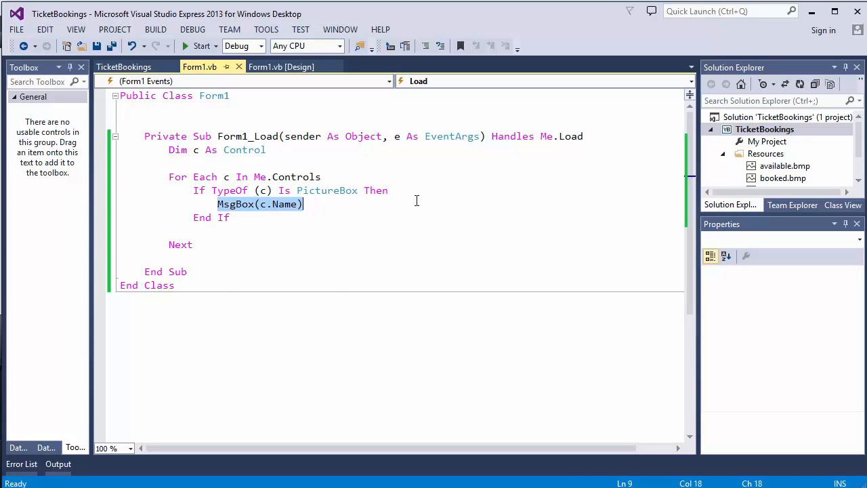
pyautogui.write('c.ima')
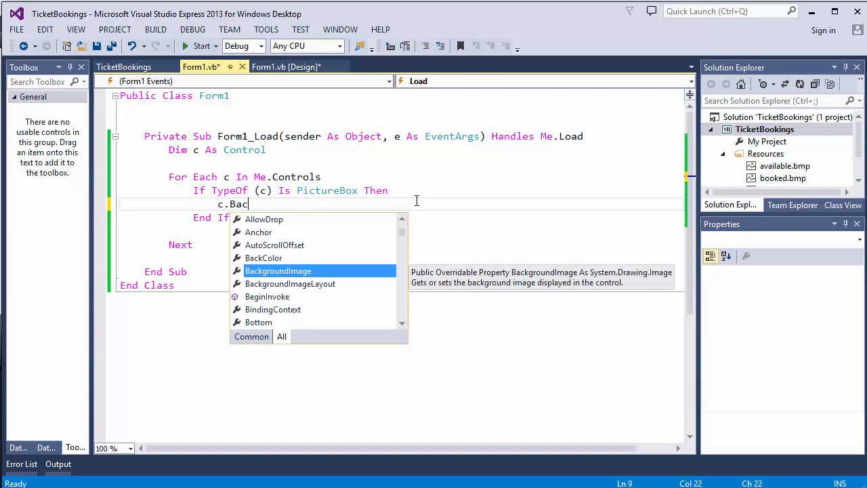
pyautogui.press('BackSpace')
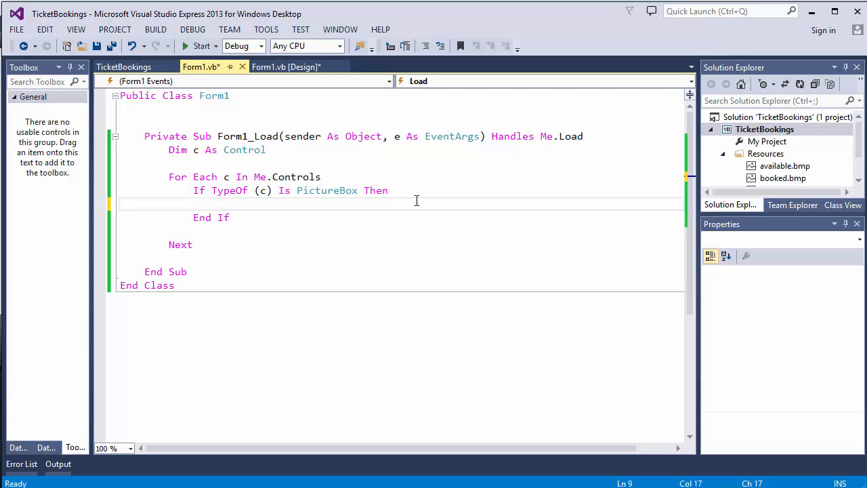
pyautogui.write('ctype')
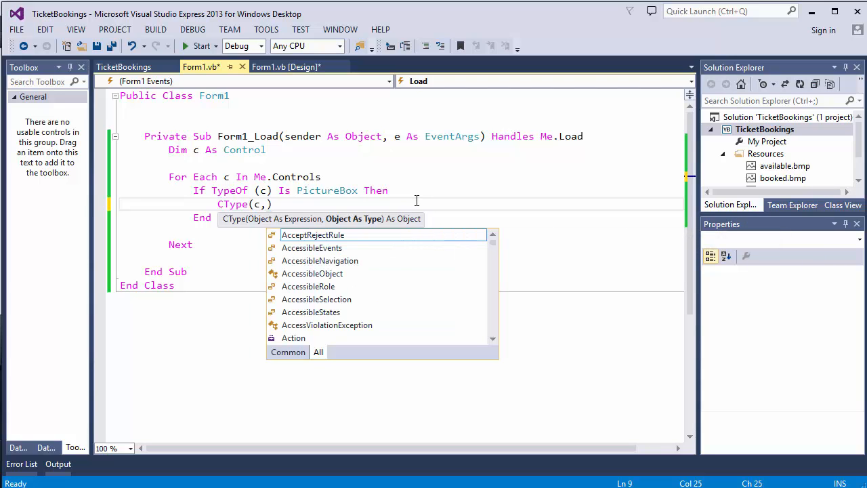
pyautogui.write('pi')
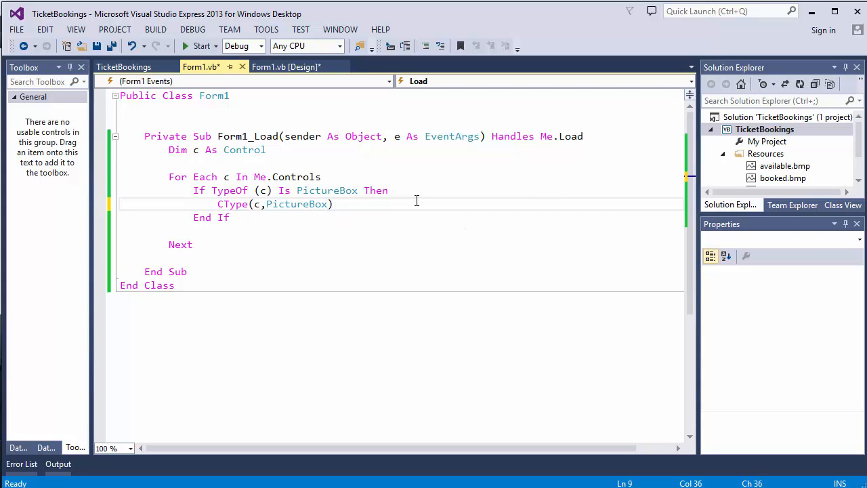
pyautogui.write('.')
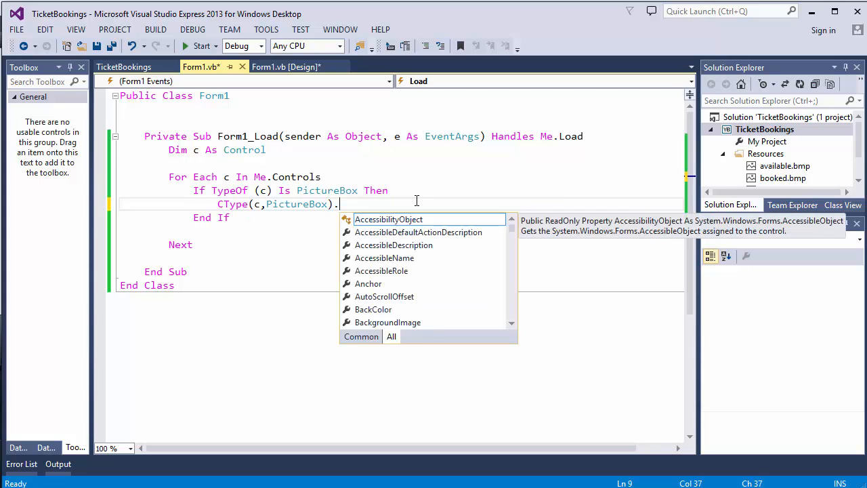
pyautogui.write('ima')
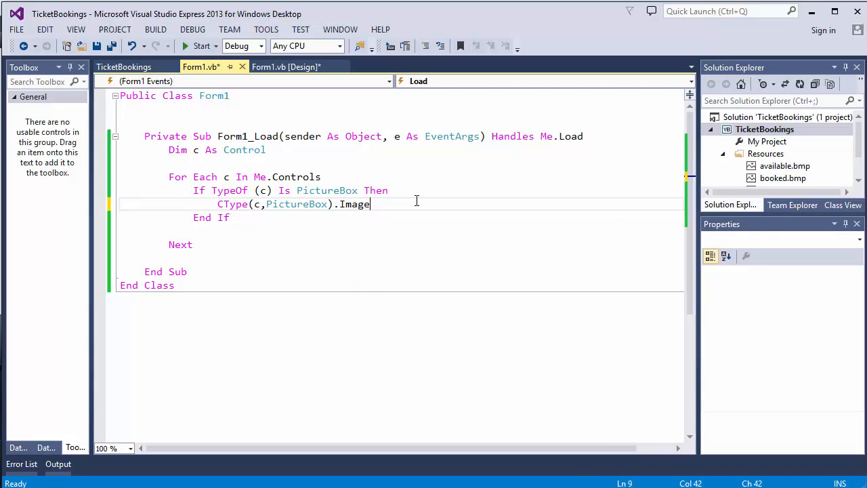
pyautogui.write('=')
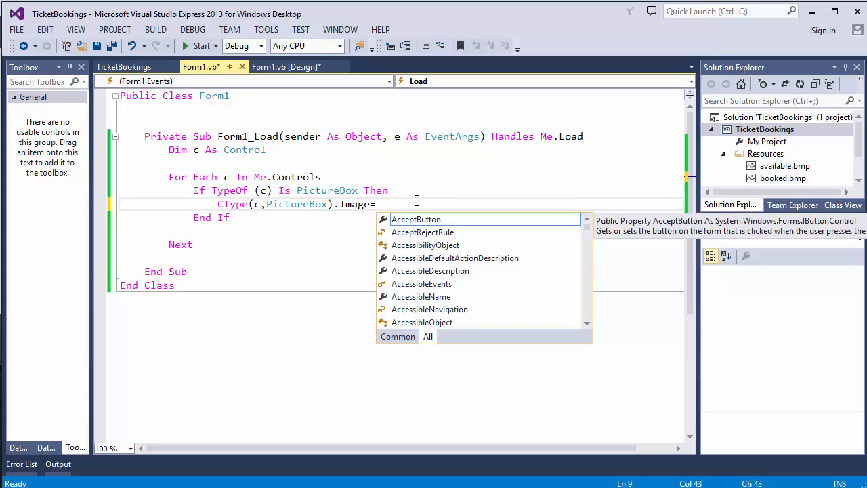
pyautogui.write('My.rec')
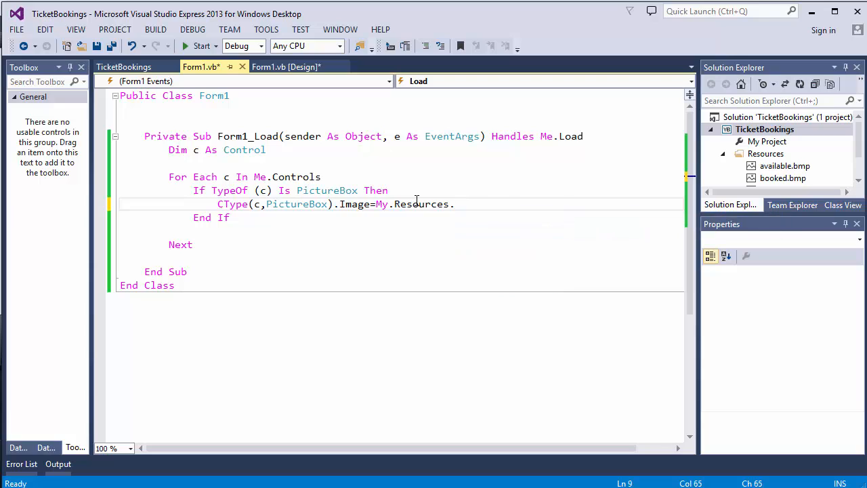
pyautogui.write('available')
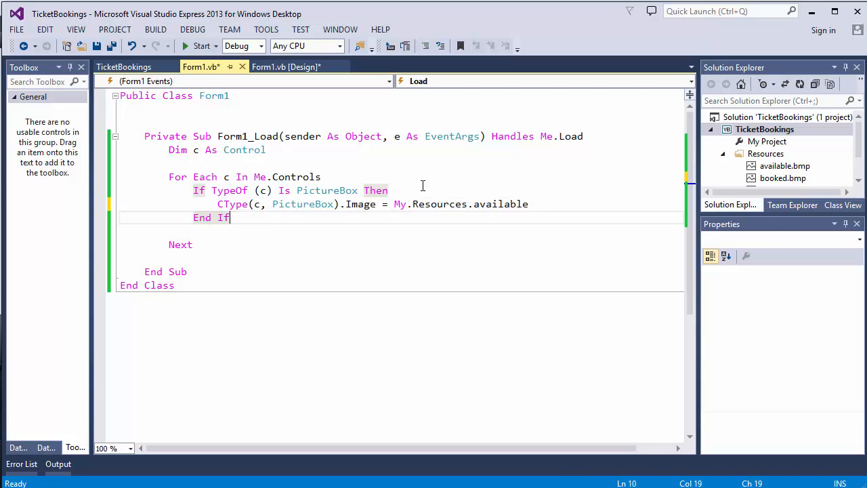
# - Start the project so the Make Bookings form shows every seat with the grey available image
pyautogui.click(200, 46)
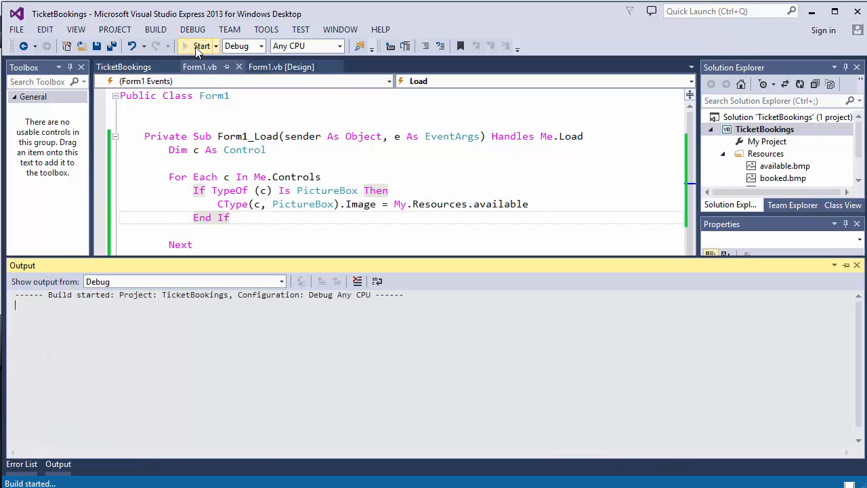
pyautogui.click(195, 46)
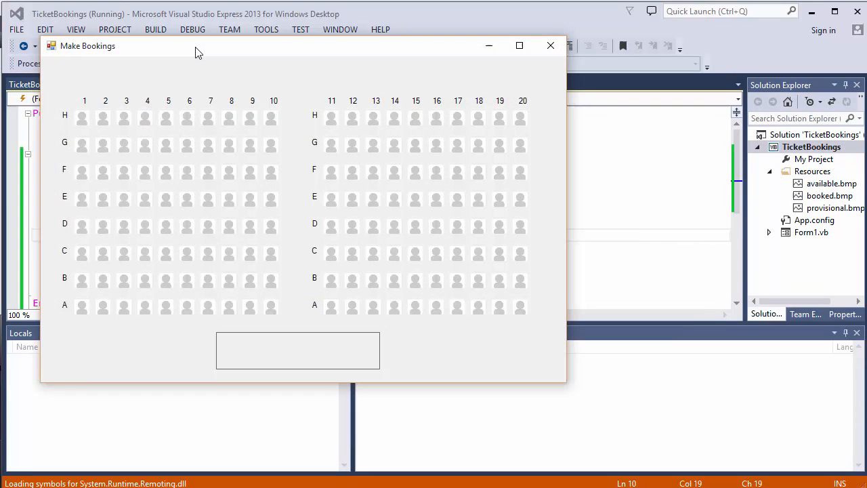
pyautogui.moveTo(215, 121)
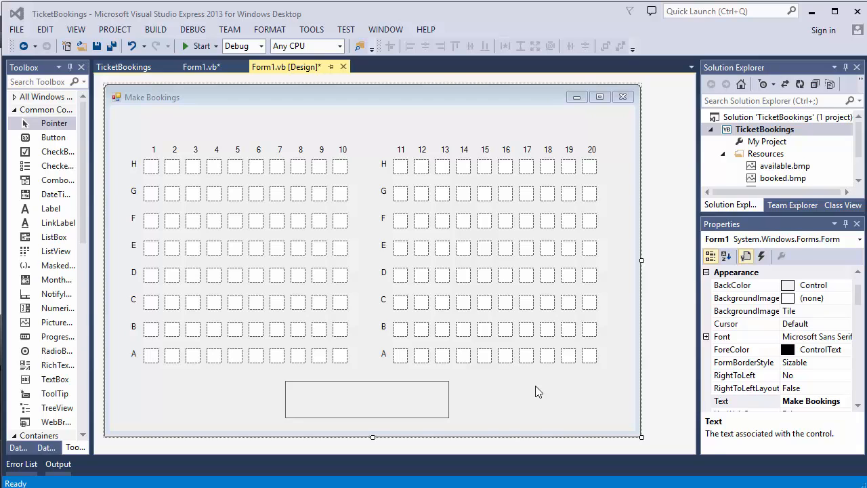
# - Click a seat on the form, then place the caret inside the empty PictureBox10_Click handler
pyautogui.click(339, 355)
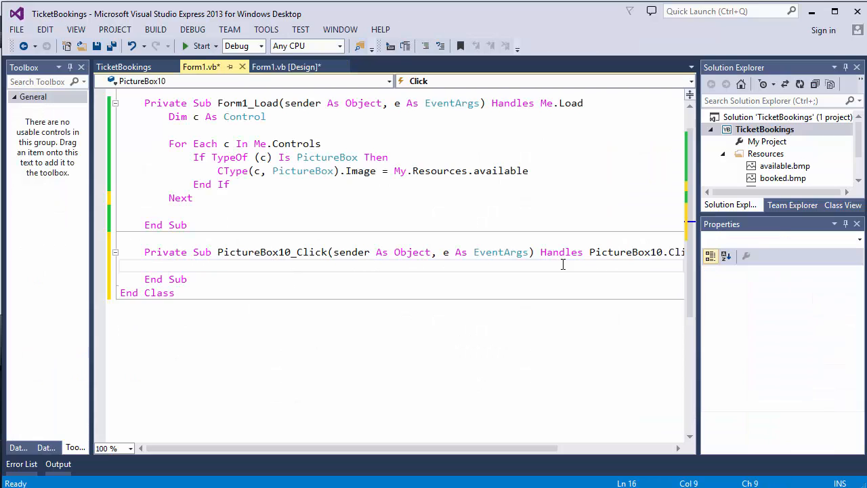
pyautogui.moveTo(573, 264)
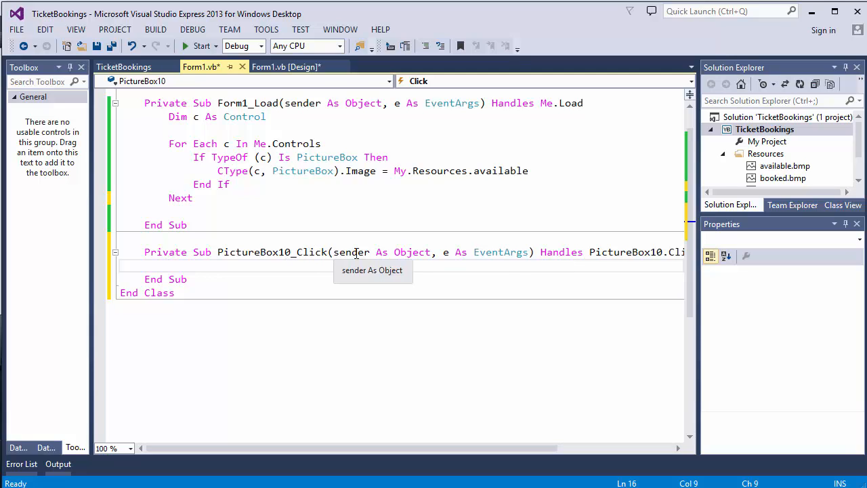
pyautogui.moveTo(352, 251)
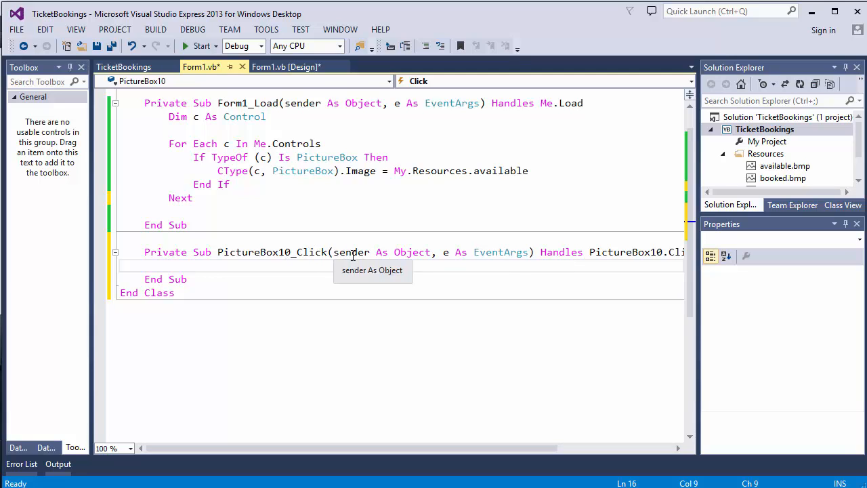
pyautogui.moveTo(344, 252)
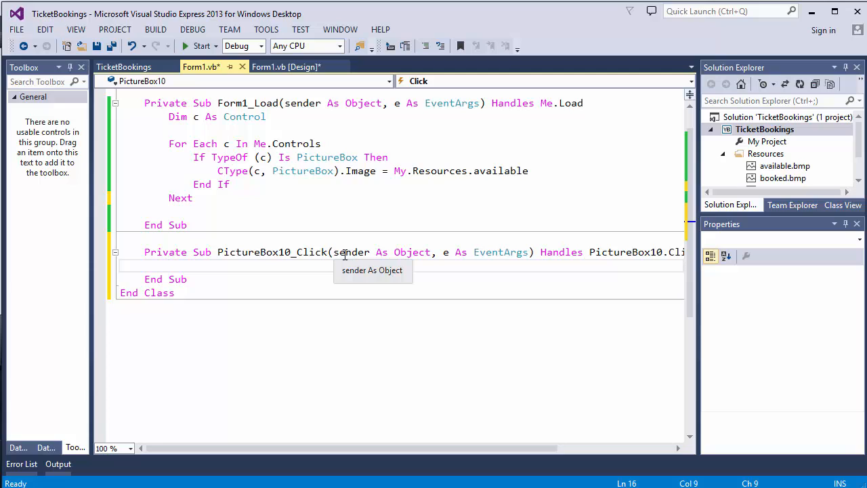
pyautogui.moveTo(344, 252)
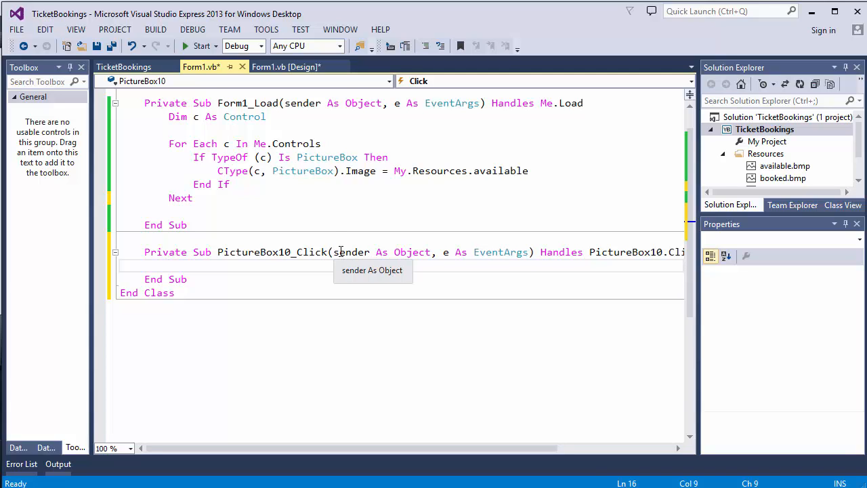
pyautogui.click(169, 264)
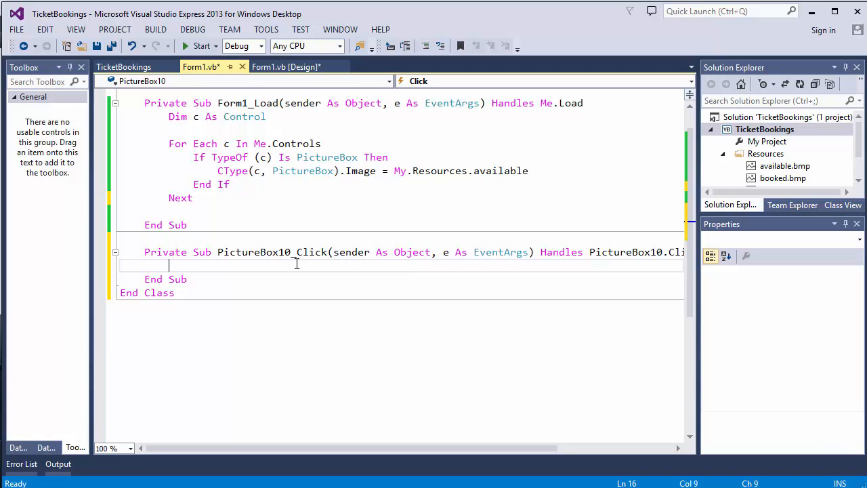
# - Write If CType(sender, PictureBox).Image = My.Resources.available Then with its End If
pyautogui.write('If')
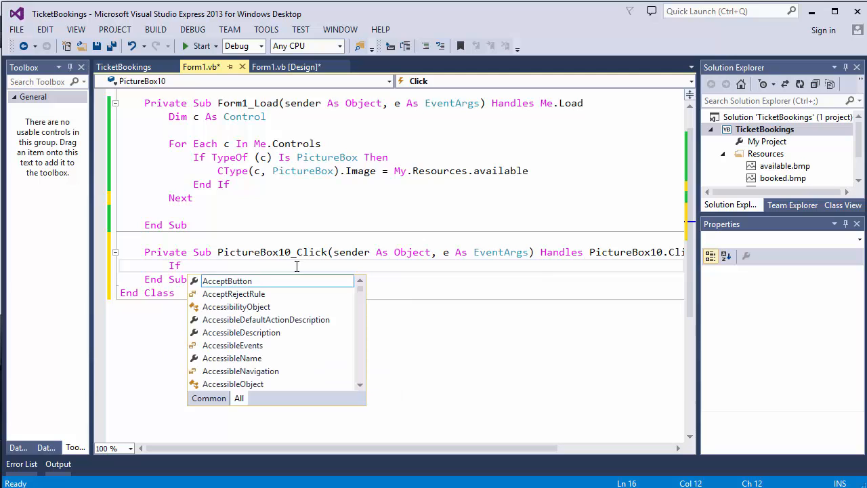
pyautogui.write('CType(')
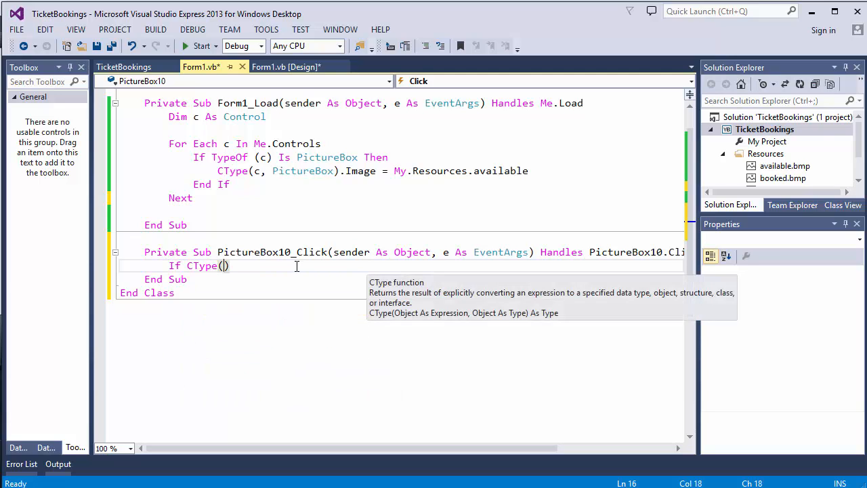
pyautogui.write('sender,PictureBox')
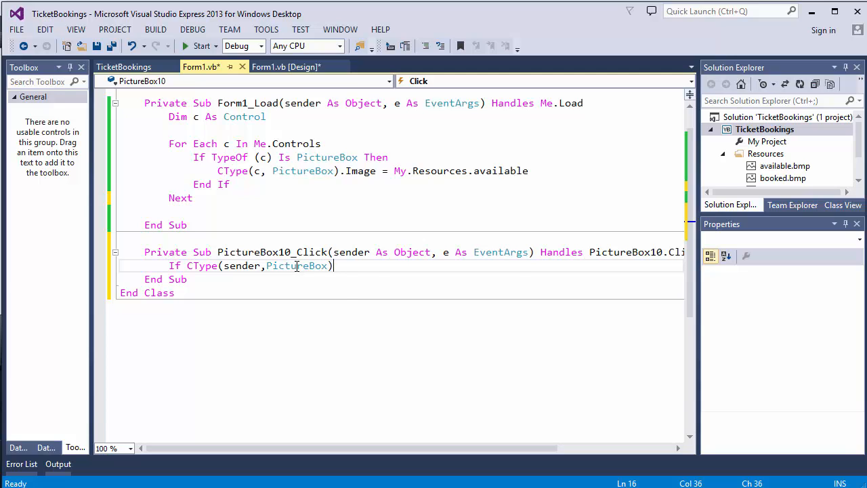
pyautogui.write('.Image')
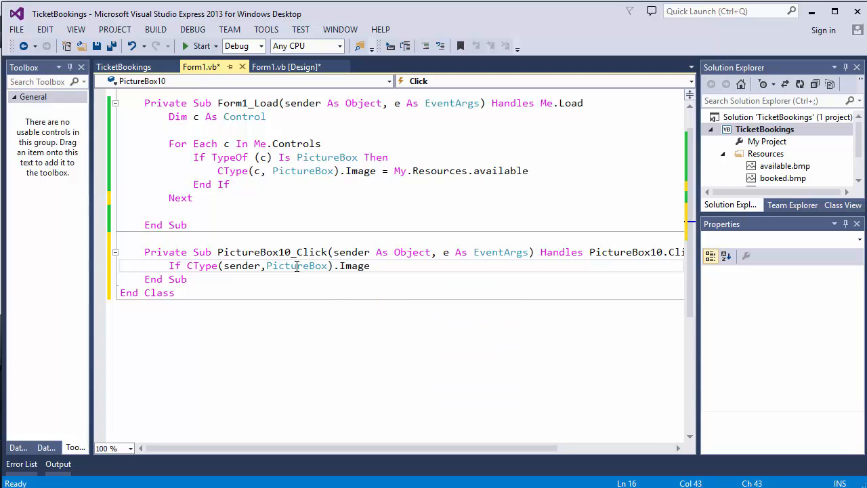
pyautogui.write('m')
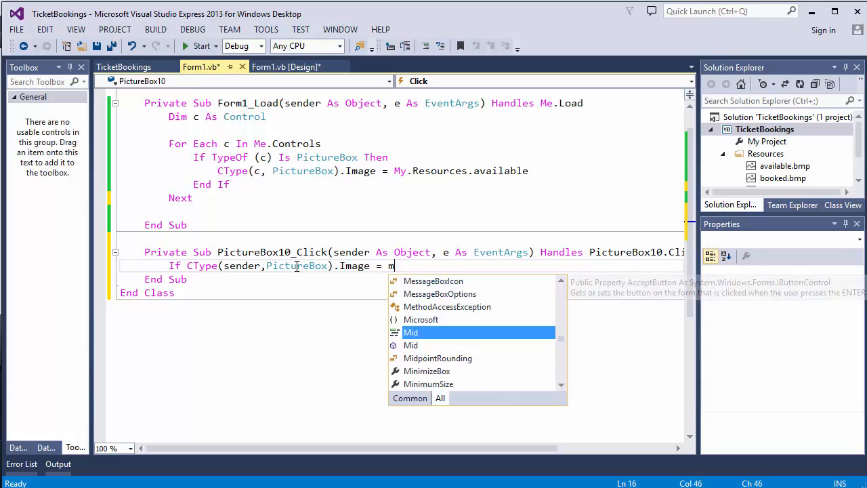
pyautogui.write('.rec')
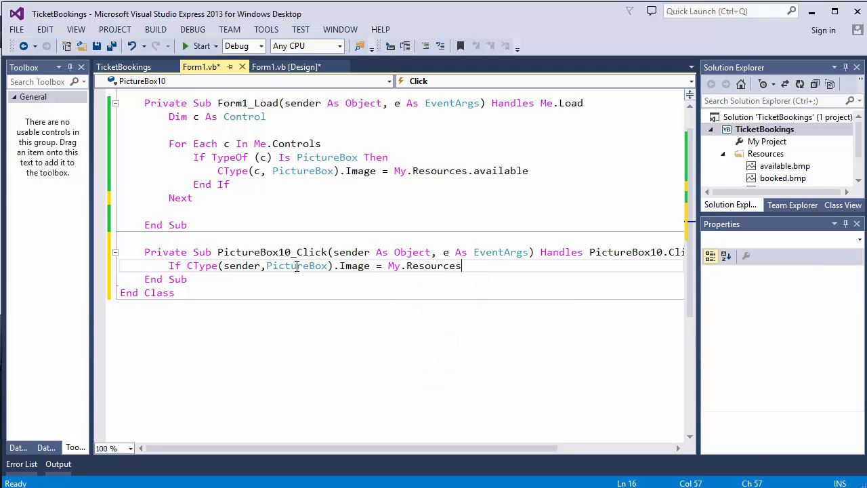
pyautogui.write('.available Then')
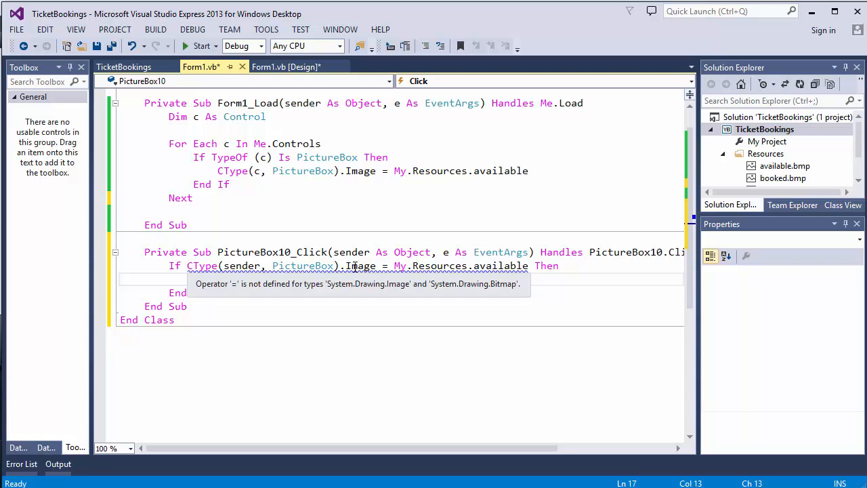
pyautogui.moveTo(365, 266)
pyautogui.write("' ")
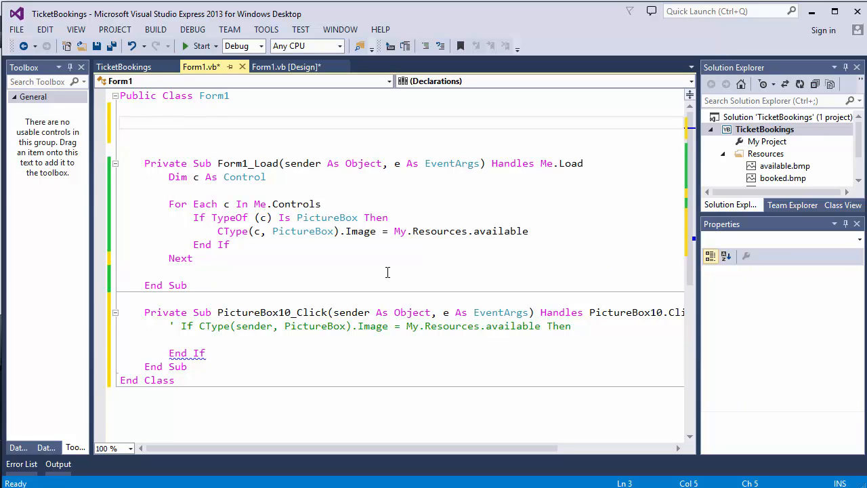
# - Declare class-level Dim availableIcon As New System.Drawing.Bitmap(My.Resources.available) above Form1_Load
pyautogui.write('Dim avail')
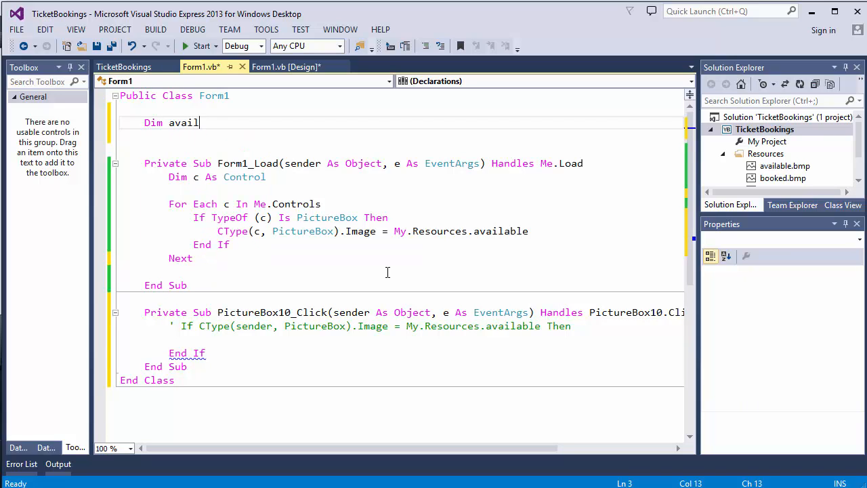
pyautogui.write('ableIcon As')
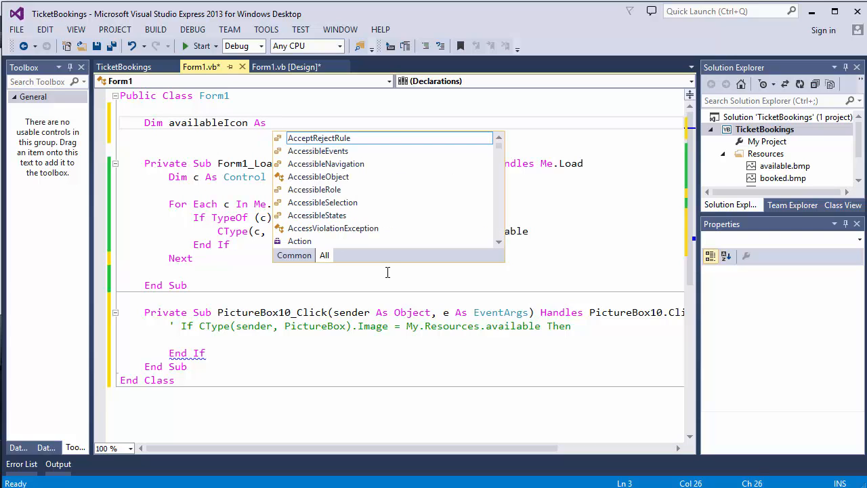
pyautogui.write('System')
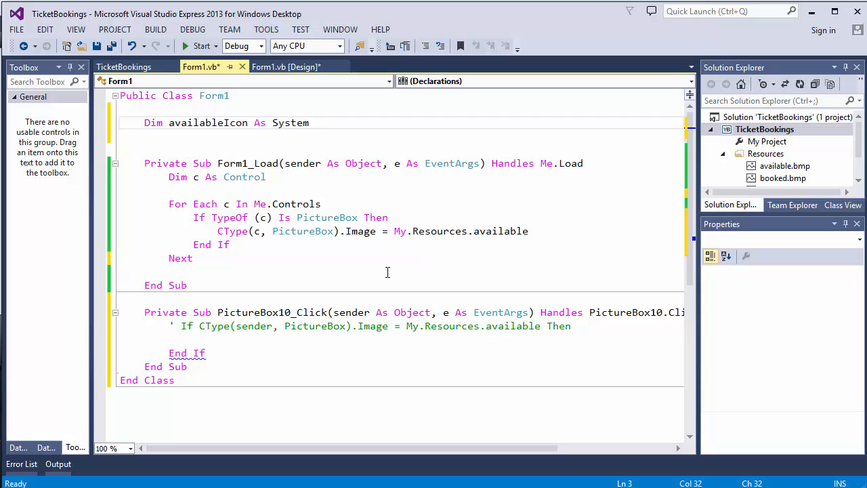
pyautogui.write('.Drawing')
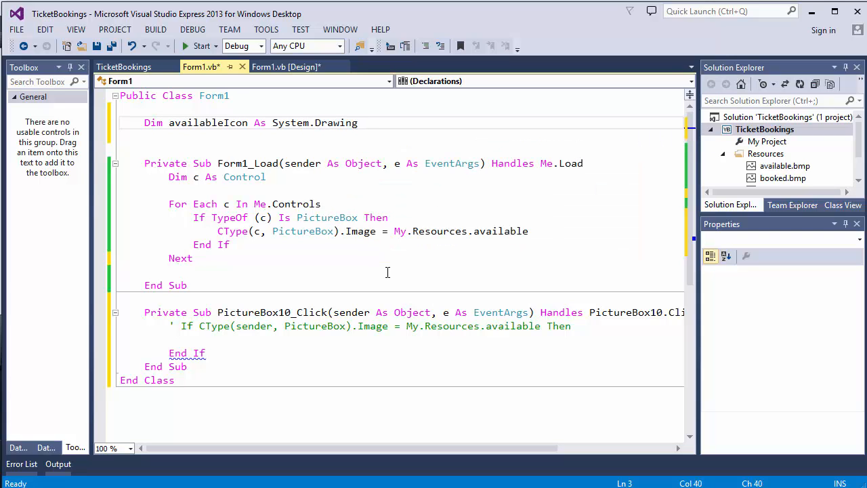
pyautogui.write('.bim')
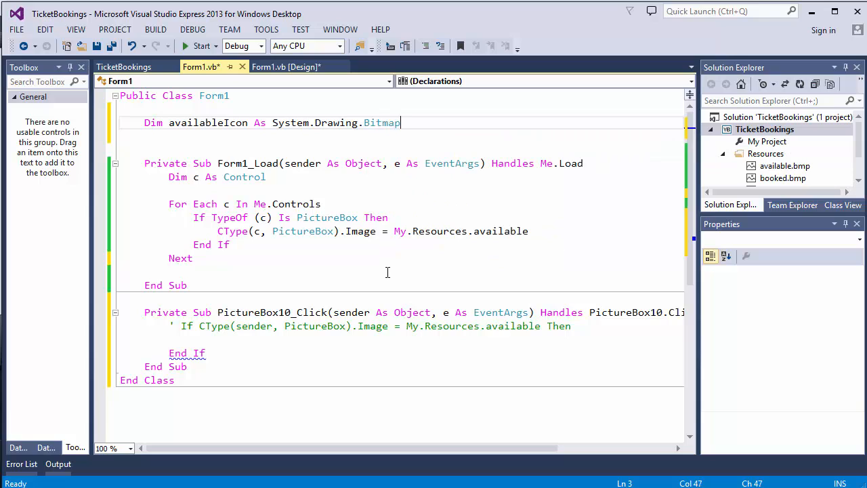
pyautogui.click(310, 122)
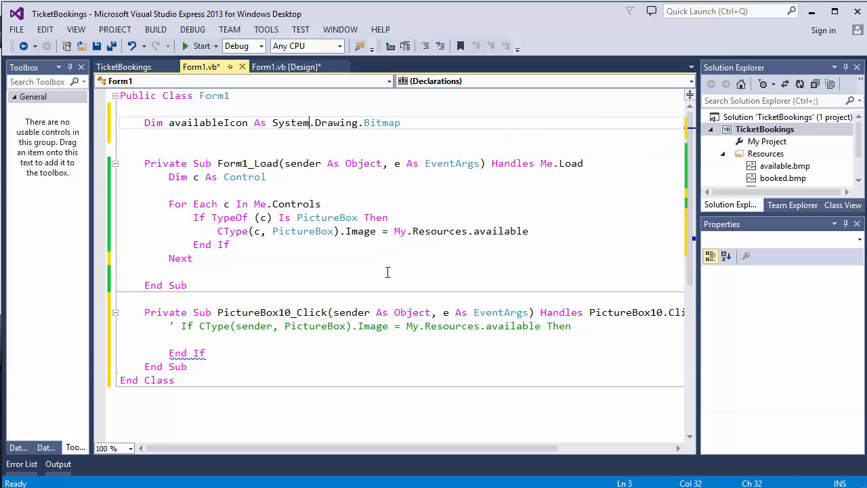
pyautogui.write('new')
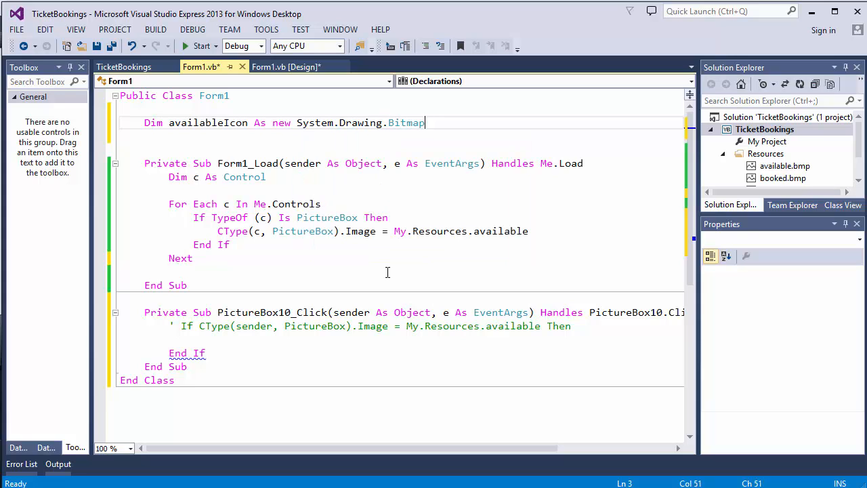
pyautogui.write('(')
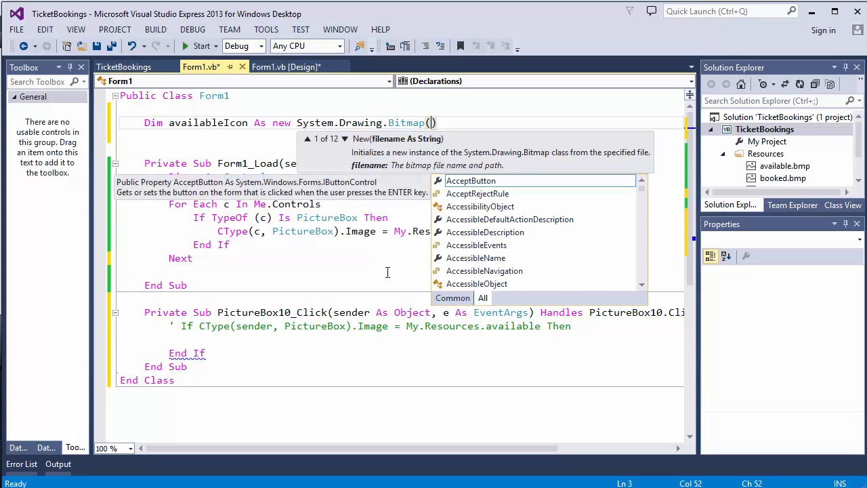
pyautogui.write('my')
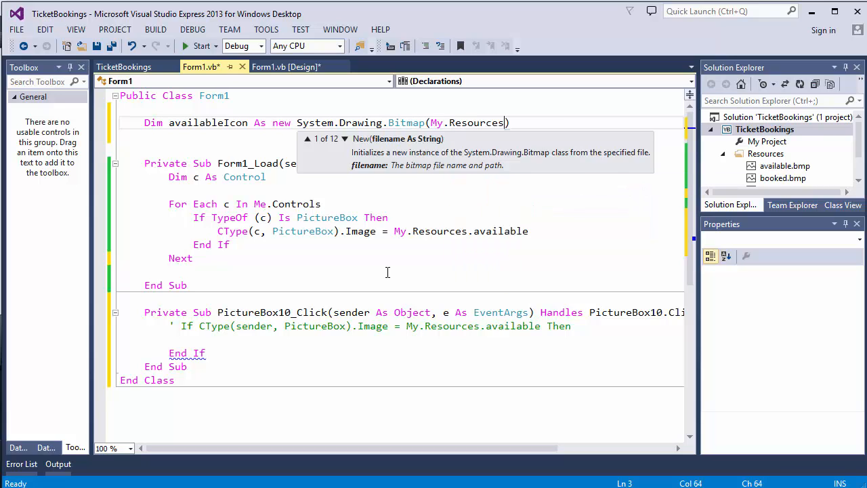
pyautogui.write('.available')
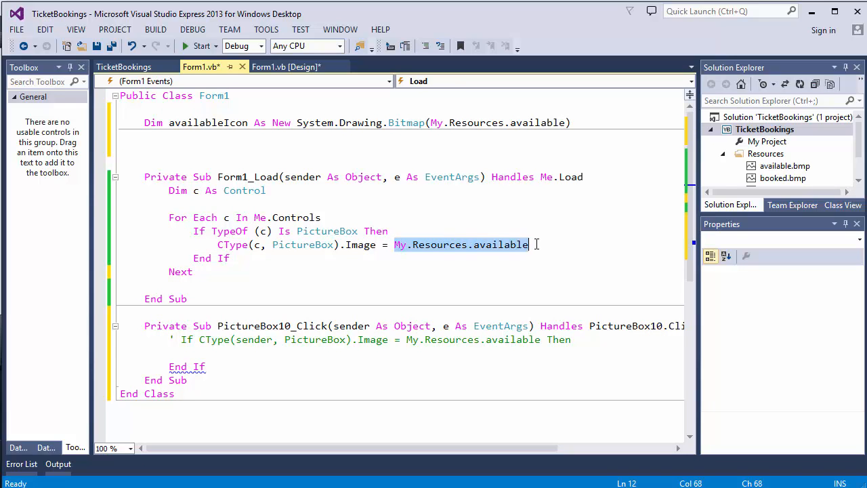
pyautogui.moveTo(403, 254)
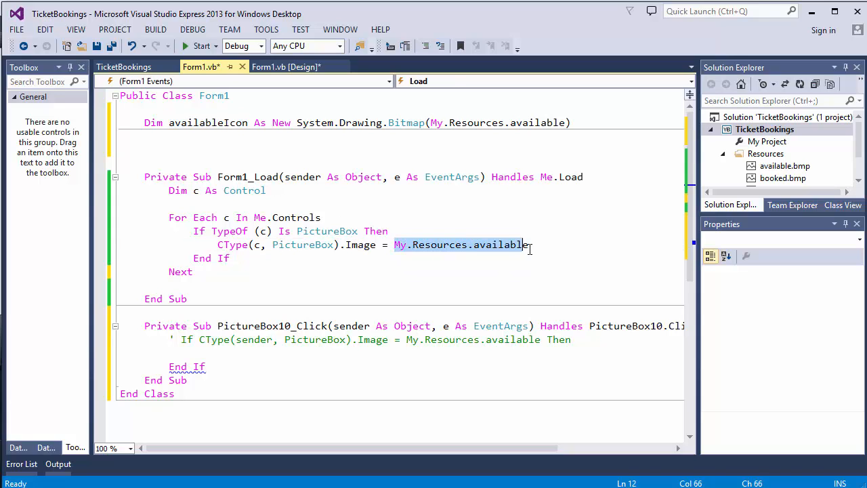
# - Replace My.Resources.available with availableIcon in Form1_Load and in the click handler's If condition
pyautogui.write('availableIcon')
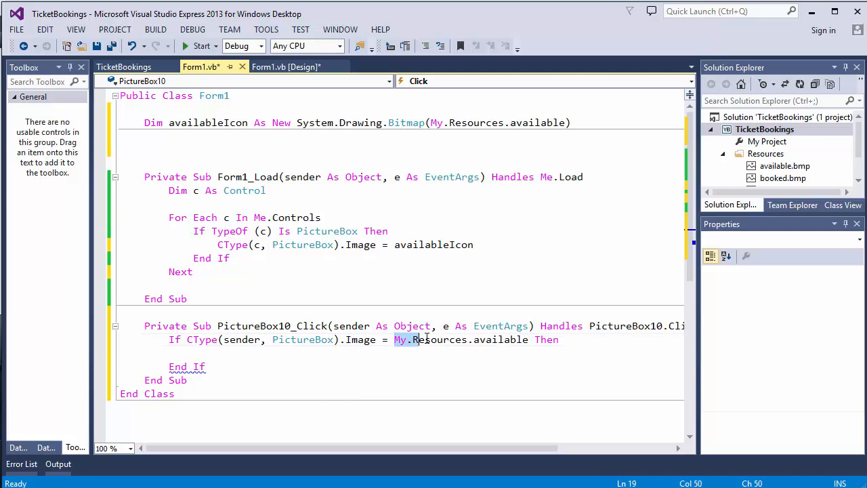
pyautogui.moveTo(413, 339); pyautogui.dragTo(528, 339)
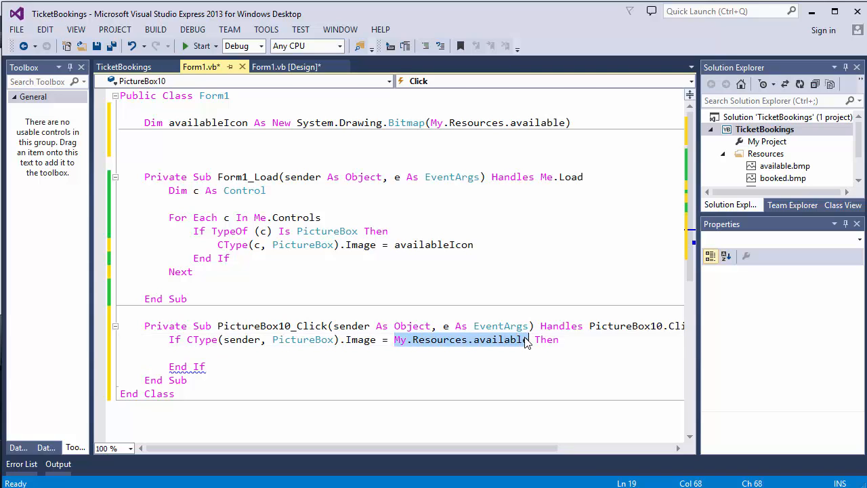
pyautogui.write('availableIcon')
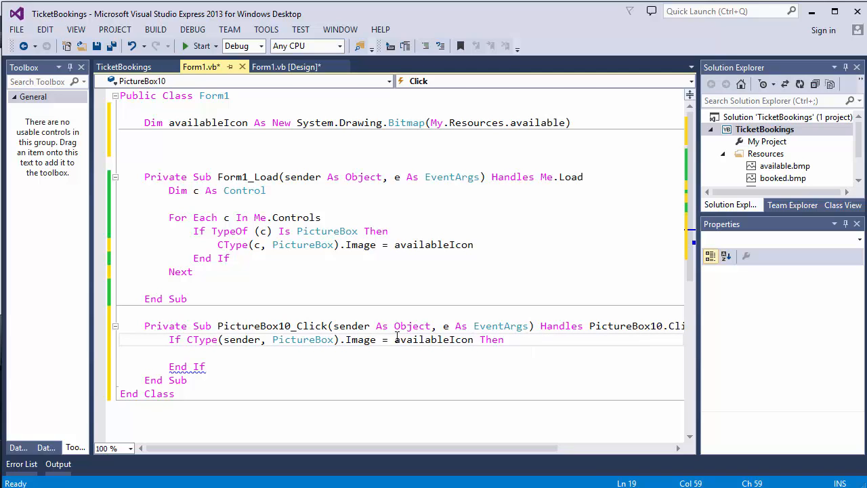
pyautogui.click(385, 339)
pyautogui.write('Is')
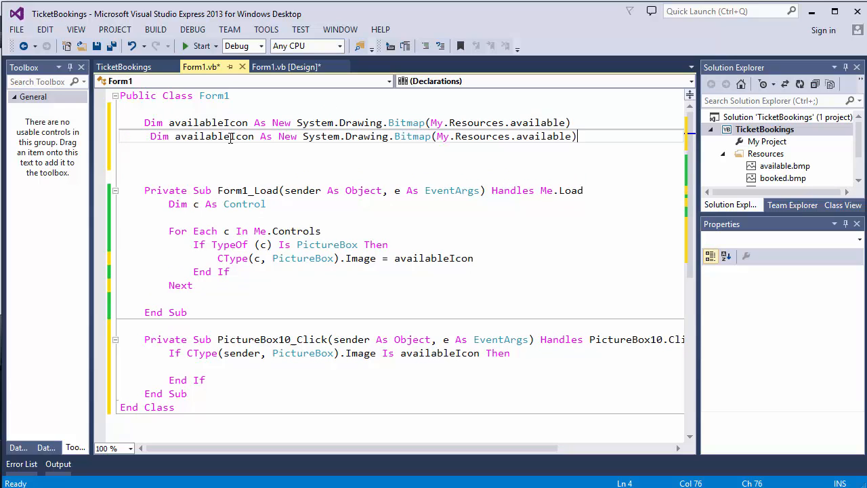
# - Turn the duplicated line into Dim provisionalIcon loaded from My.Resources.provisional
pyautogui.doubleClick(200, 136)
pyautogui.write('provision')
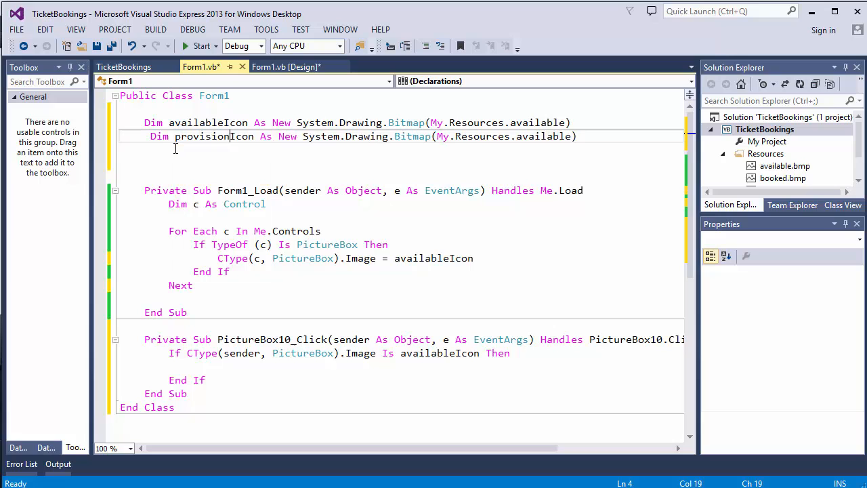
pyautogui.write('al')
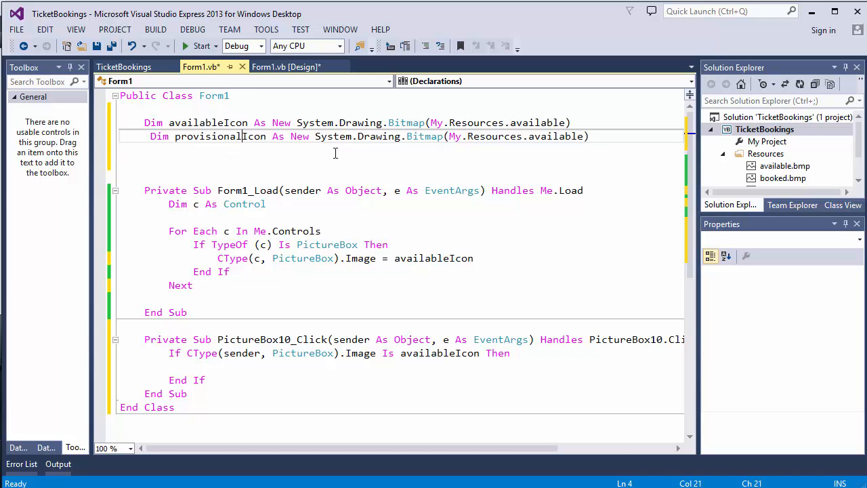
pyautogui.doubleClick(537, 135)
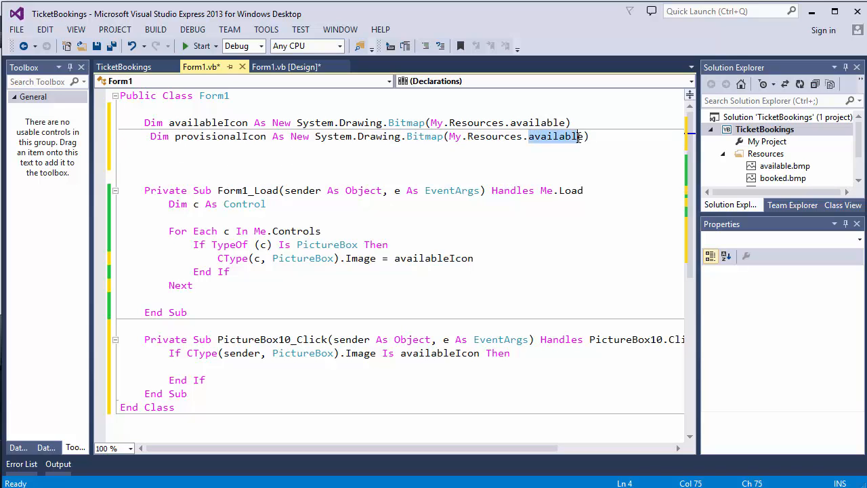
pyautogui.write('p')
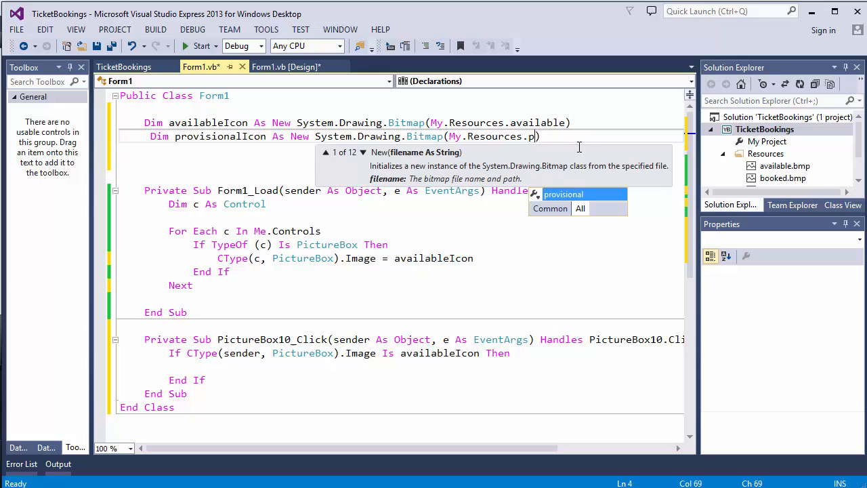
pyautogui.write('rovisional')
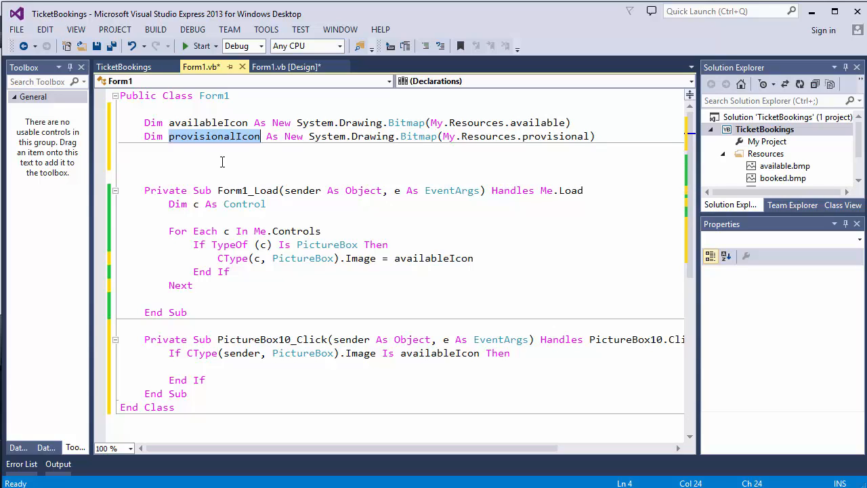
pyautogui.moveTo(199, 366)
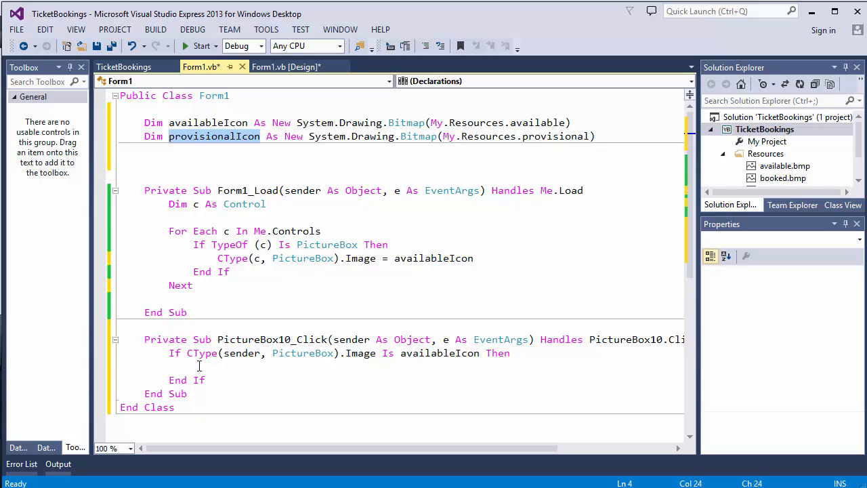
# - Inside the If block set CType(sender, PictureBox).Image = provisionalIcon
pyautogui.click(223, 366)
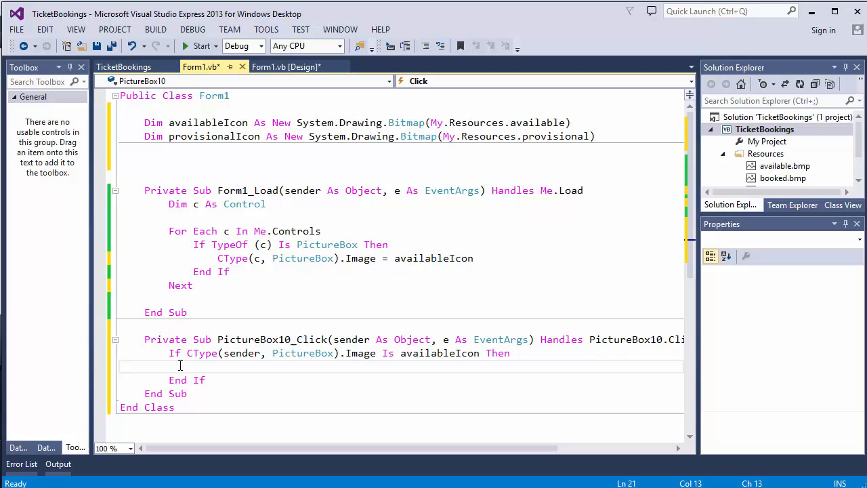
pyautogui.write('CType')
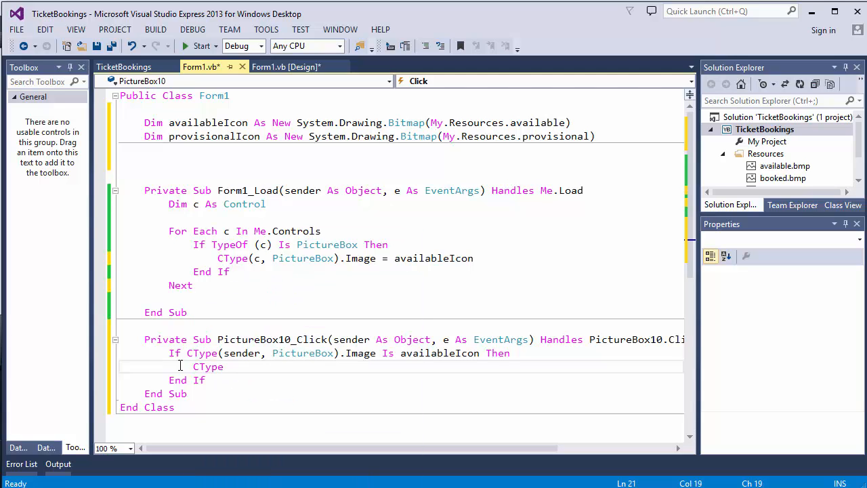
pyautogui.write('(send')
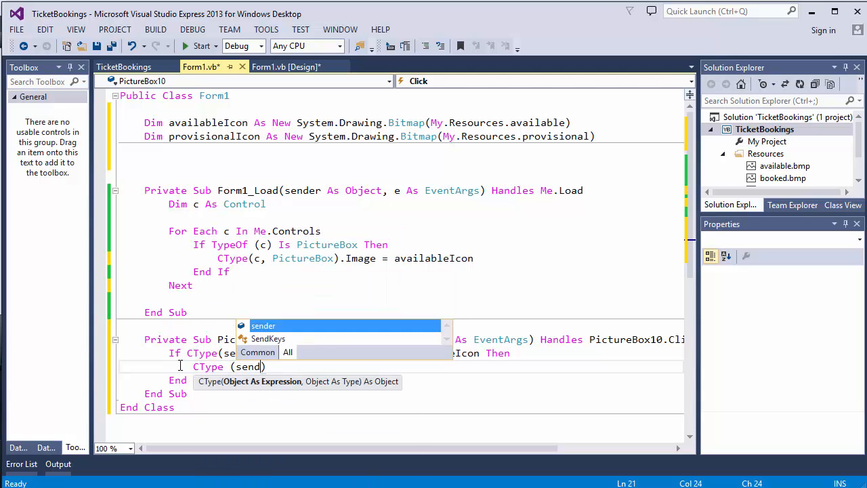
pyautogui.write('d')
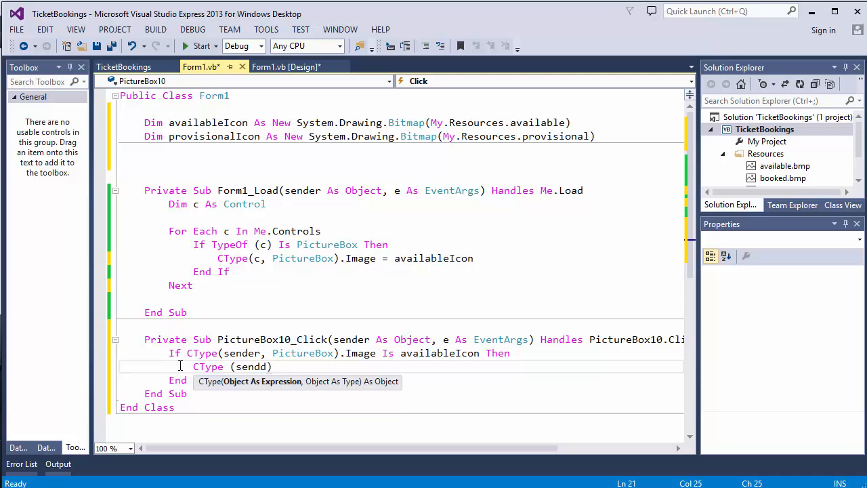
pyautogui.write('r,PictureBox')
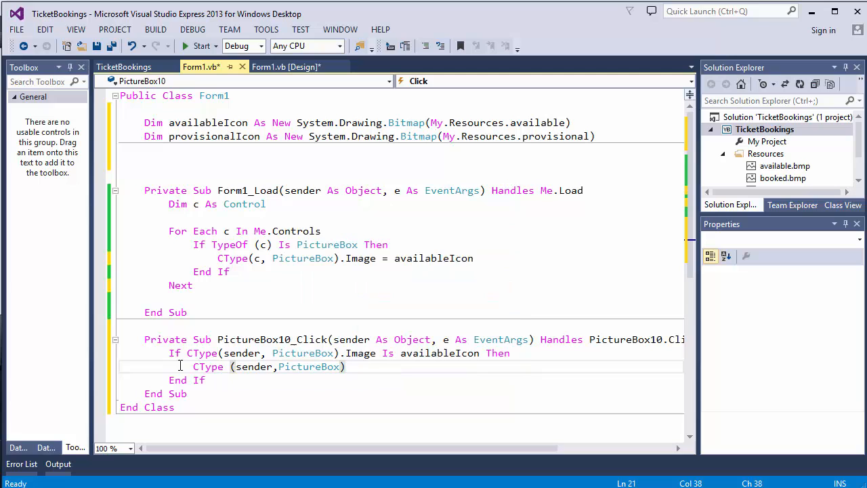
pyautogui.write('.Image')
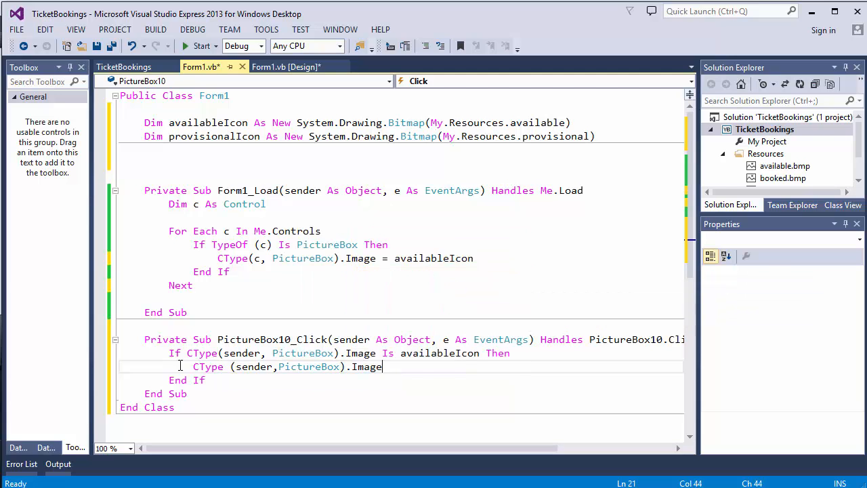
pyautogui.write('=')
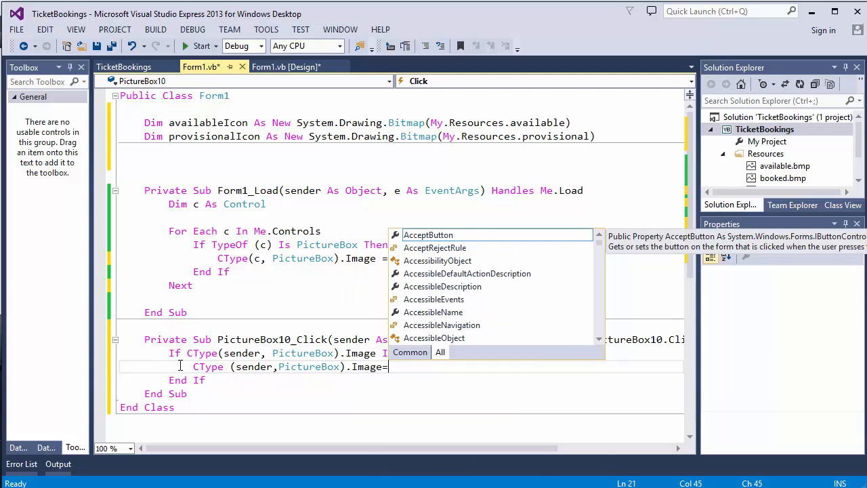
pyautogui.write('provisionalIcon')
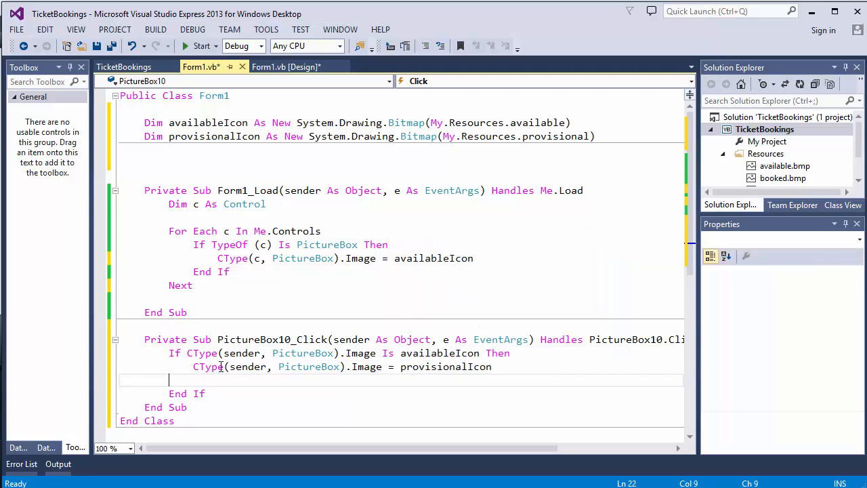
pyautogui.moveTo(309, 365)
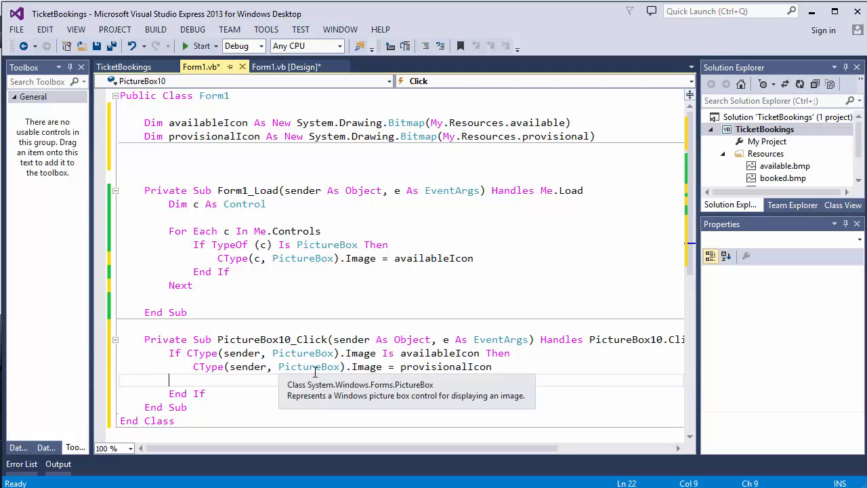
pyautogui.moveTo(440, 366)
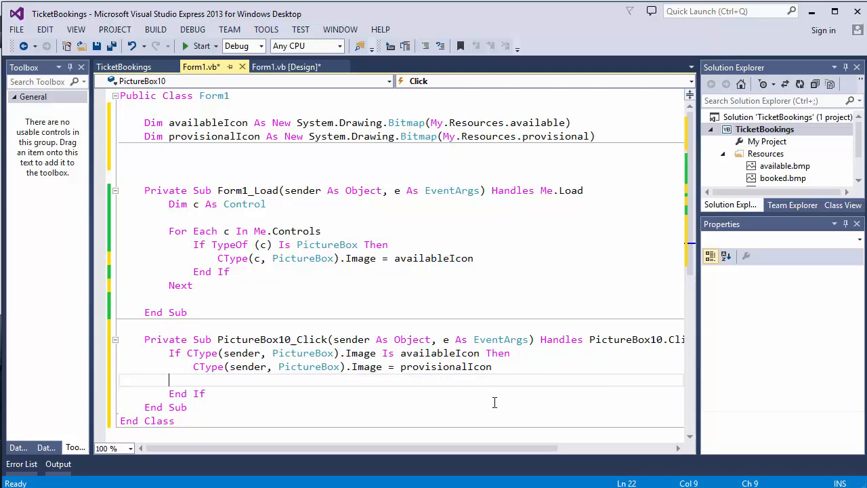
# - Add an ElseIf branch testing CType(sender, PictureBox).Image so a provisional seat returns to availableIcon
pyautogui.write('elseif')
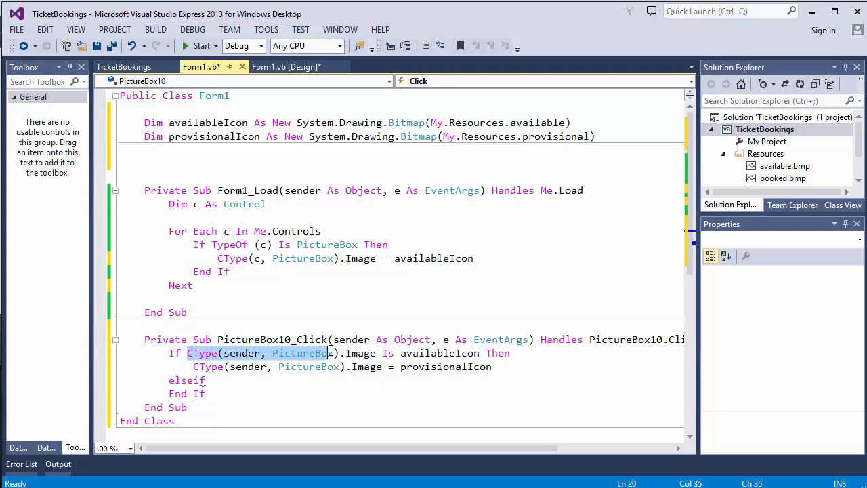
pyautogui.click(466, 366)
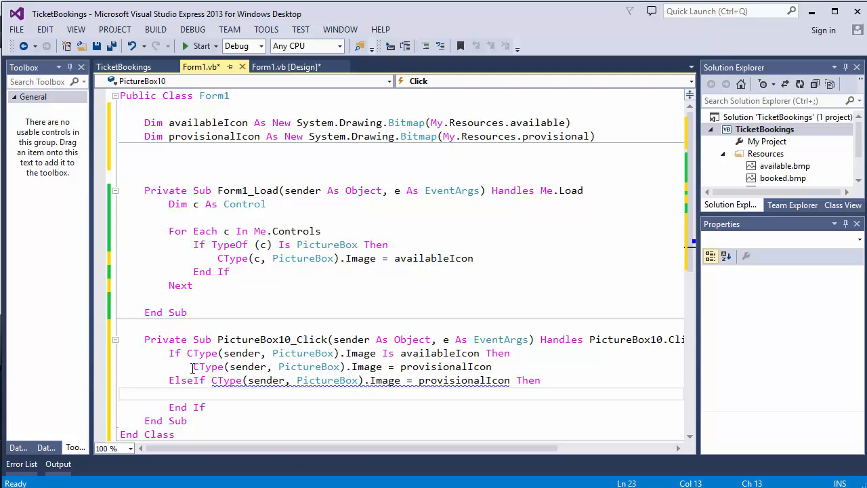
pyautogui.click(409, 380)
pyautogui.write('Is')
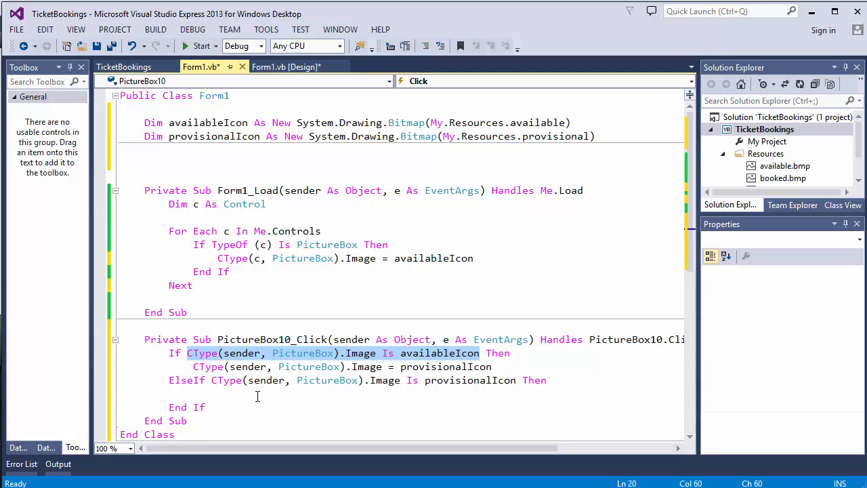
pyautogui.write('CType(sender, PictureBox).Image Is availableIcon')
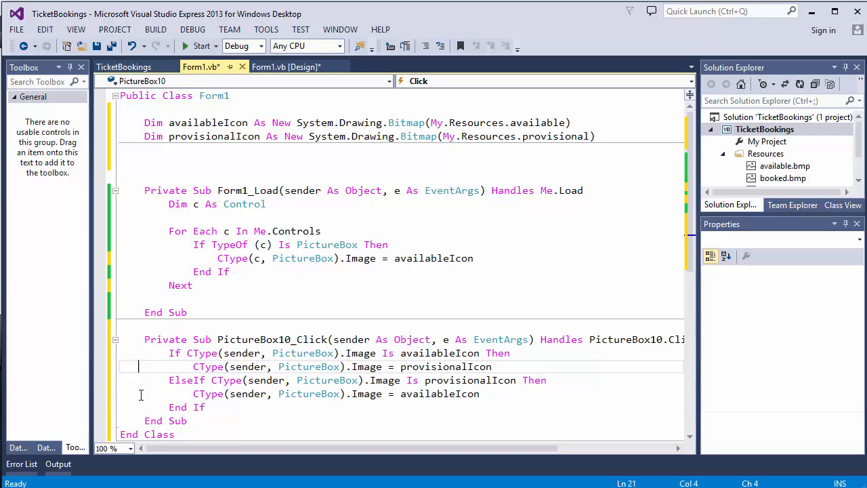
pyautogui.moveTo(385, 352)
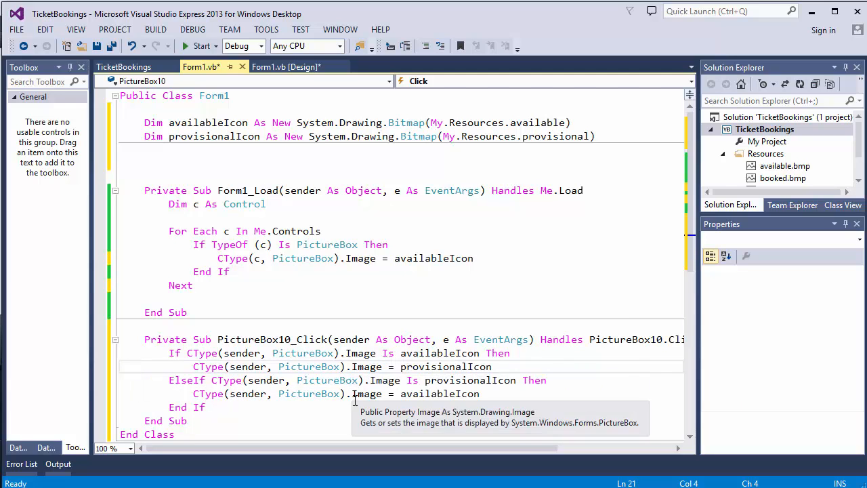
pyautogui.moveTo(322, 406)
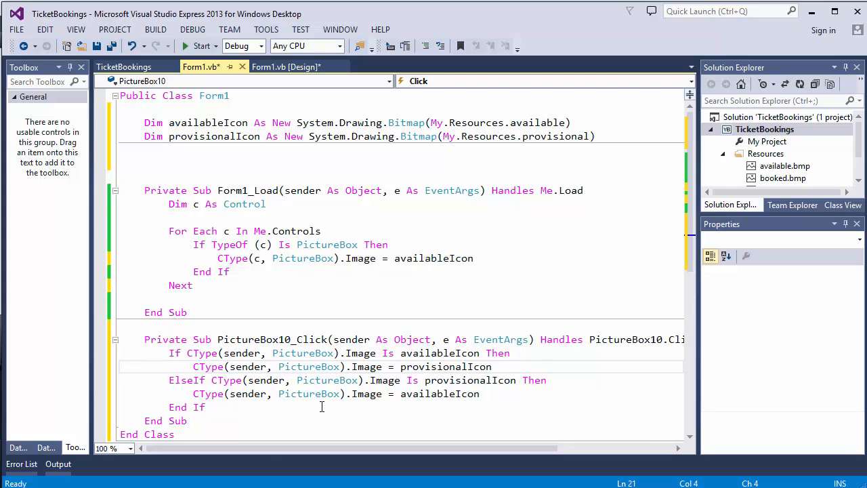
pyautogui.hscroll(3)
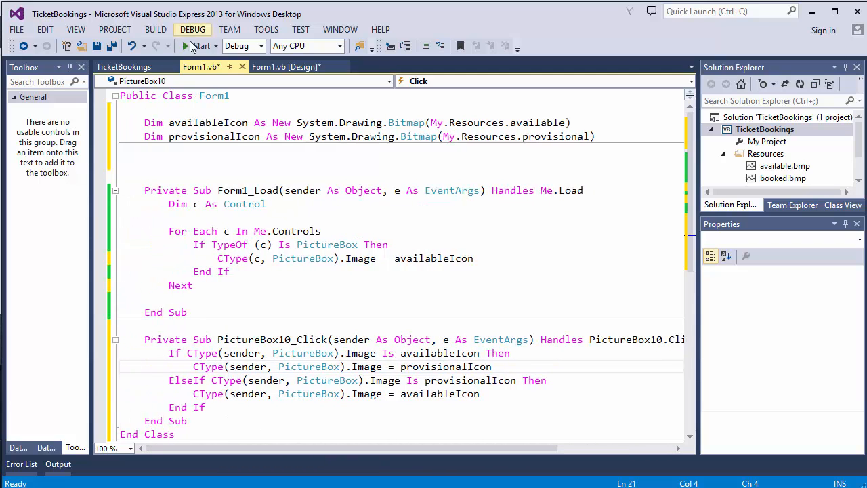
pyautogui.click(184, 46)
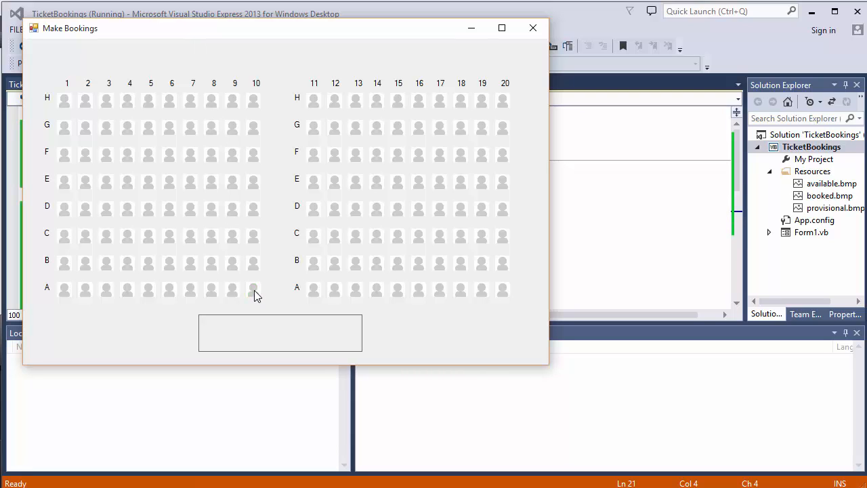
pyautogui.click(252, 290)
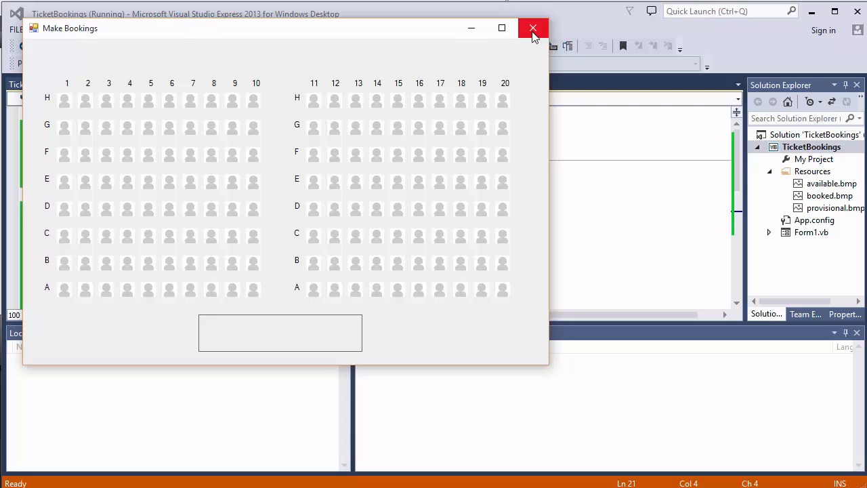
pyautogui.click(533, 28)
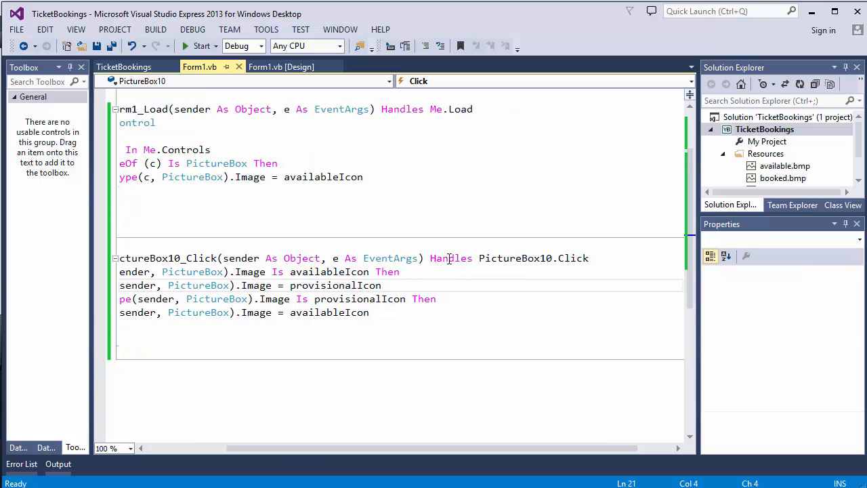
pyautogui.moveTo(571, 258)
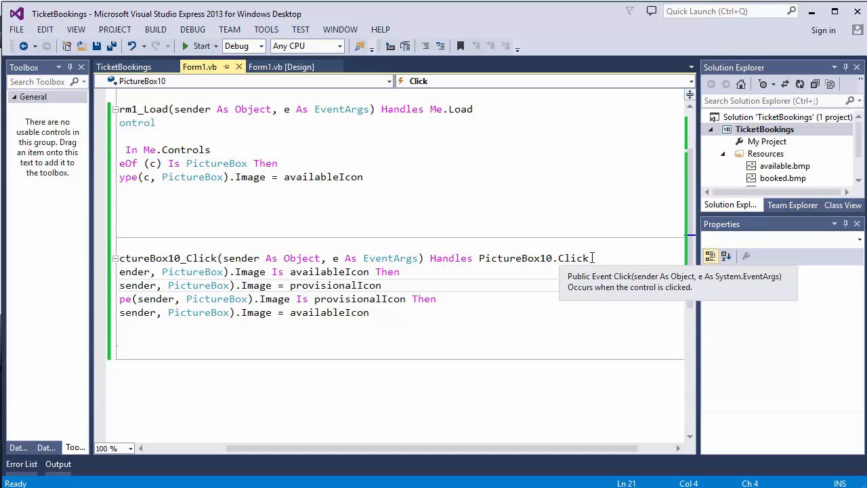
# - Append PictureBox1.Click and PictureBox2.Click to the PictureBox10_Click Handles clause
pyautogui.click(591, 257)
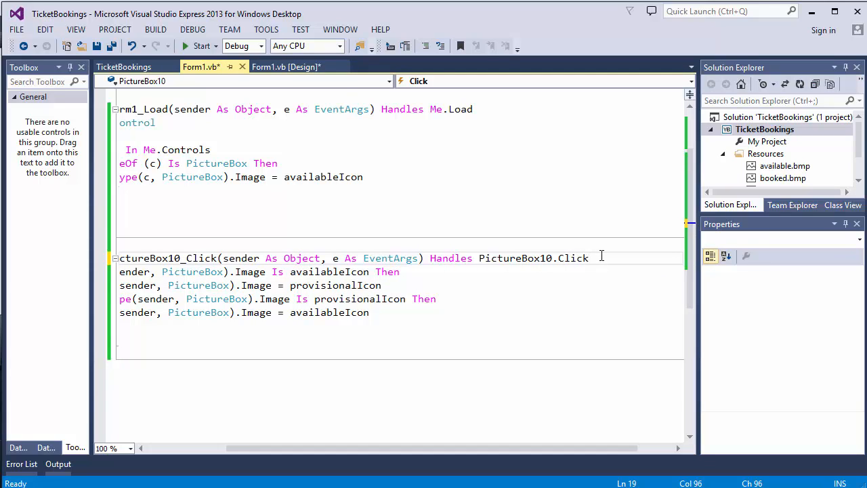
pyautogui.write(',')
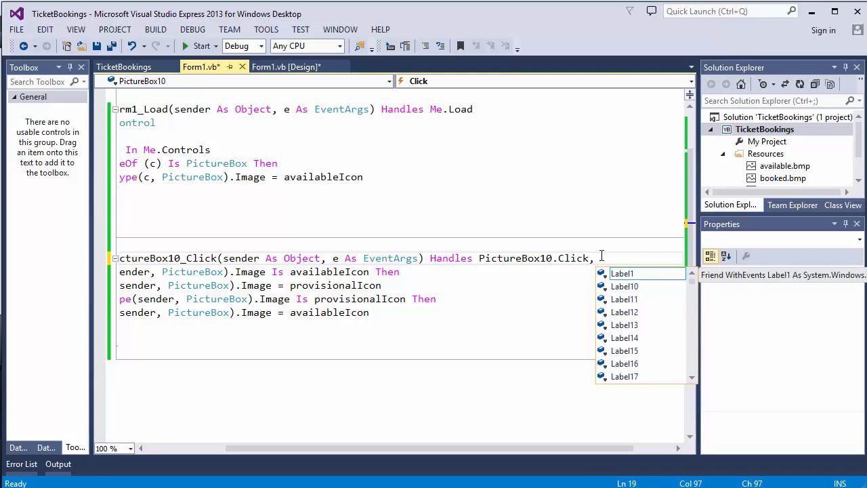
pyautogui.write('h')
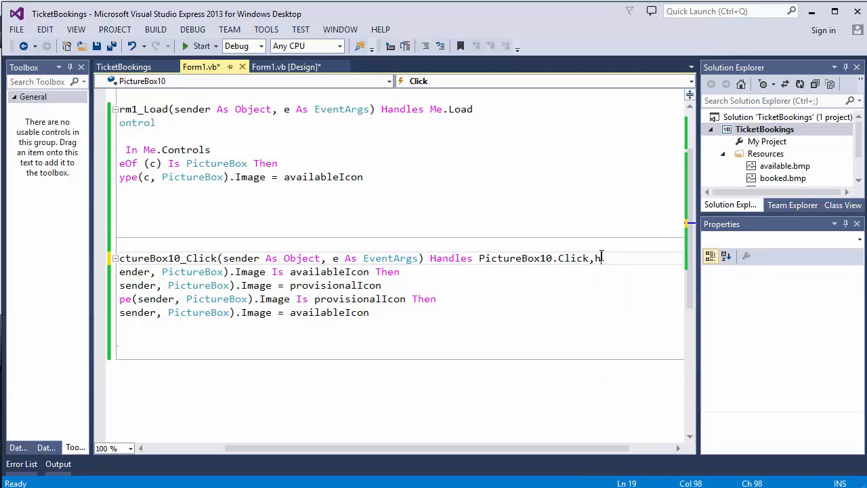
pyautogui.write('PictureBox1.Click')
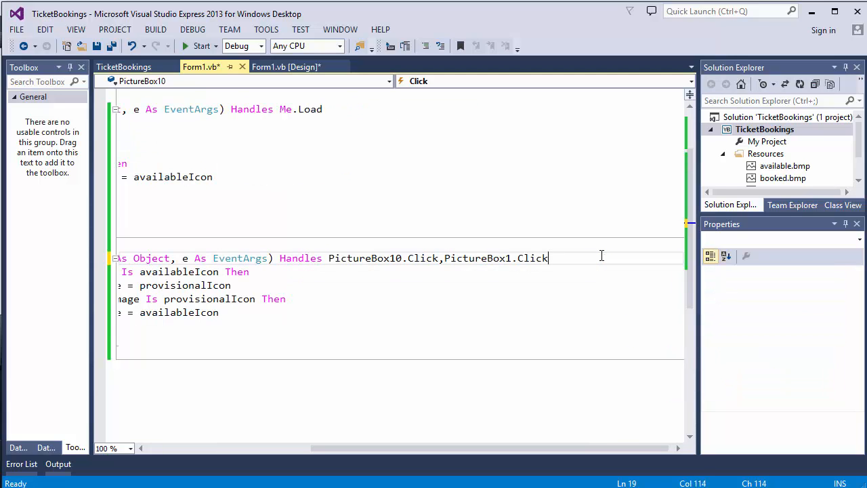
pyautogui.write(',')
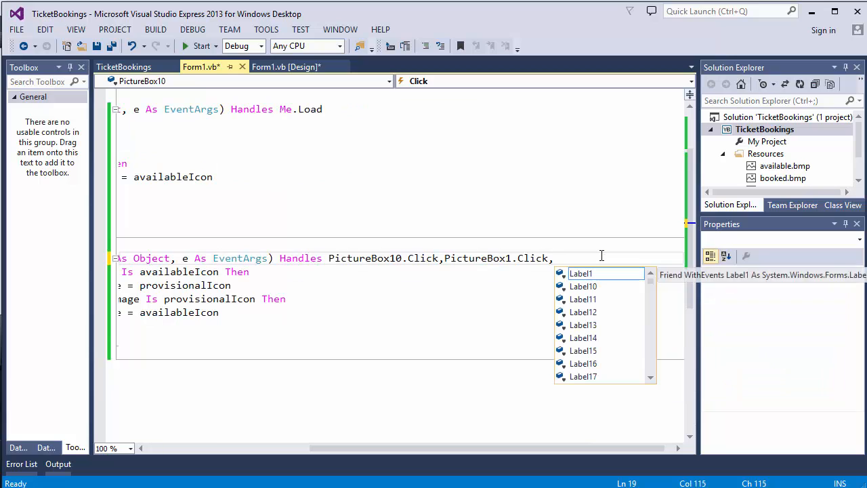
pyautogui.write('pic')
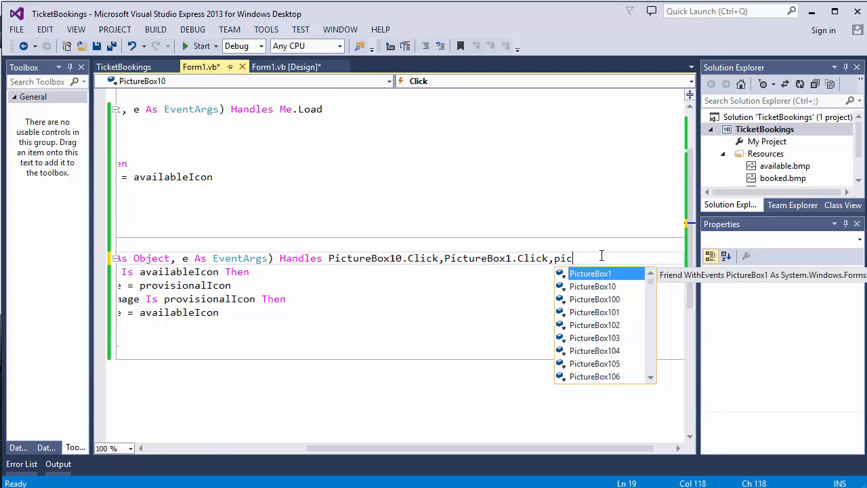
pyautogui.write('tureBox2,')
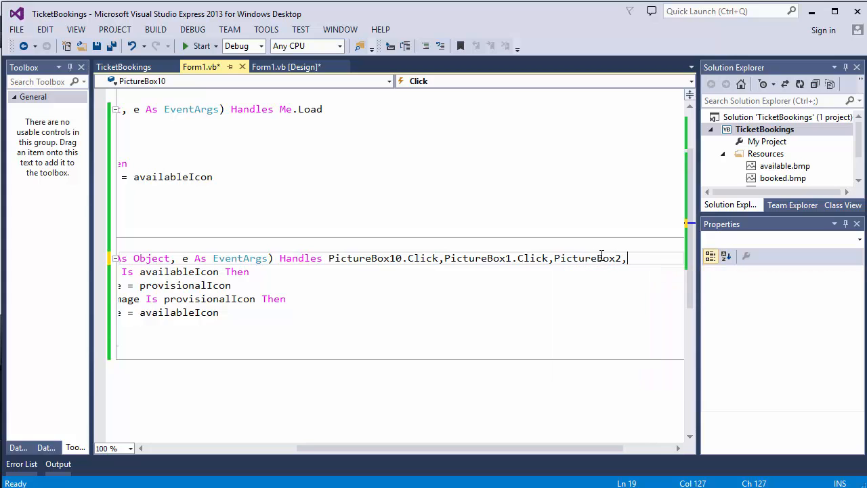
pyautogui.press('Backspace')
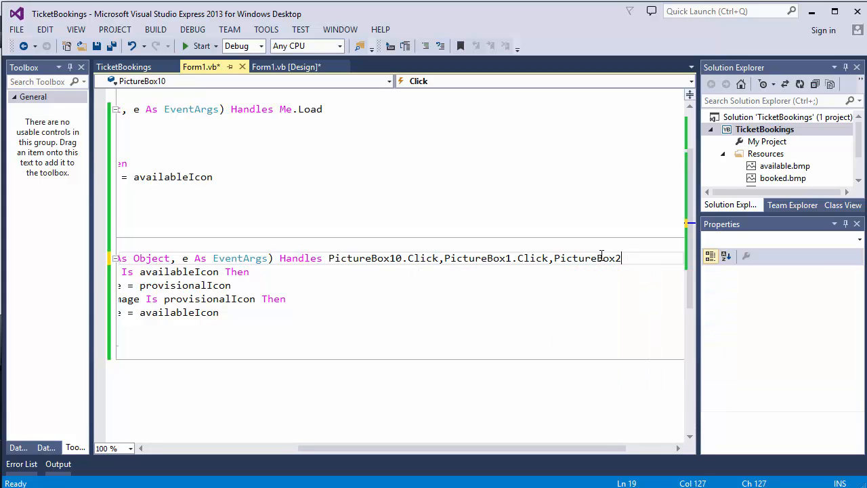
pyautogui.write('.Click')
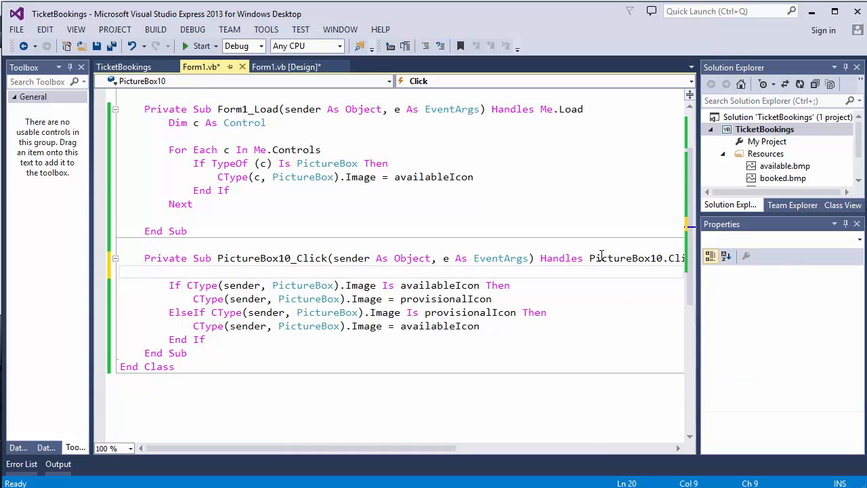
# - Add PictureBox3.Click and PictureBox4.Click to the Handles list
pyautogui.write('pictu')
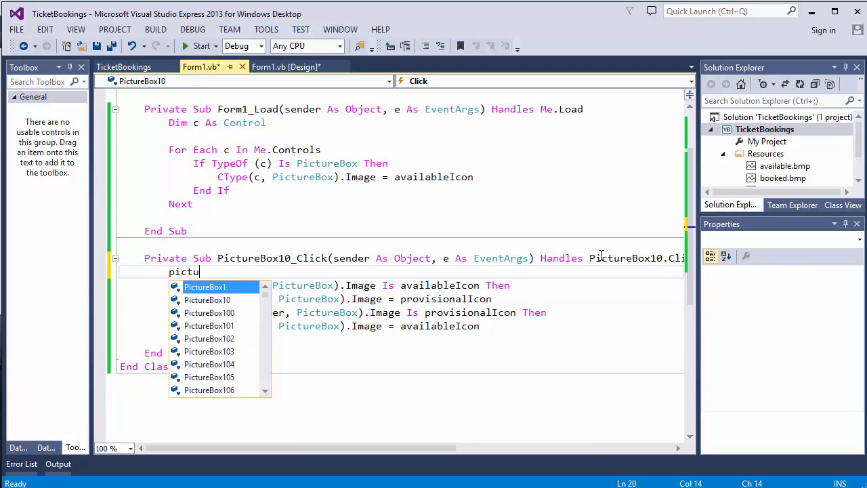
pyautogui.write('rebox3.Click')
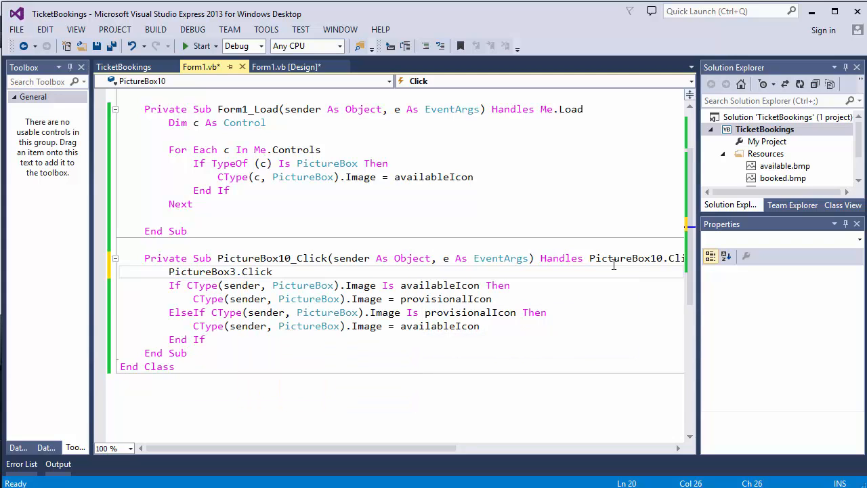
pyautogui.write(',')
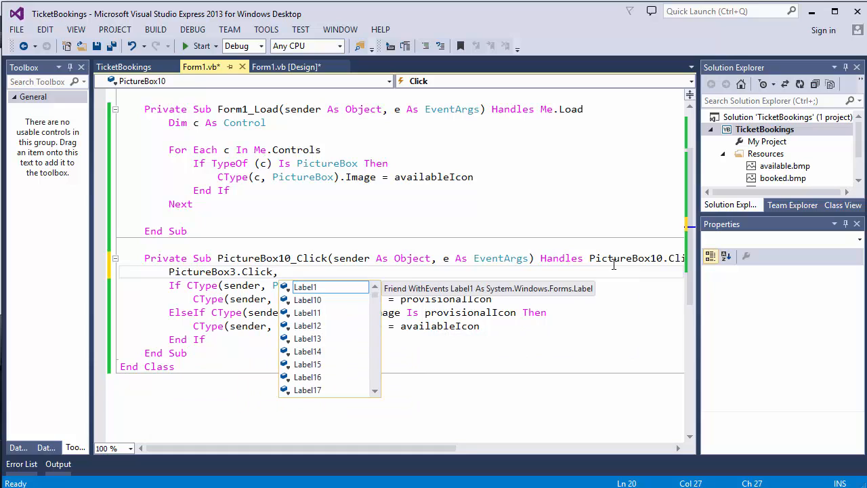
pyautogui.write('pictureb')
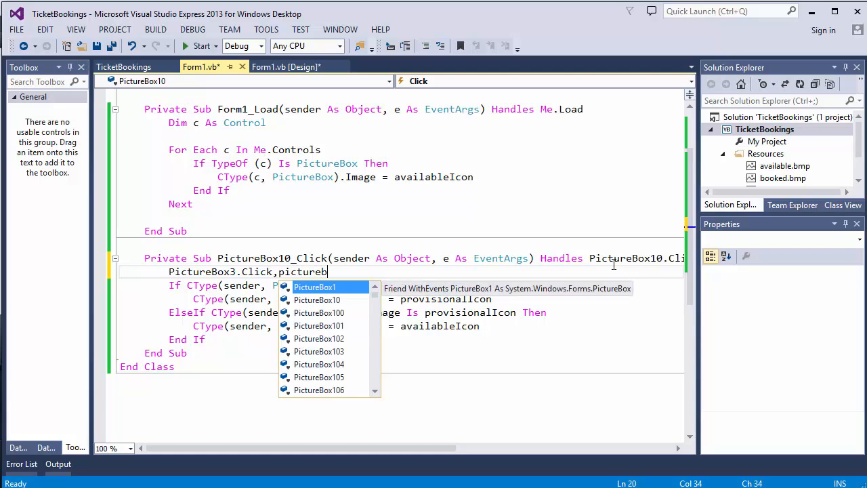
pyautogui.write('ox4.Click')
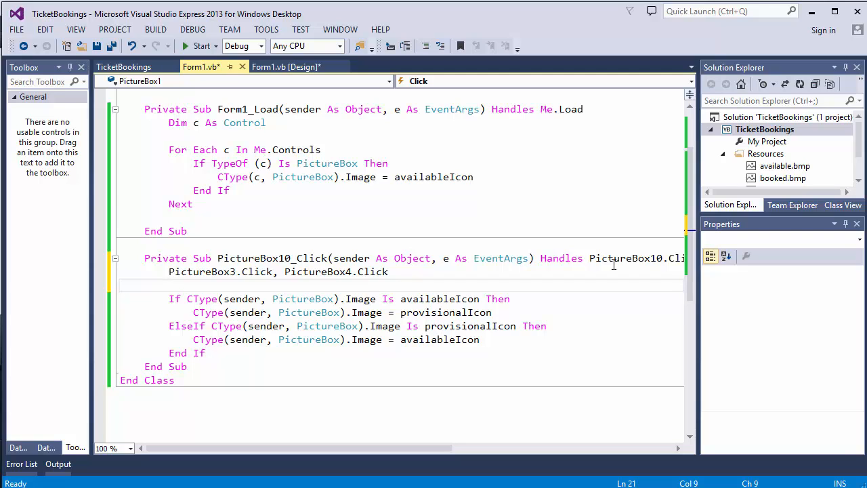
# - Delete the Handles clause from the PictureBox10_Click declaration line
pyautogui.click(170, 284)
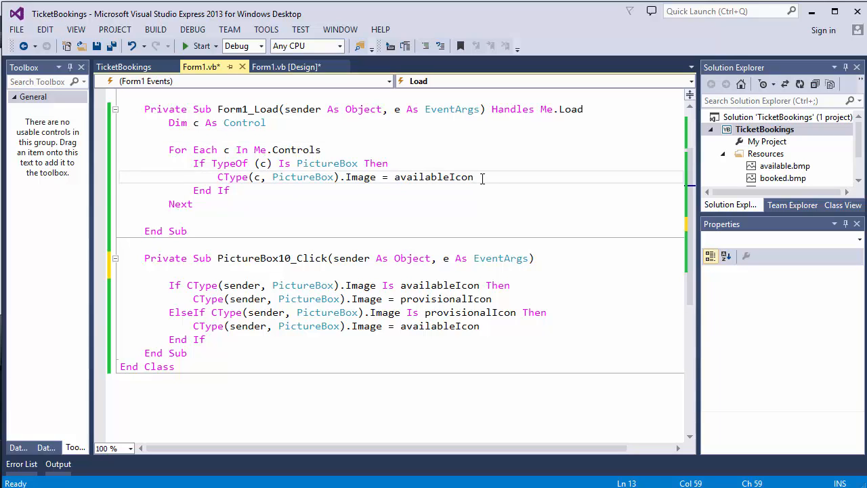
# - In the Form_Load loop add AddHandler c.Click, AddressOf PictureBox10_Click for every picture box
pyautogui.doubleClick(434, 176)
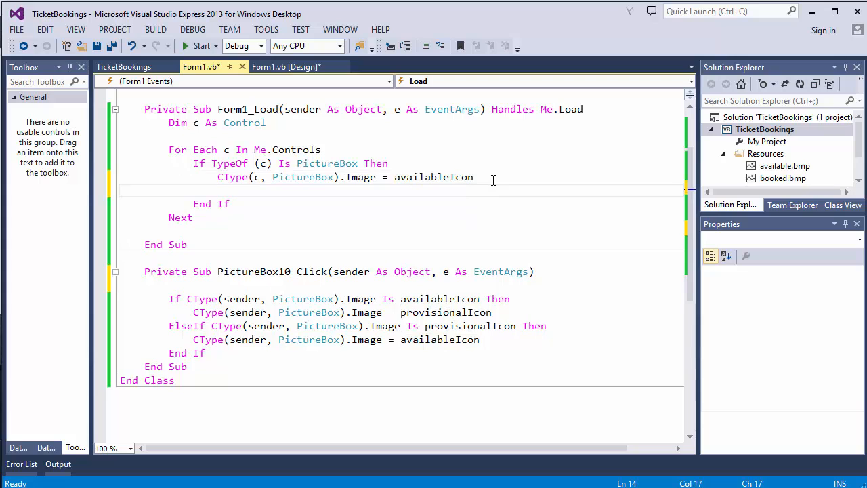
pyautogui.write('add')
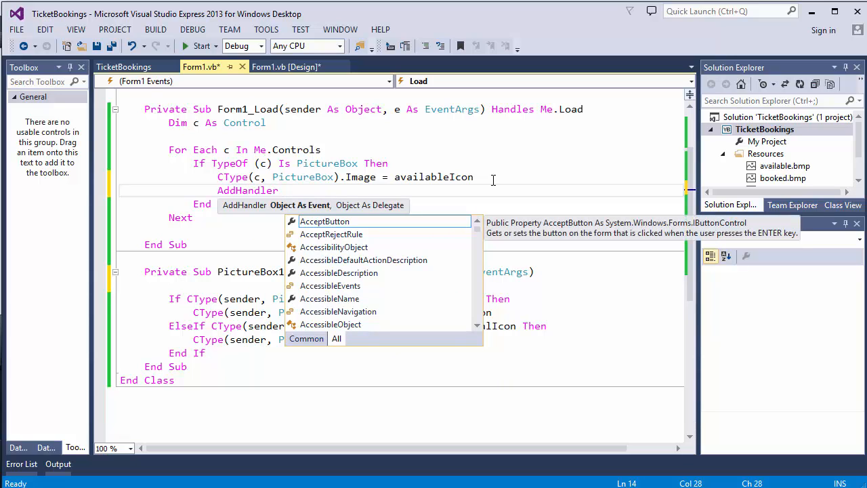
pyautogui.write('c')
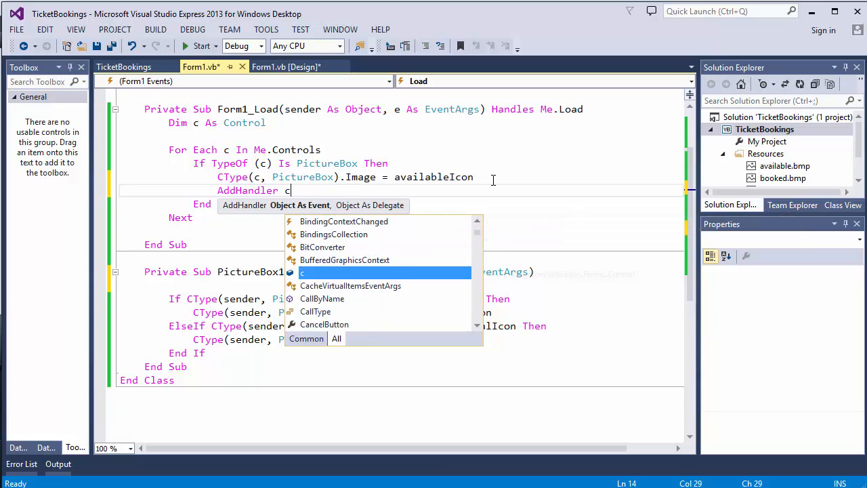
pyautogui.write('.')
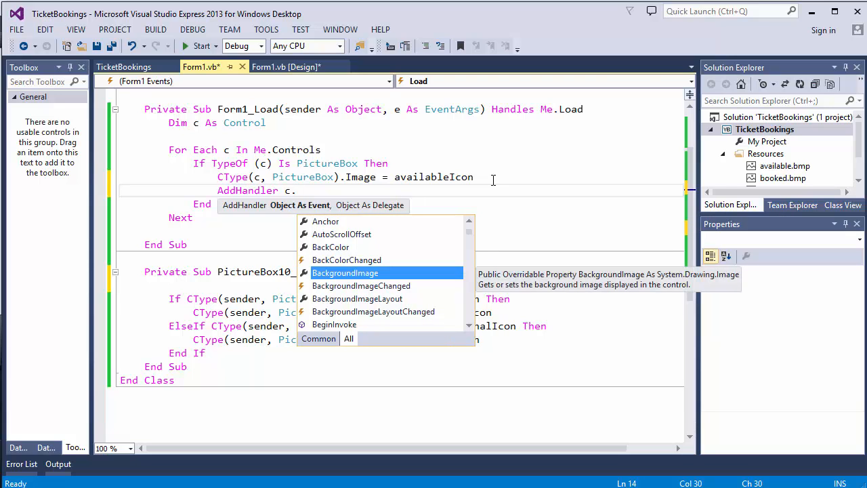
pyautogui.write('Click')
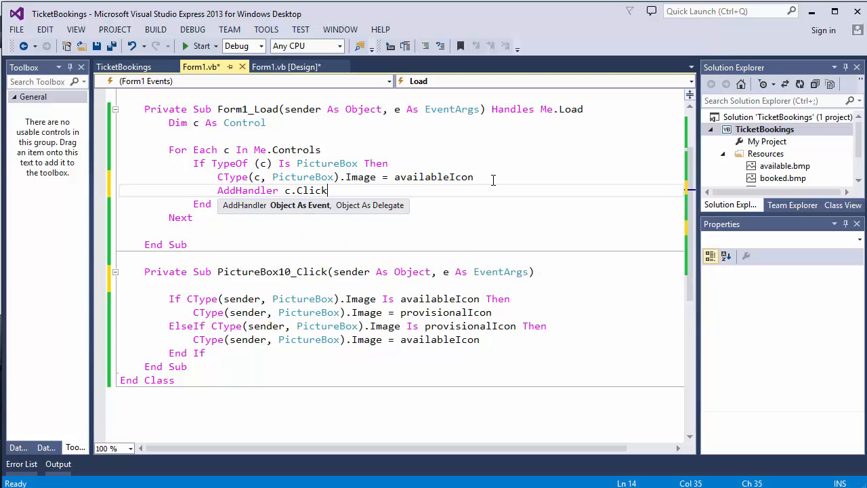
pyautogui.write(',')
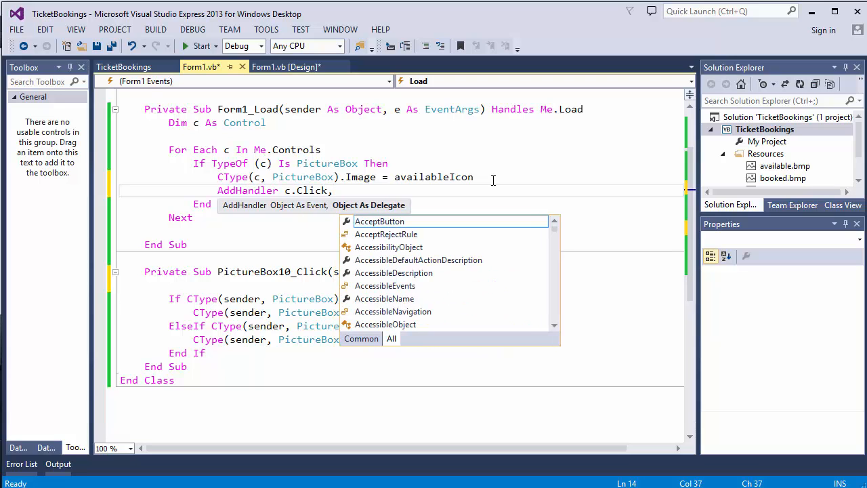
pyautogui.write('add')
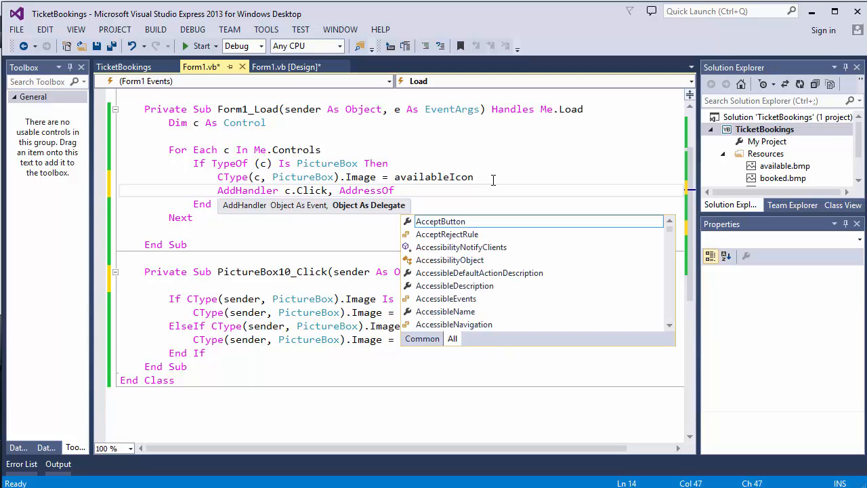
pyautogui.write('picture')
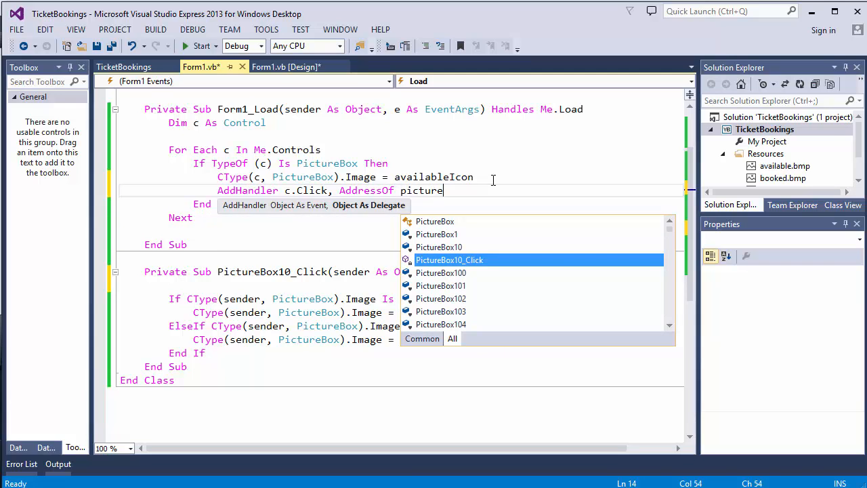
pyautogui.write('box')
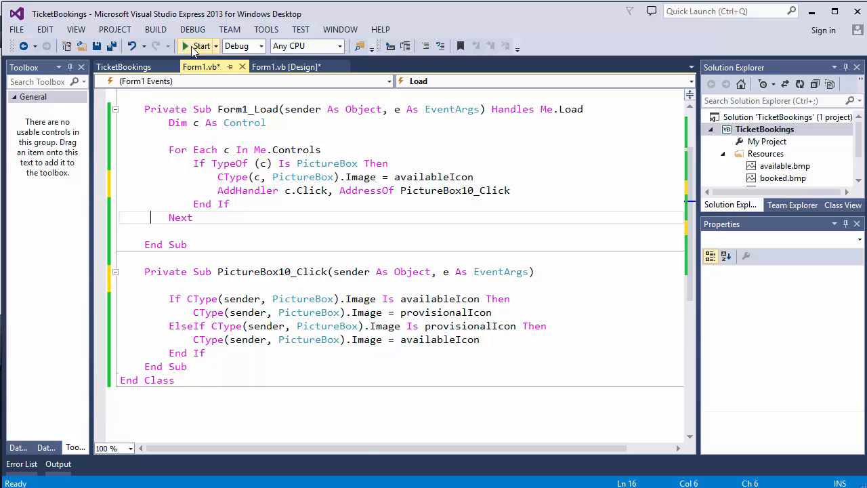
# - Run TicketBookings and toggle several grey seats in rows D and E to green, including D5
pyautogui.click(200, 46)
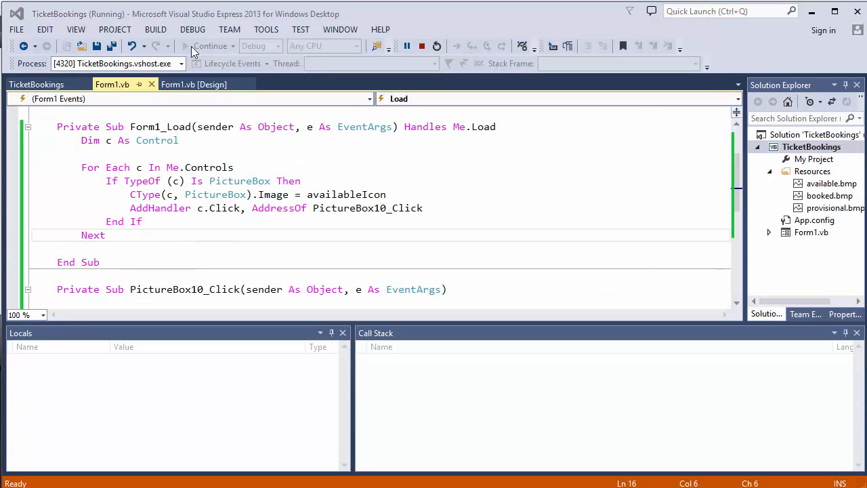
pyautogui.click(215, 188)
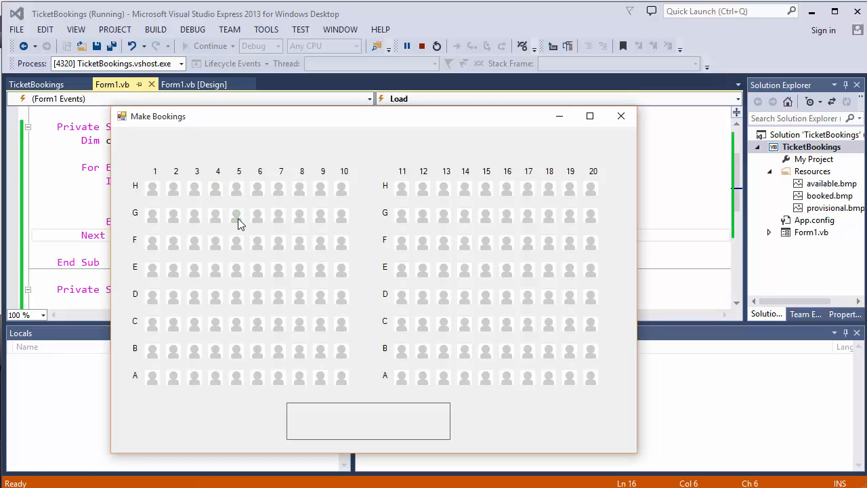
pyautogui.click(257, 244)
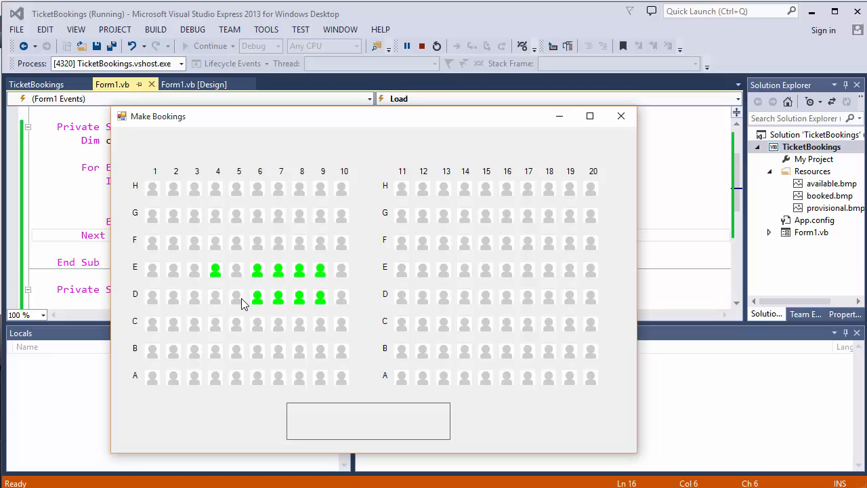
pyautogui.click(236, 296)
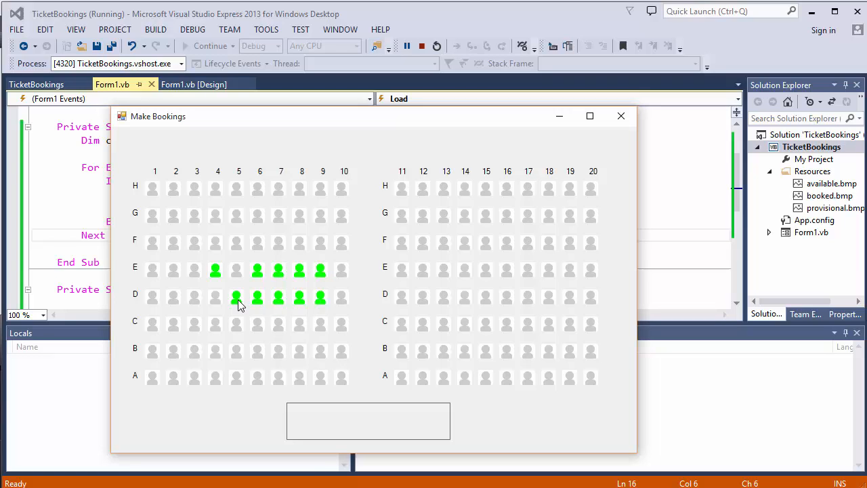